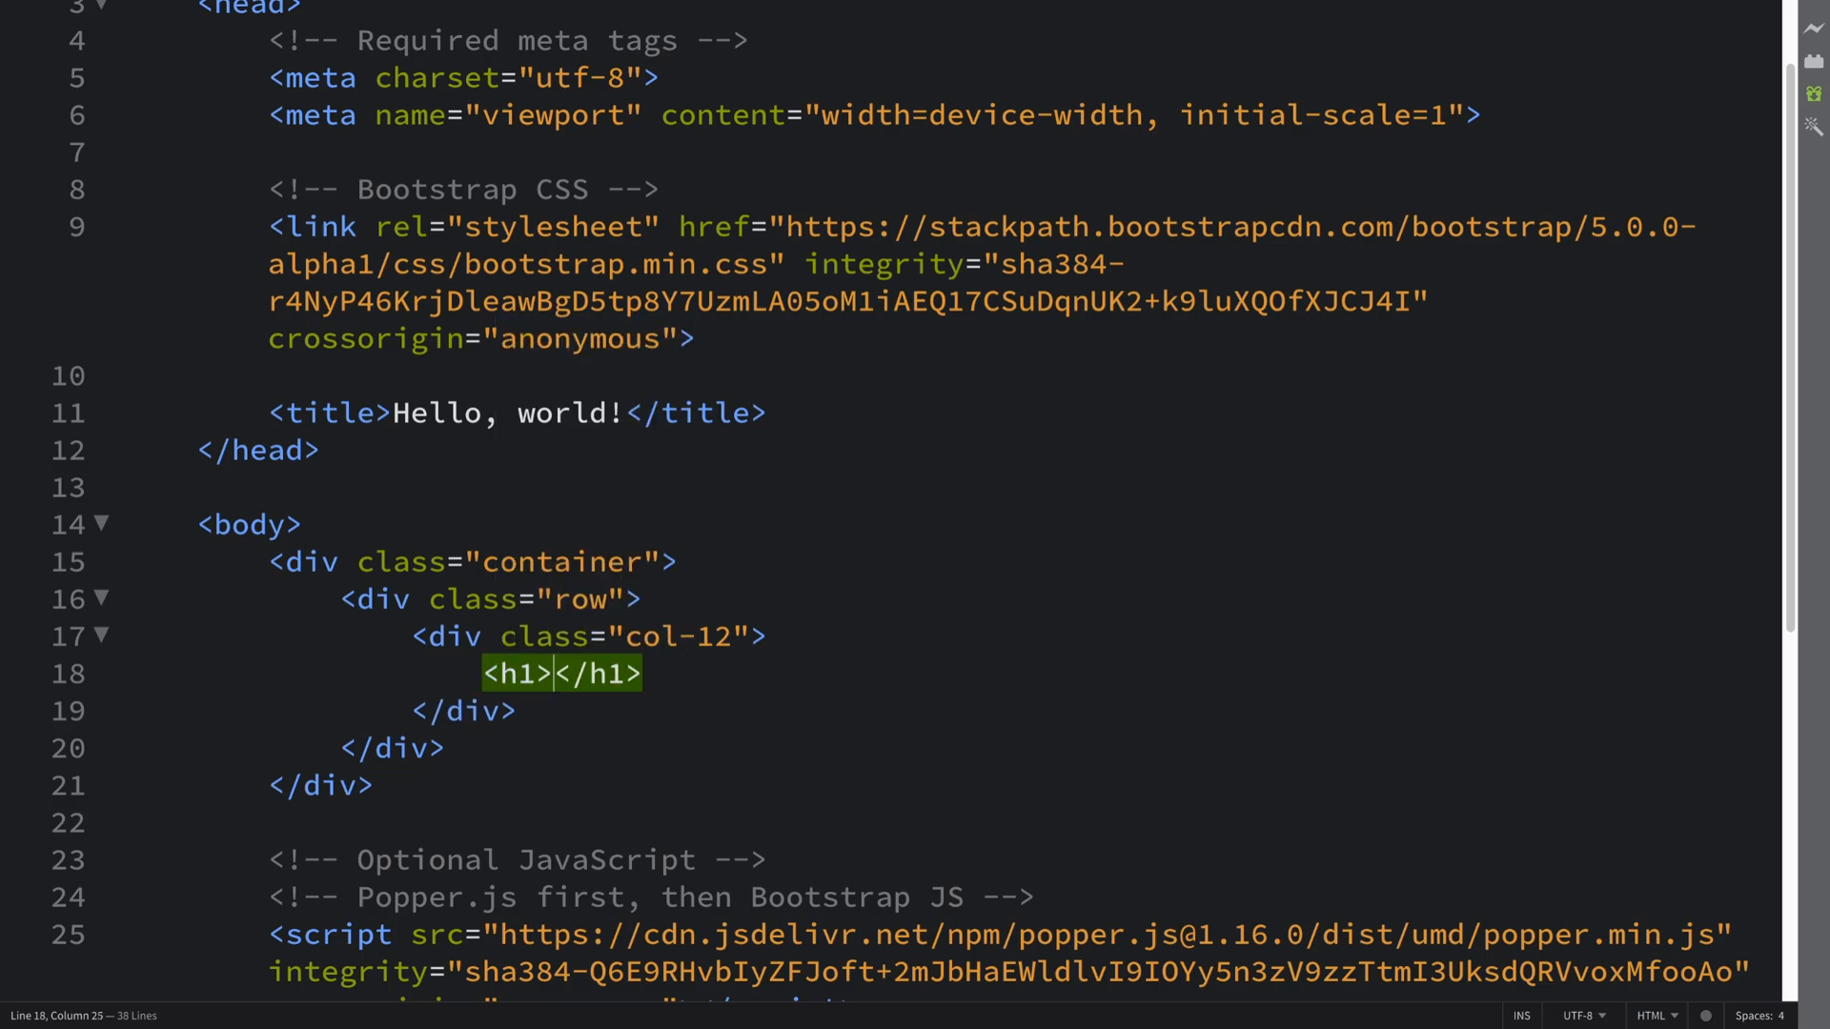
# Give the h1 on line 18 the text 'Heading'.
pyautogui.write('Headi')
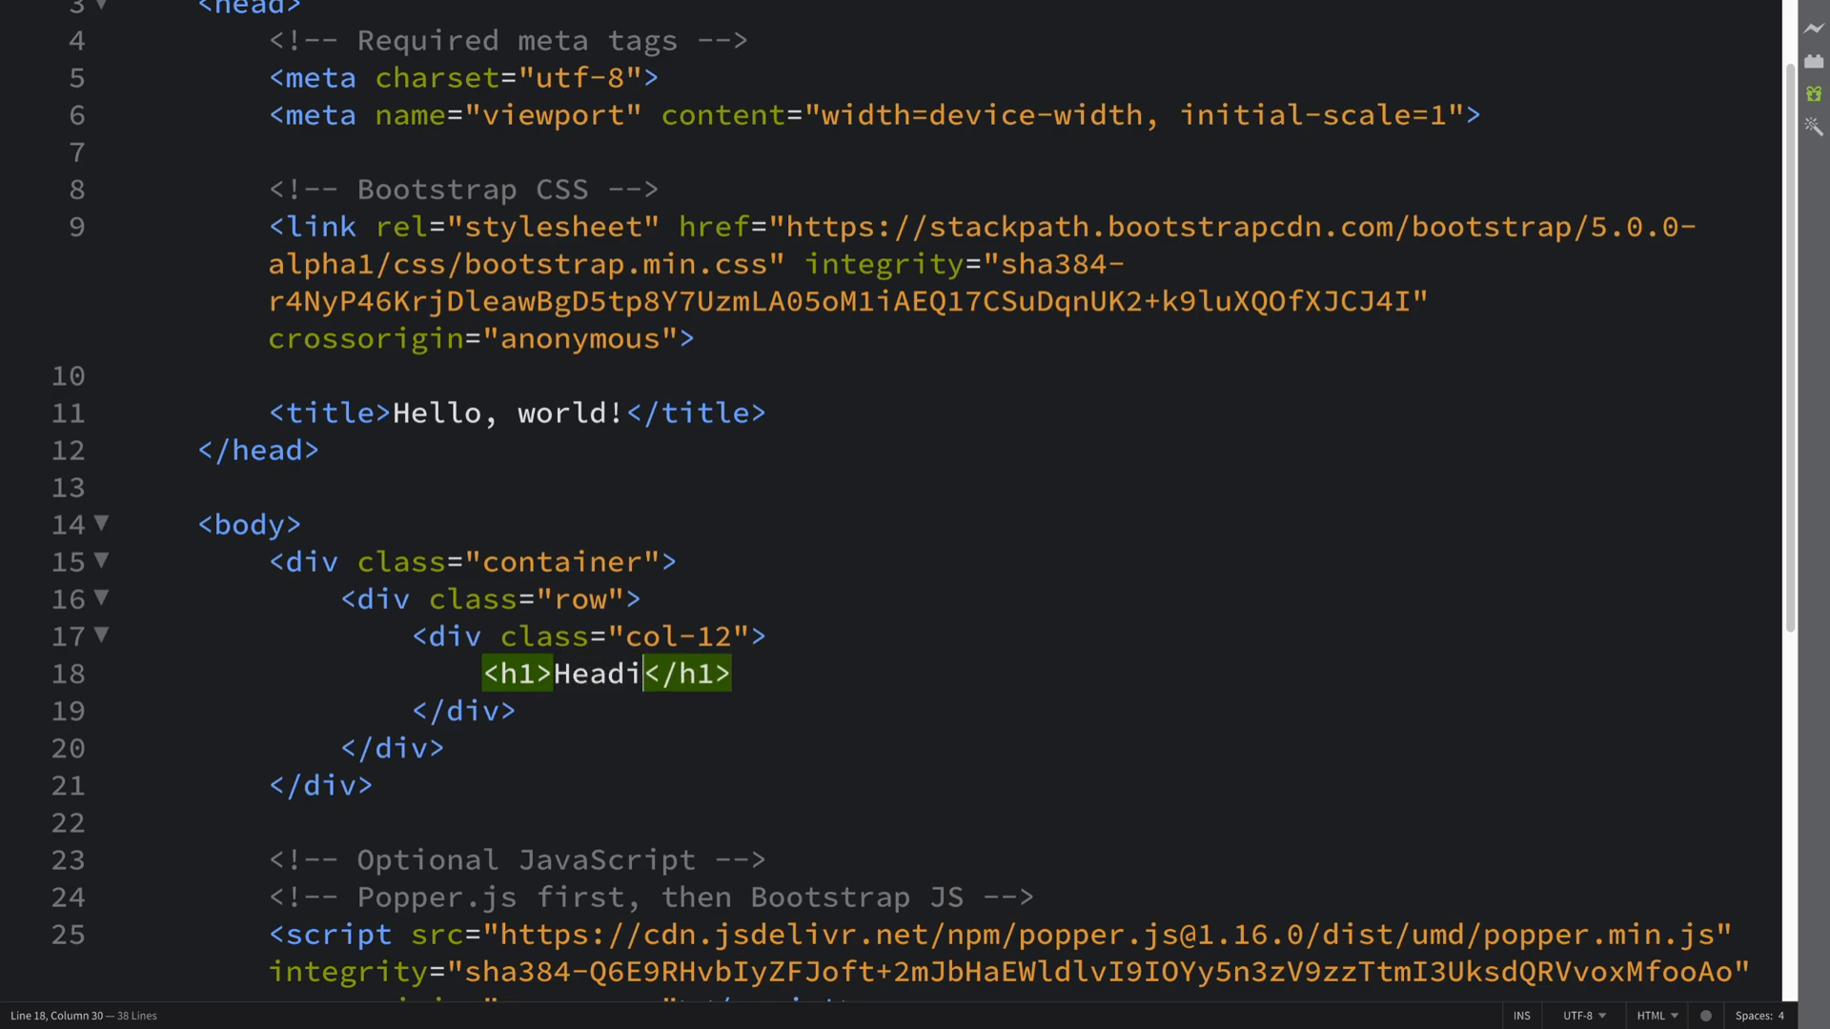
pyautogui.write('ng')
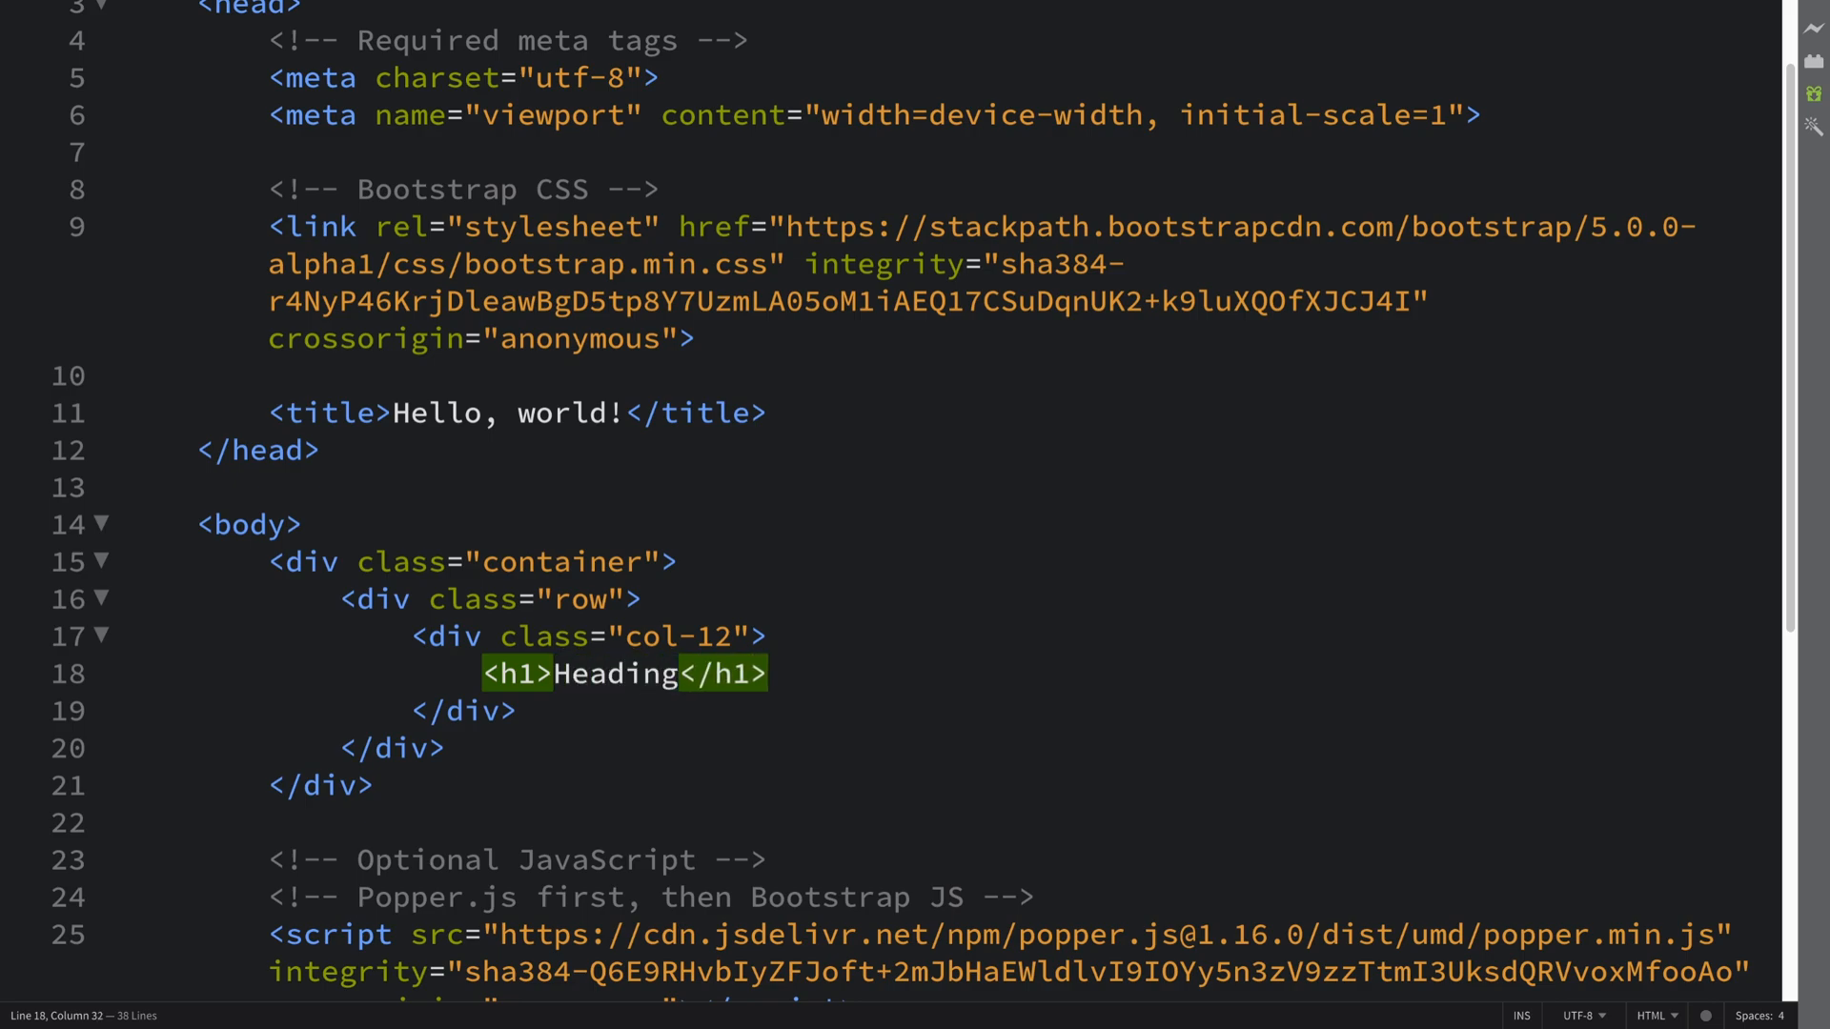
# Add a span with classes 'badge bg-secondary' containing 'New' after the heading text.
pyautogui.write('<s')
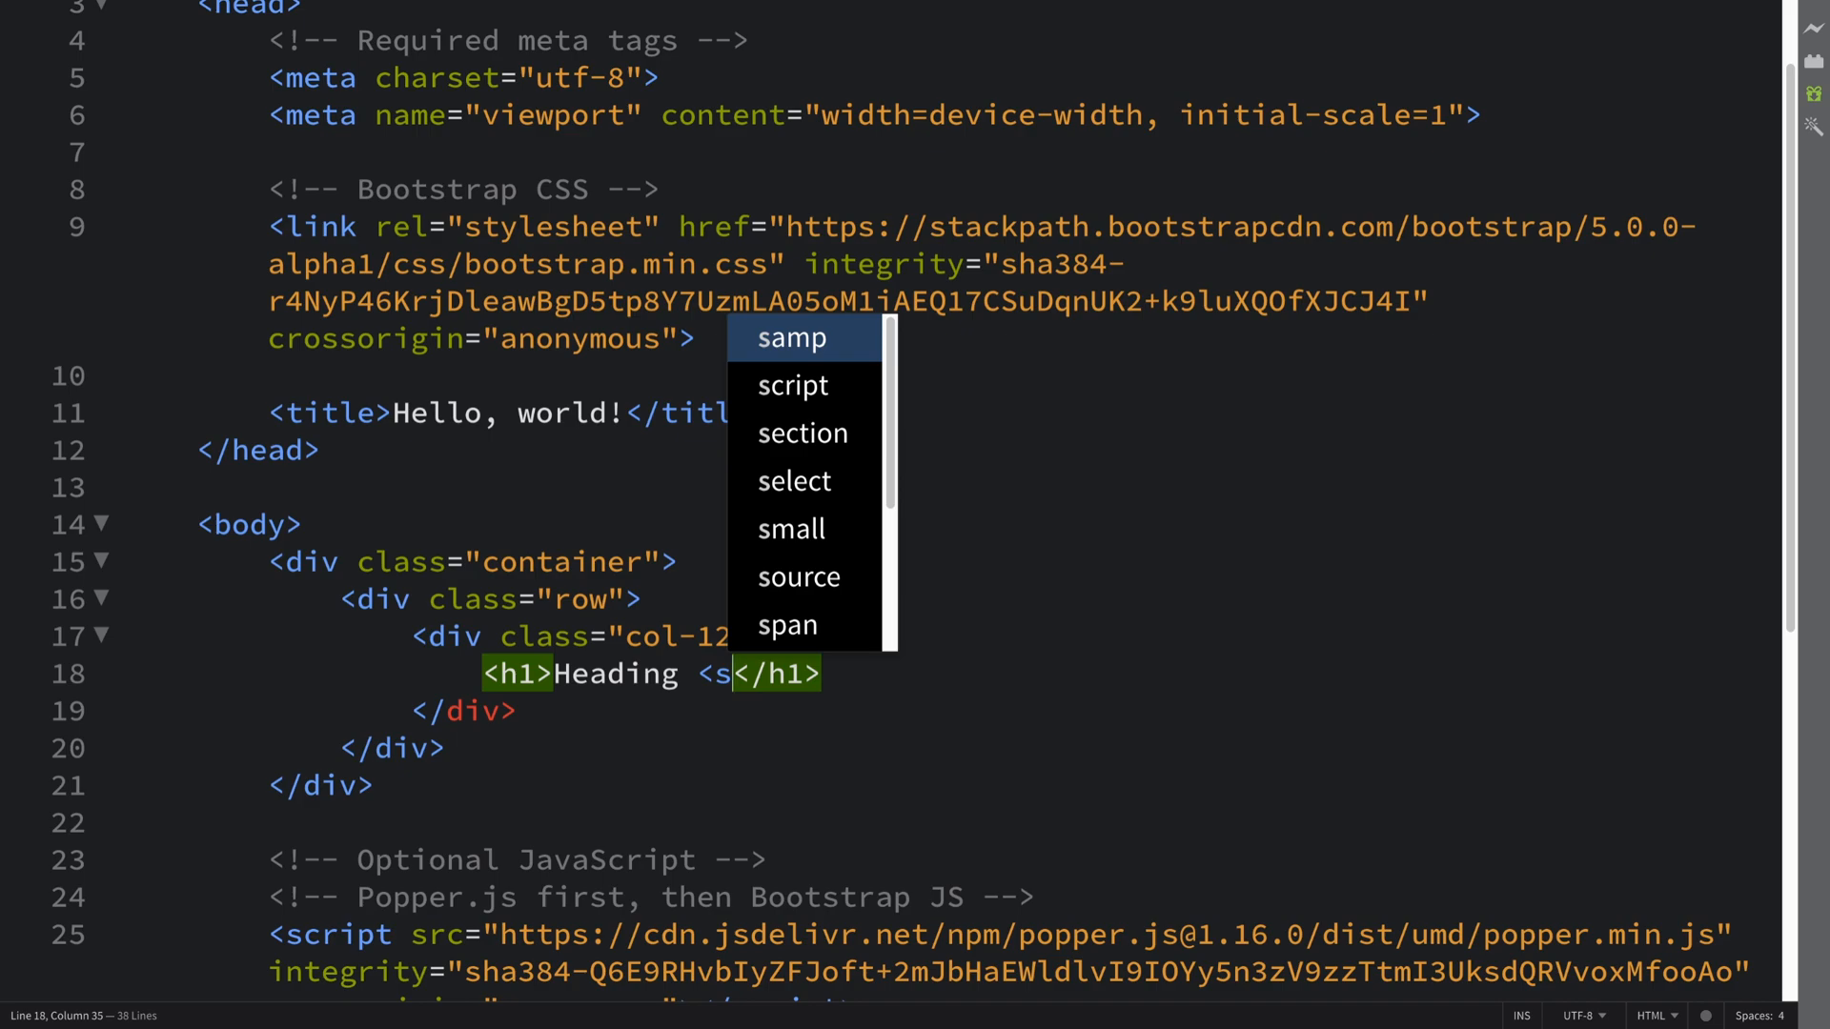
pyautogui.write('pan')
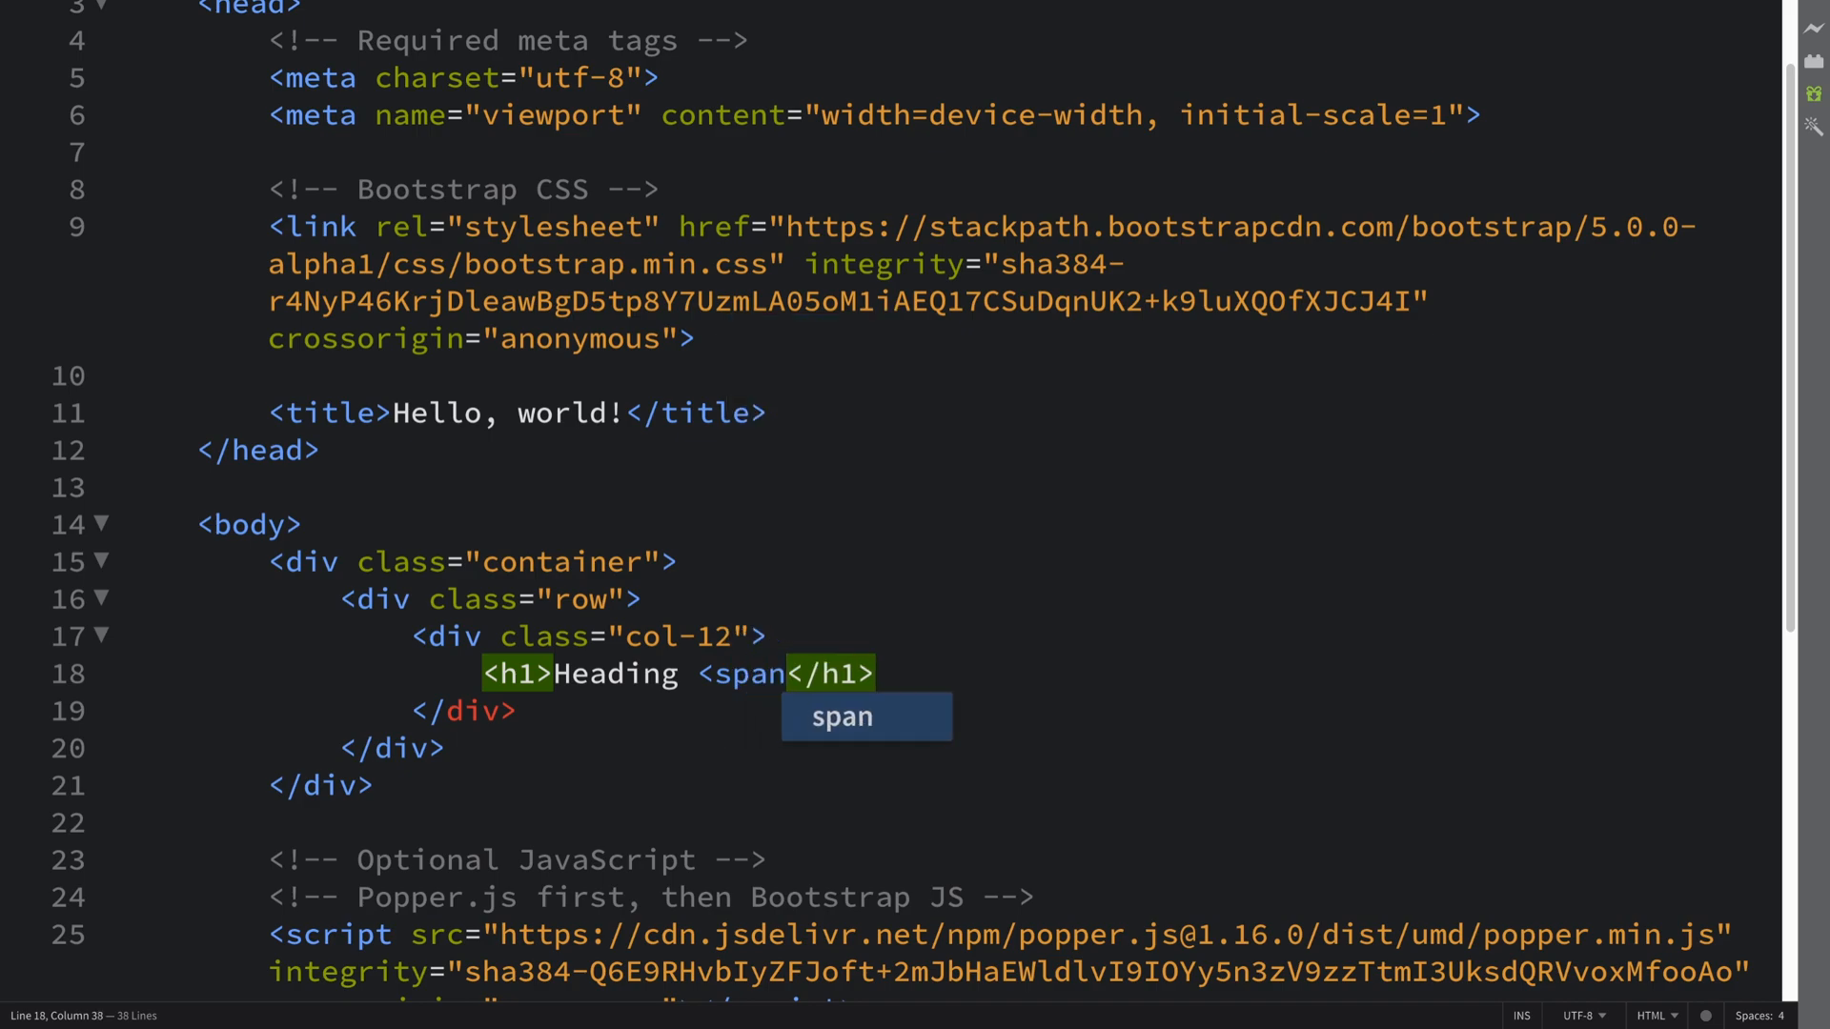
pyautogui.write('cla></span>')
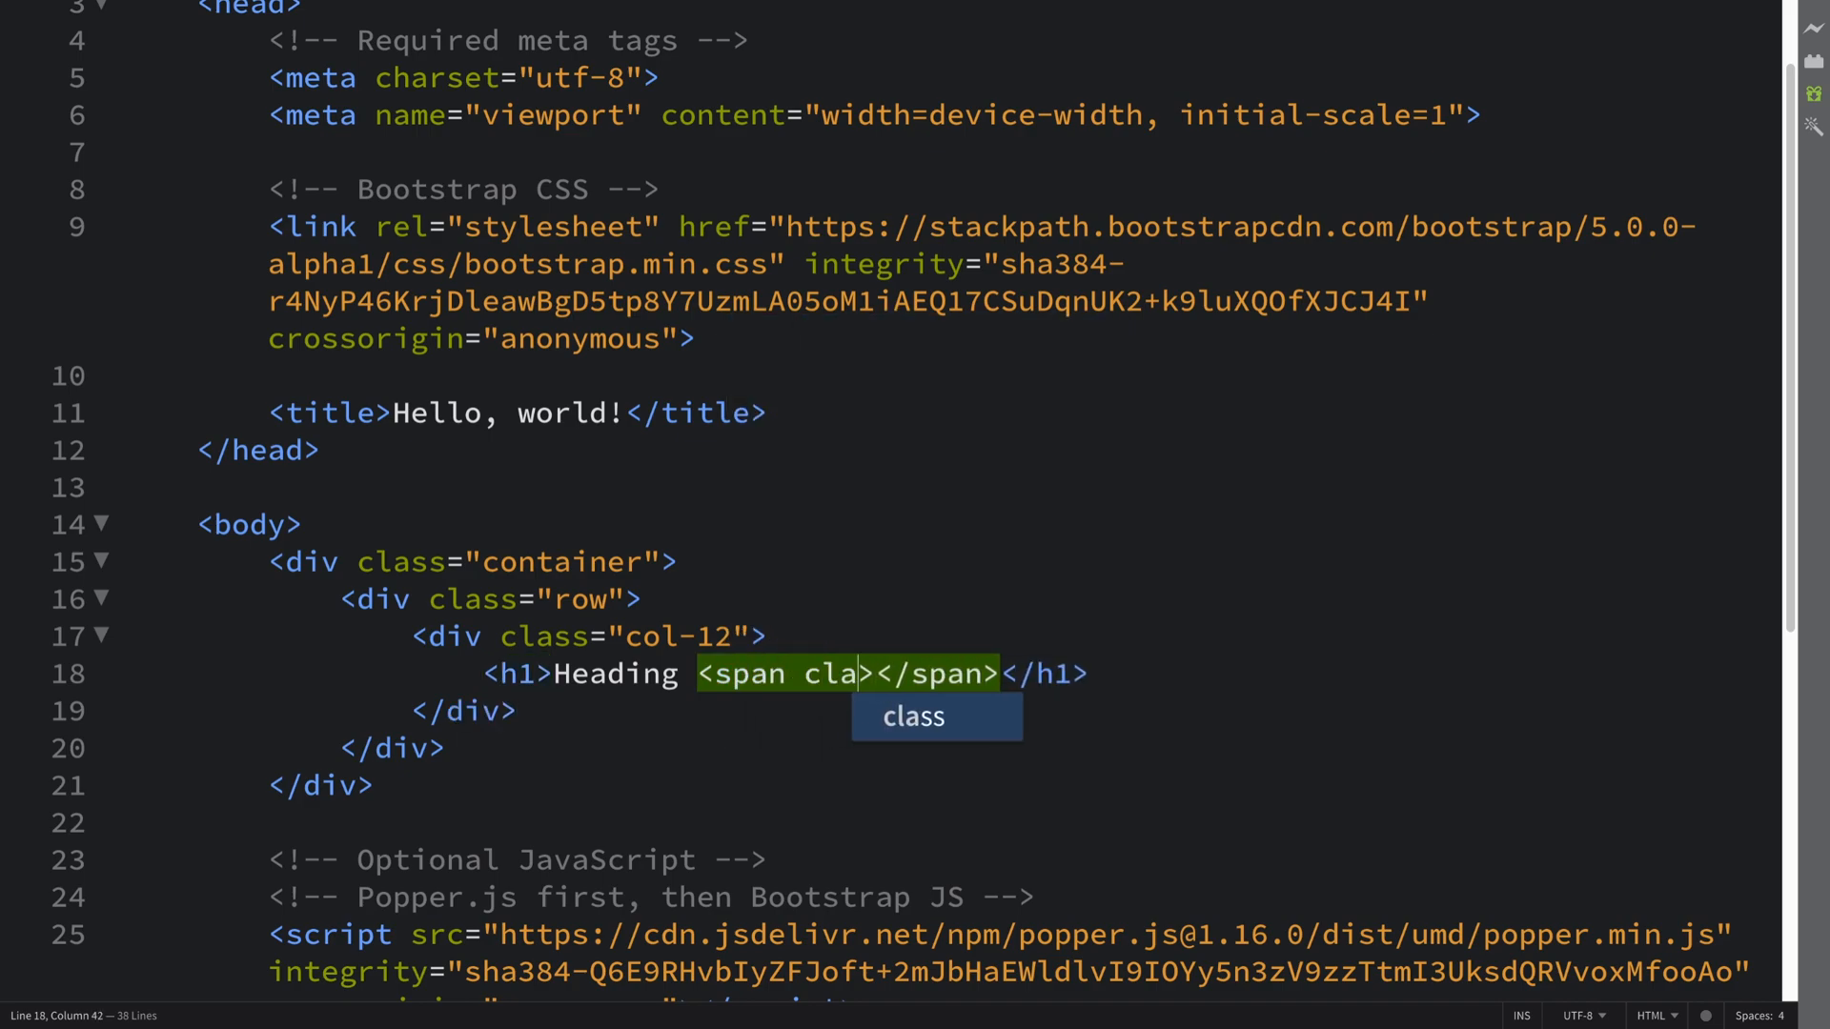
pyautogui.write('="badge bg')
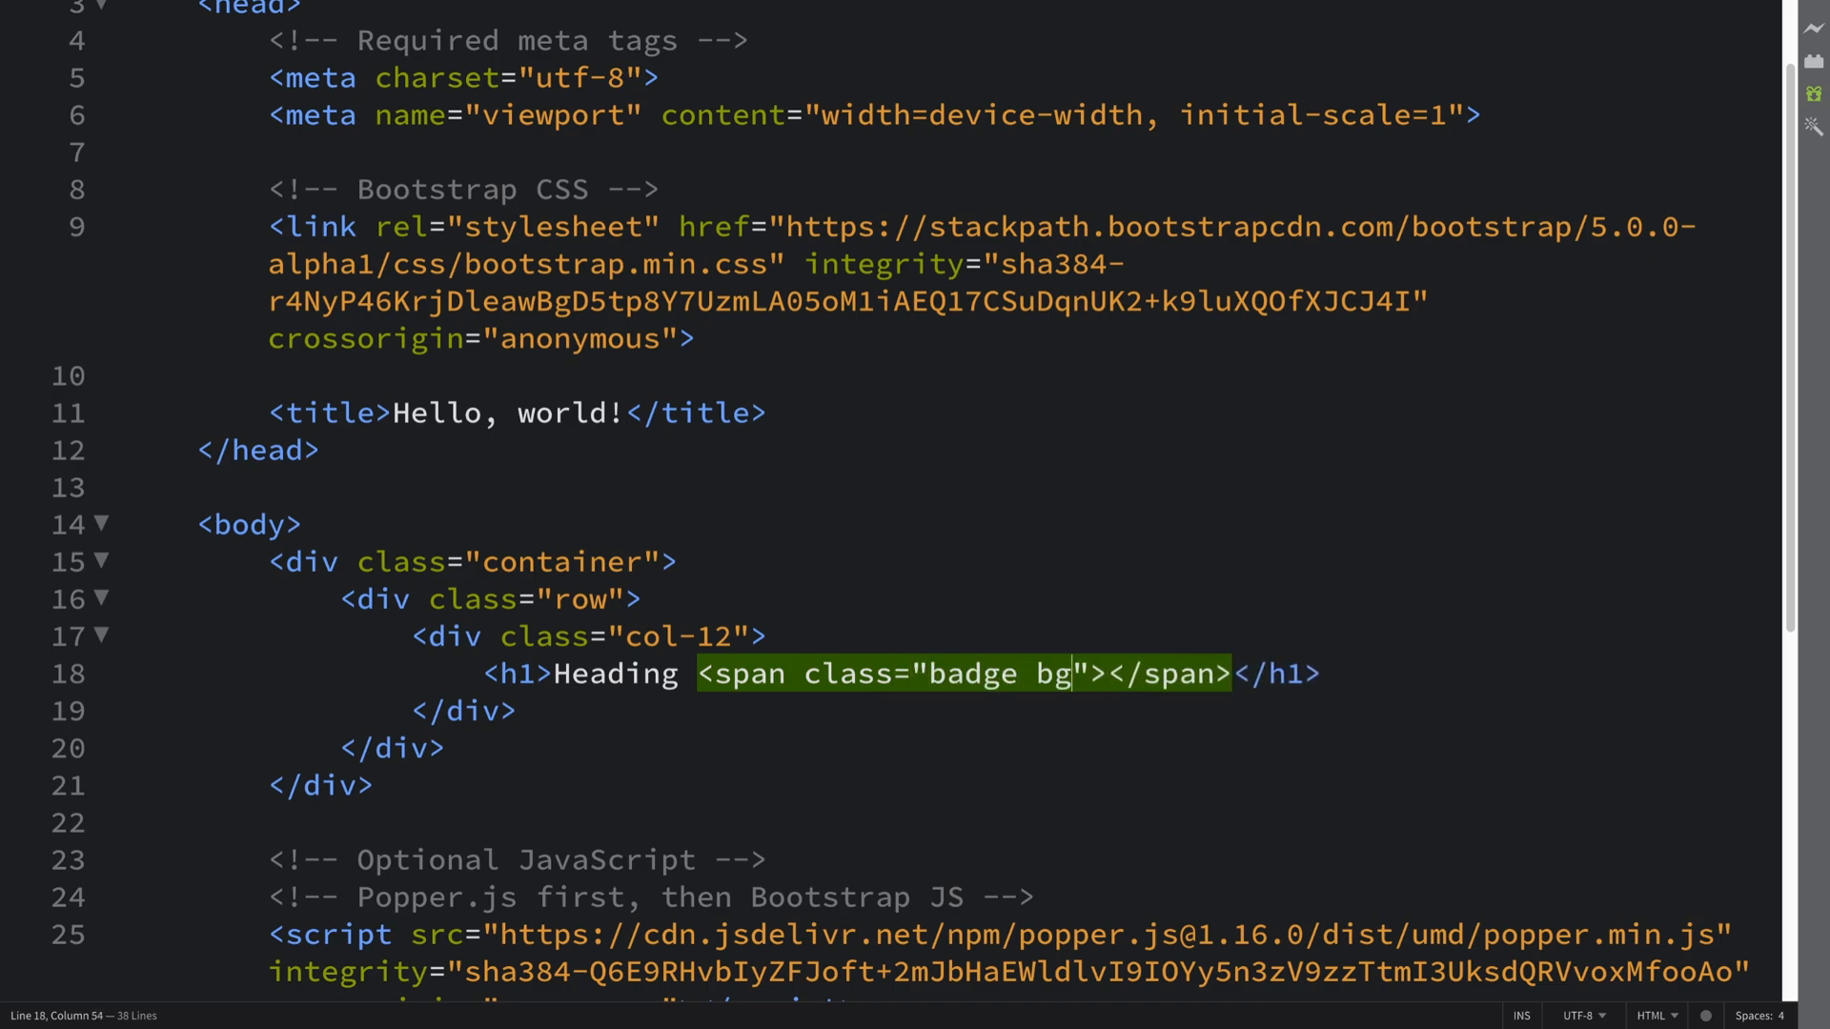
pyautogui.write('-se')
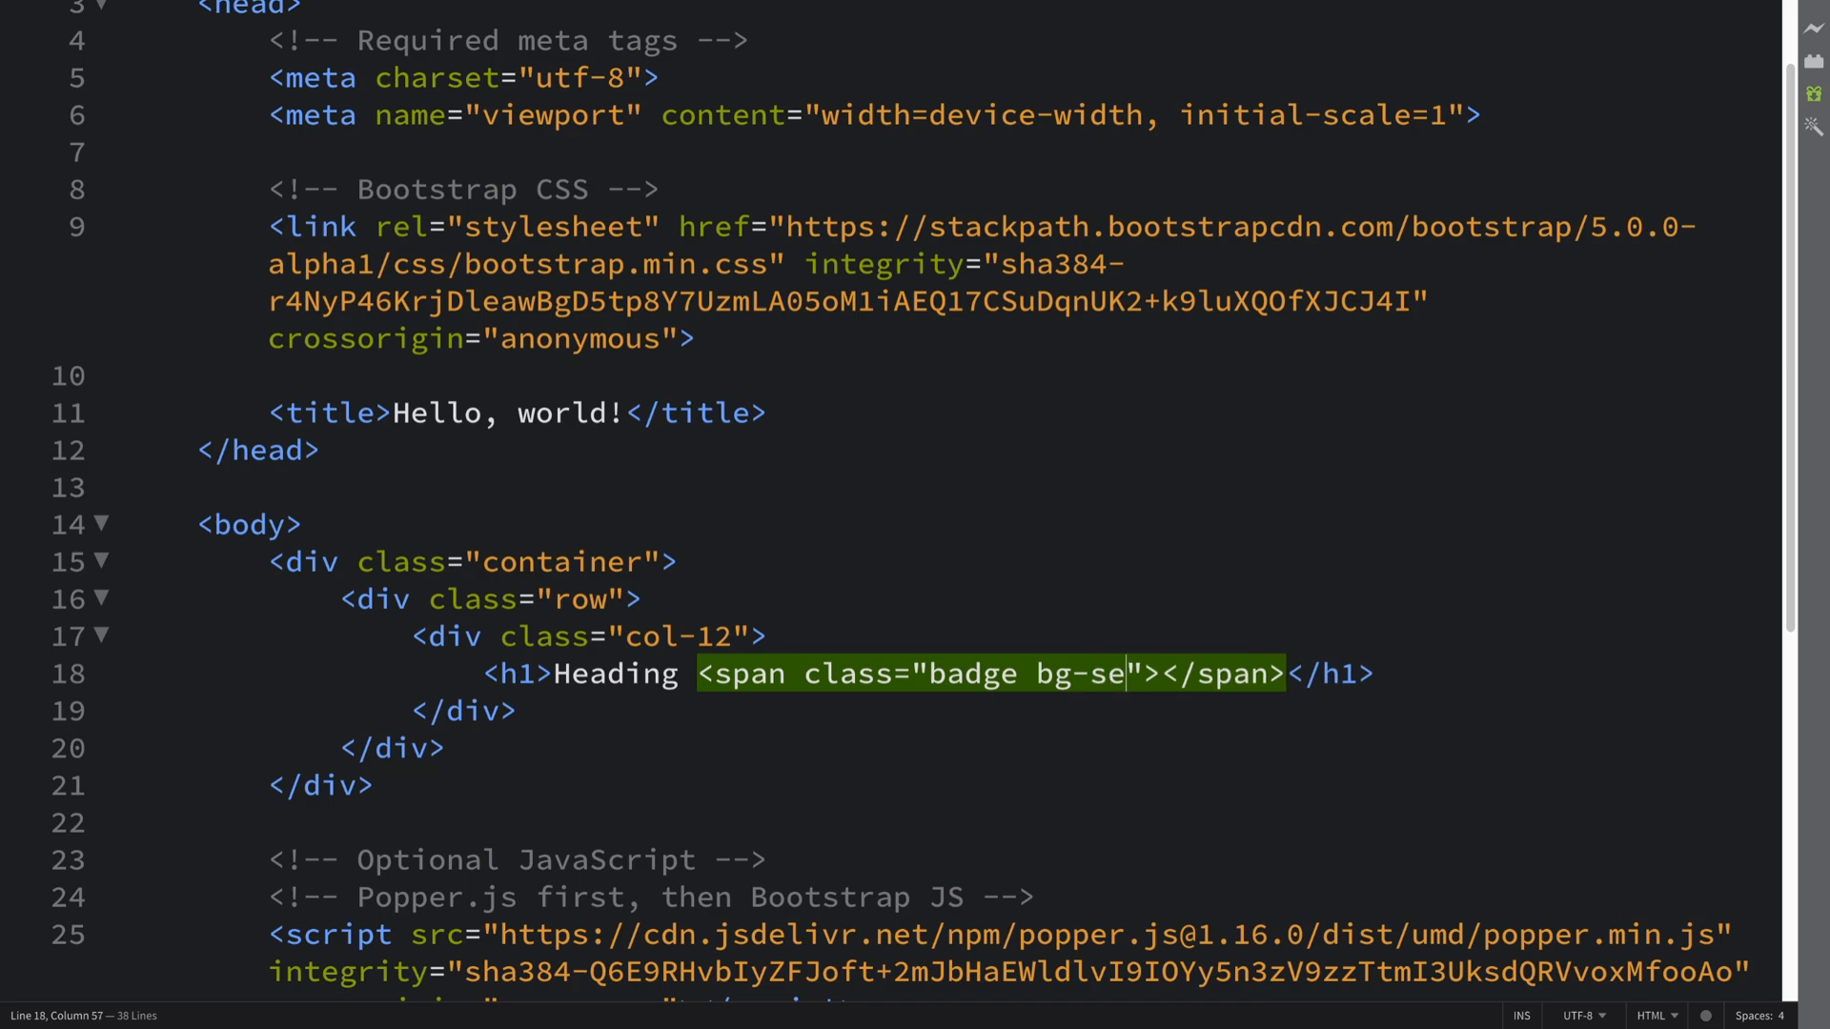
pyautogui.write('condary')
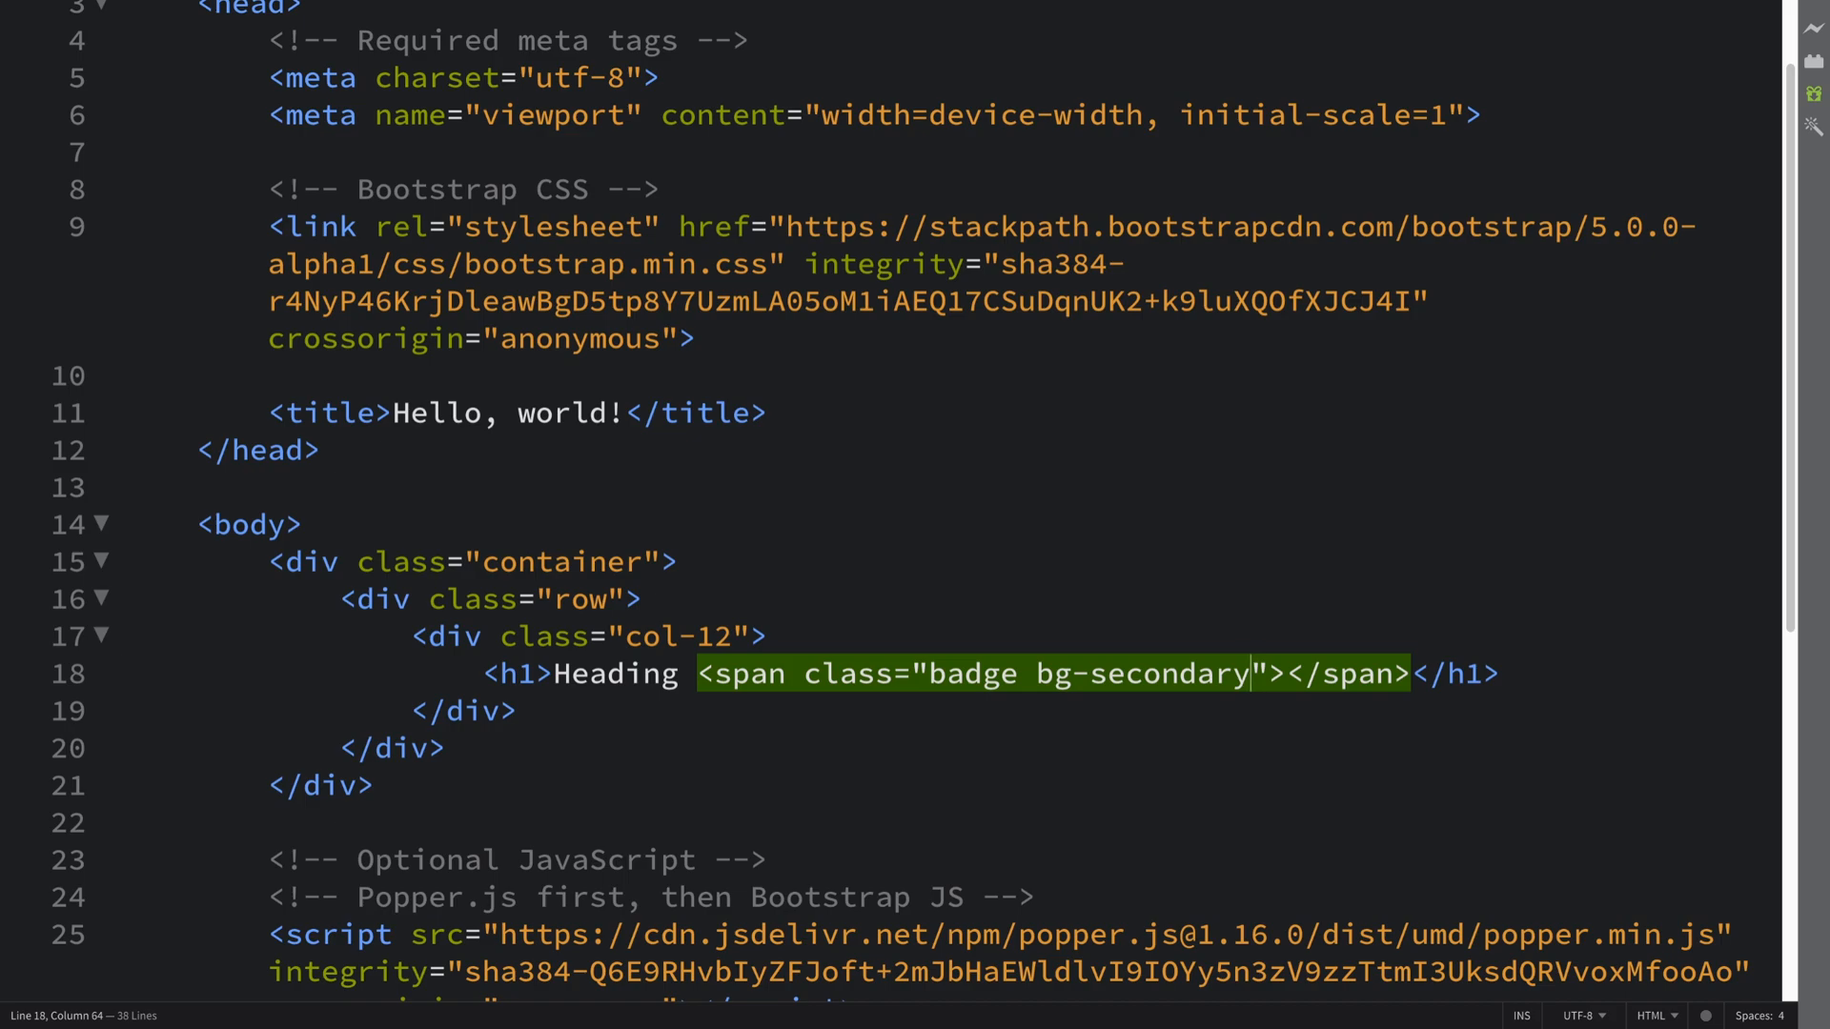
pyautogui.write('New')
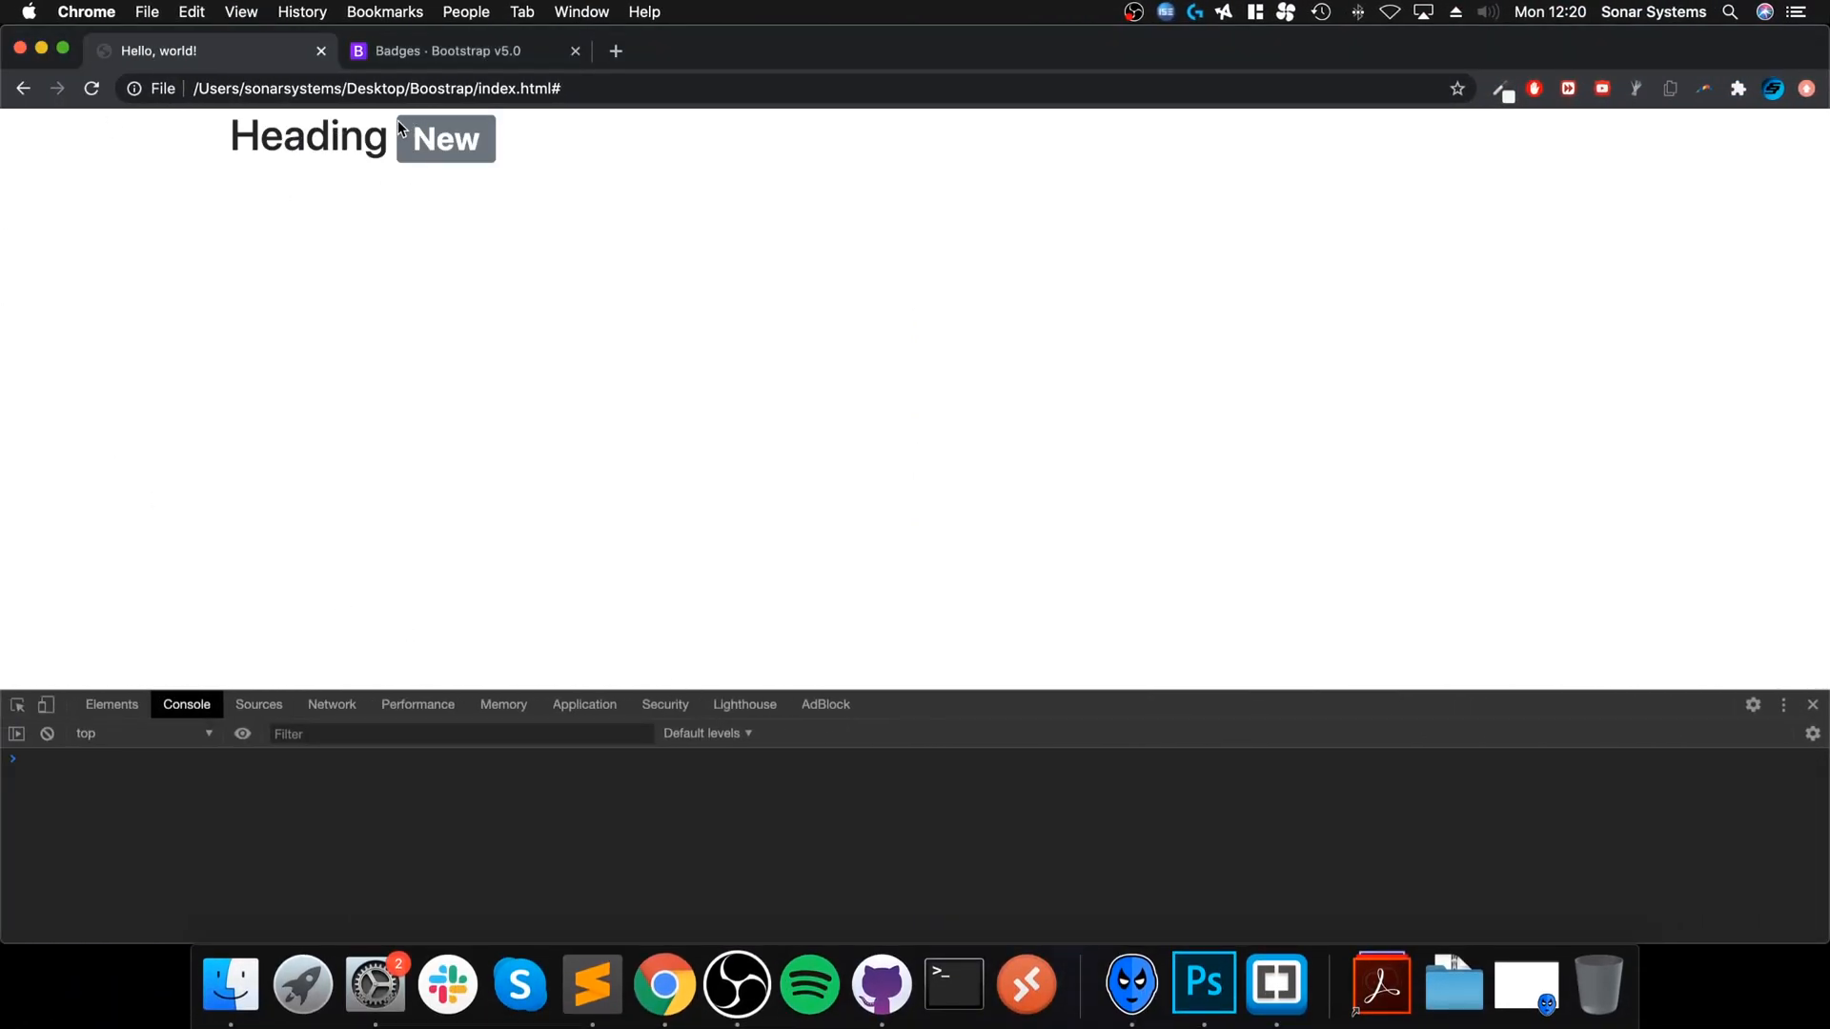
pyautogui.moveTo(507, 153)
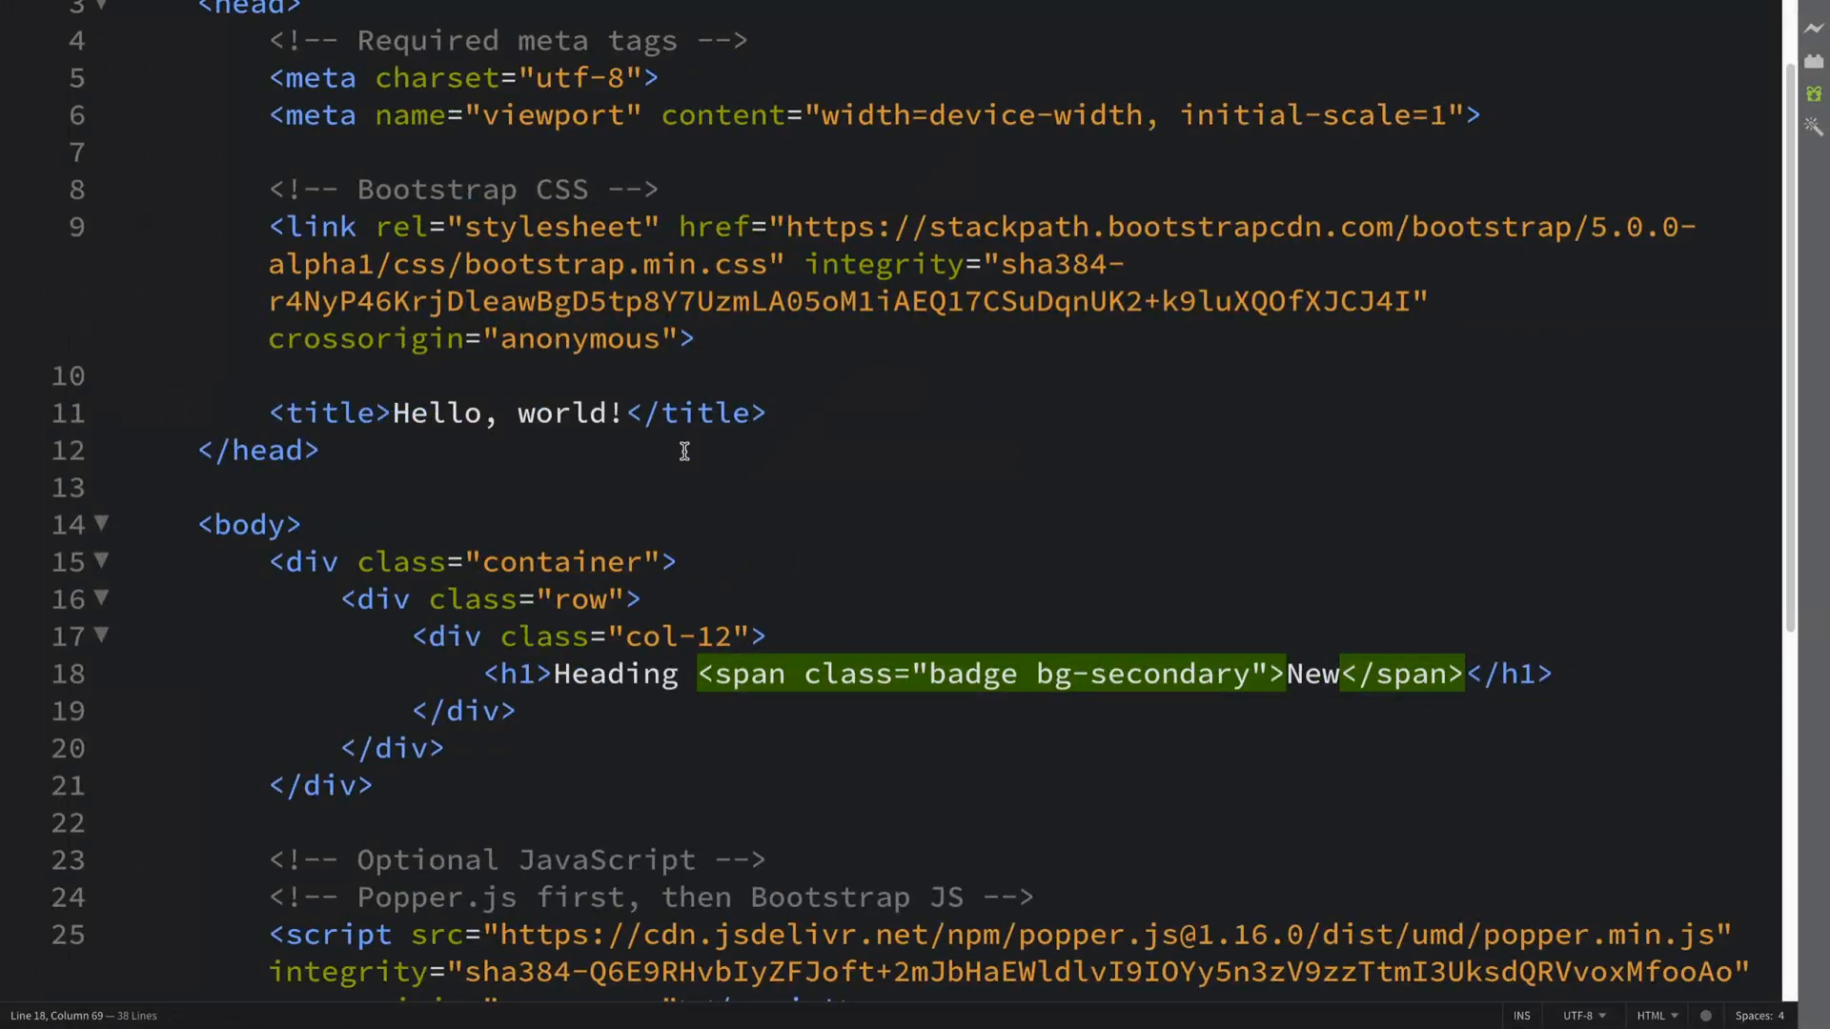
# Duplicate the col-12 column block below the first one.
pyautogui.click(522, 709)
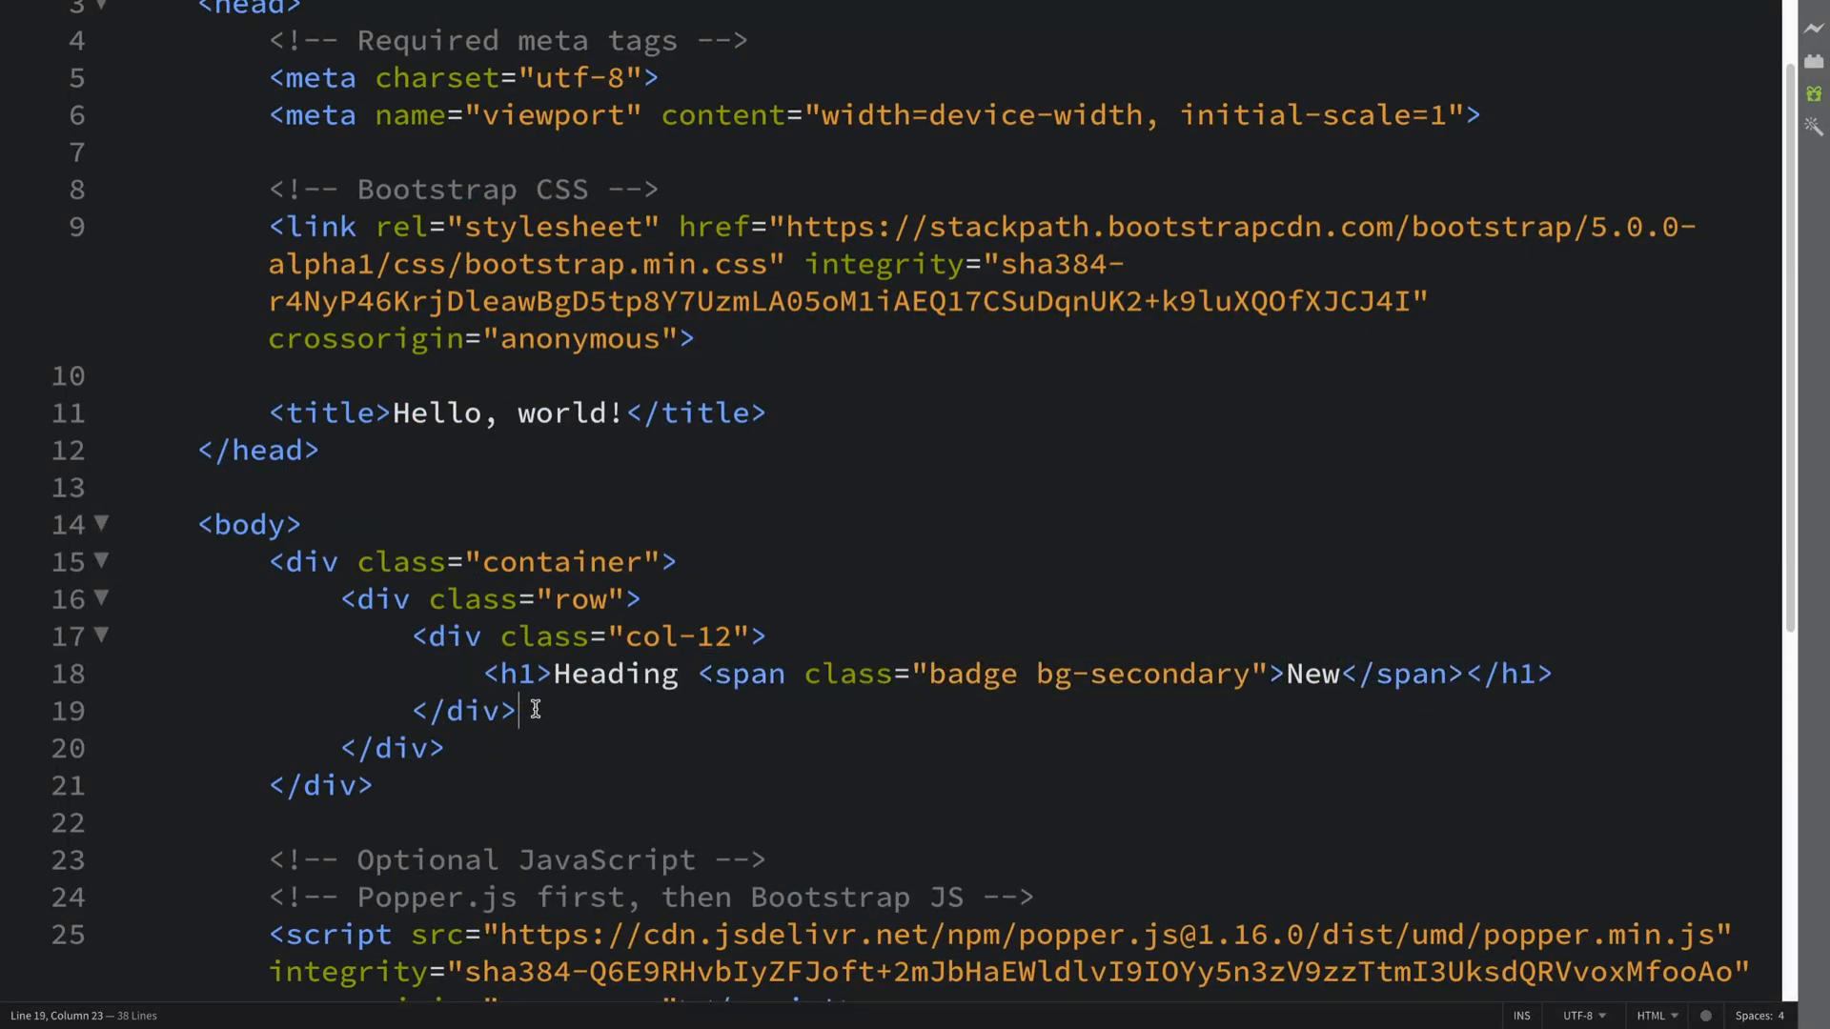
pyautogui.moveTo(534, 709); pyautogui.dragTo(412, 637)
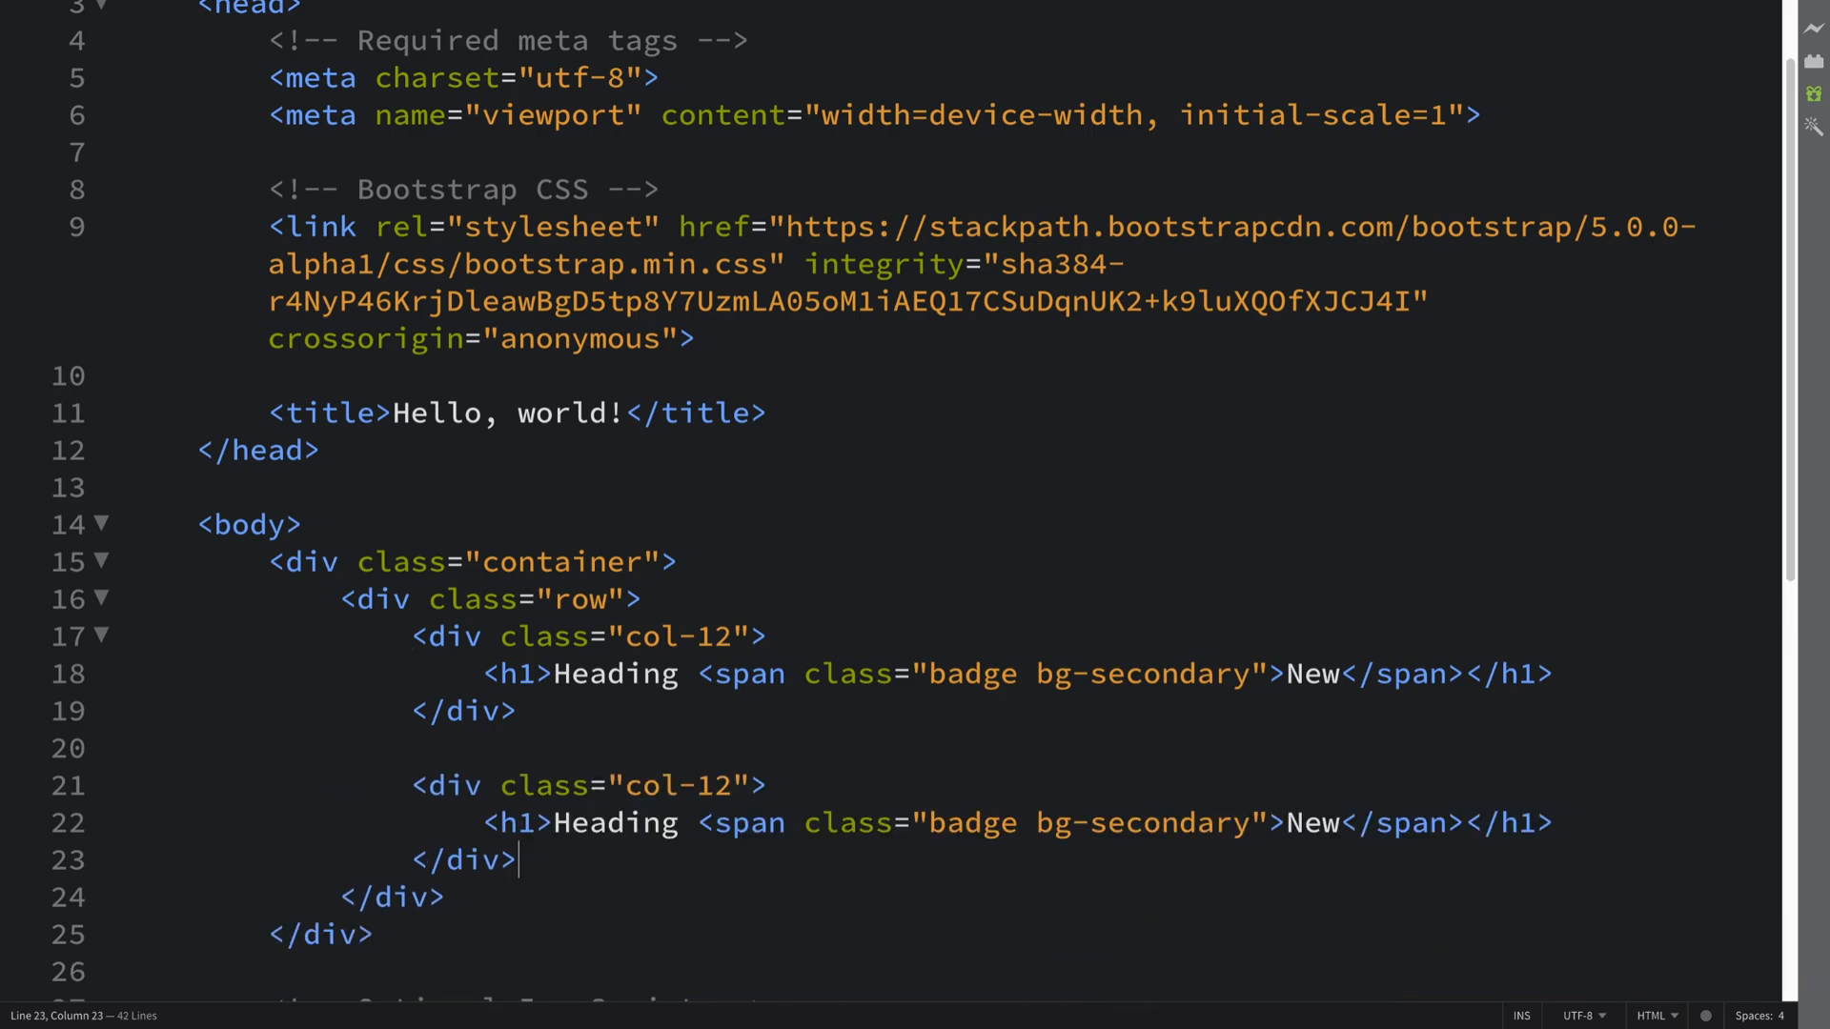
pyautogui.click(511, 824)
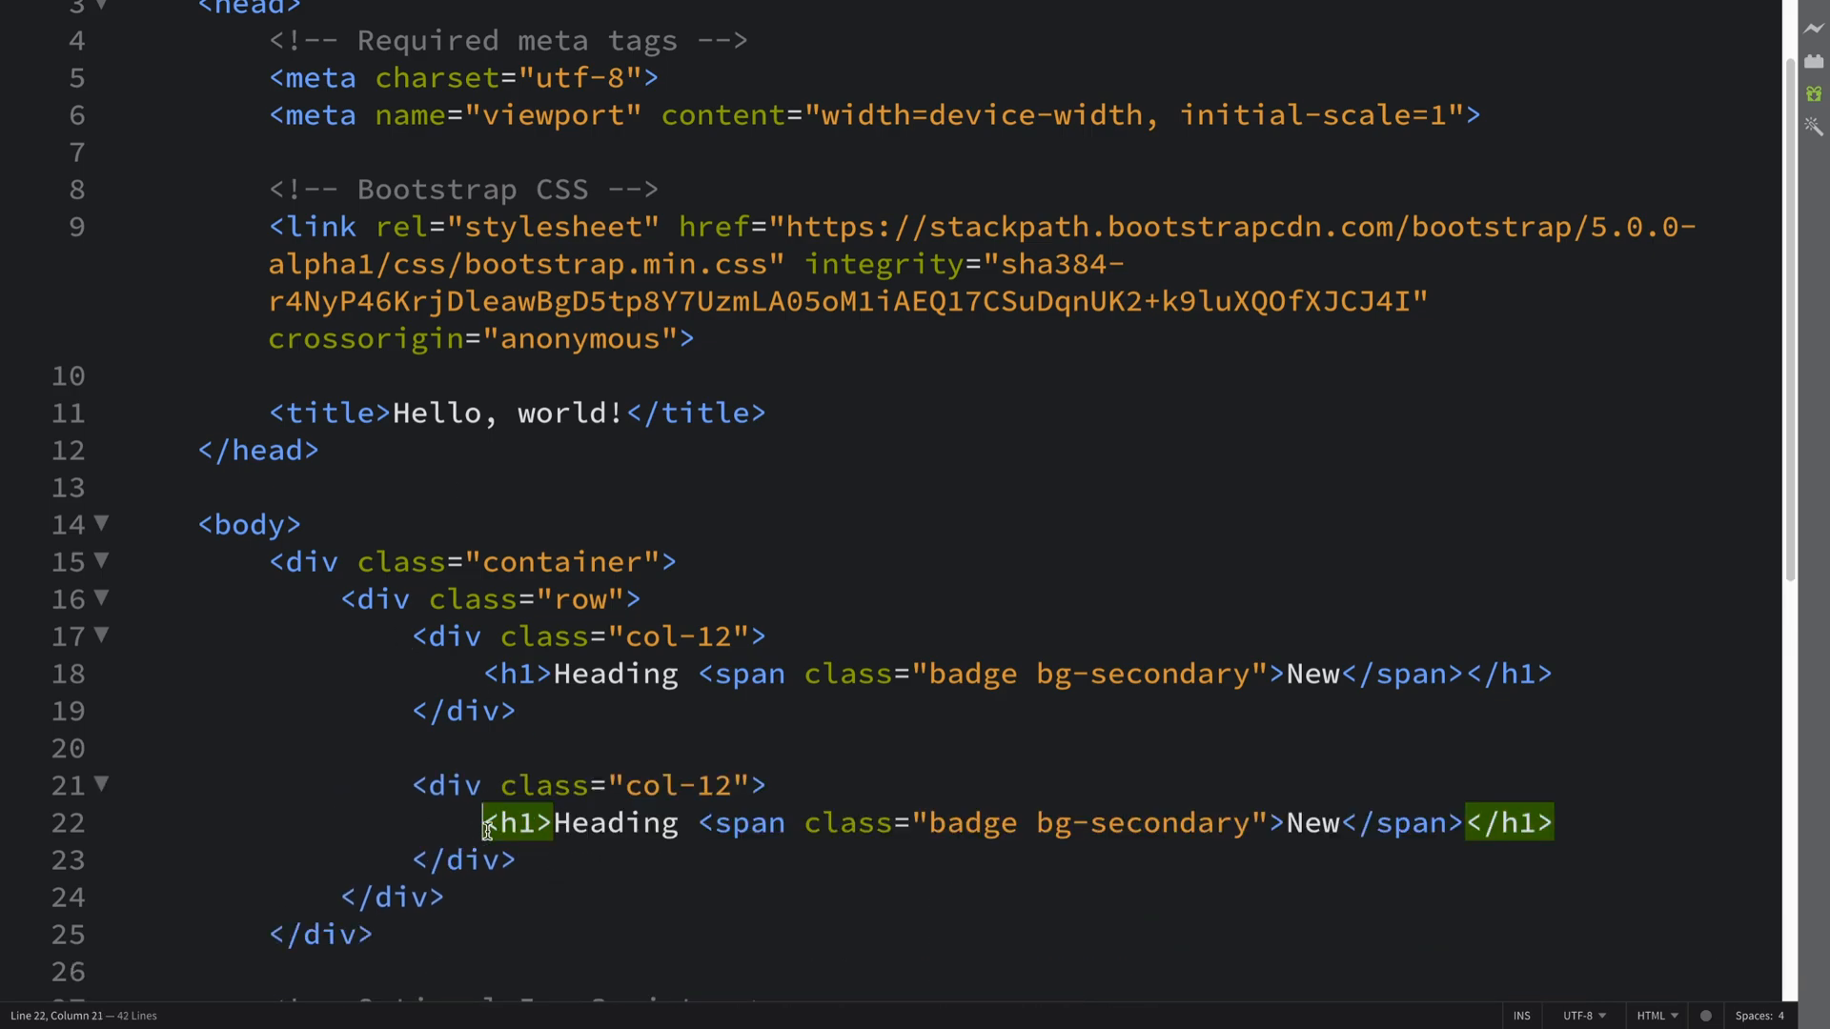
# Replace the duplicated h1 with an empty button of type 'button' and classes 'btn btn-primary'.
pyautogui.write('<butt')
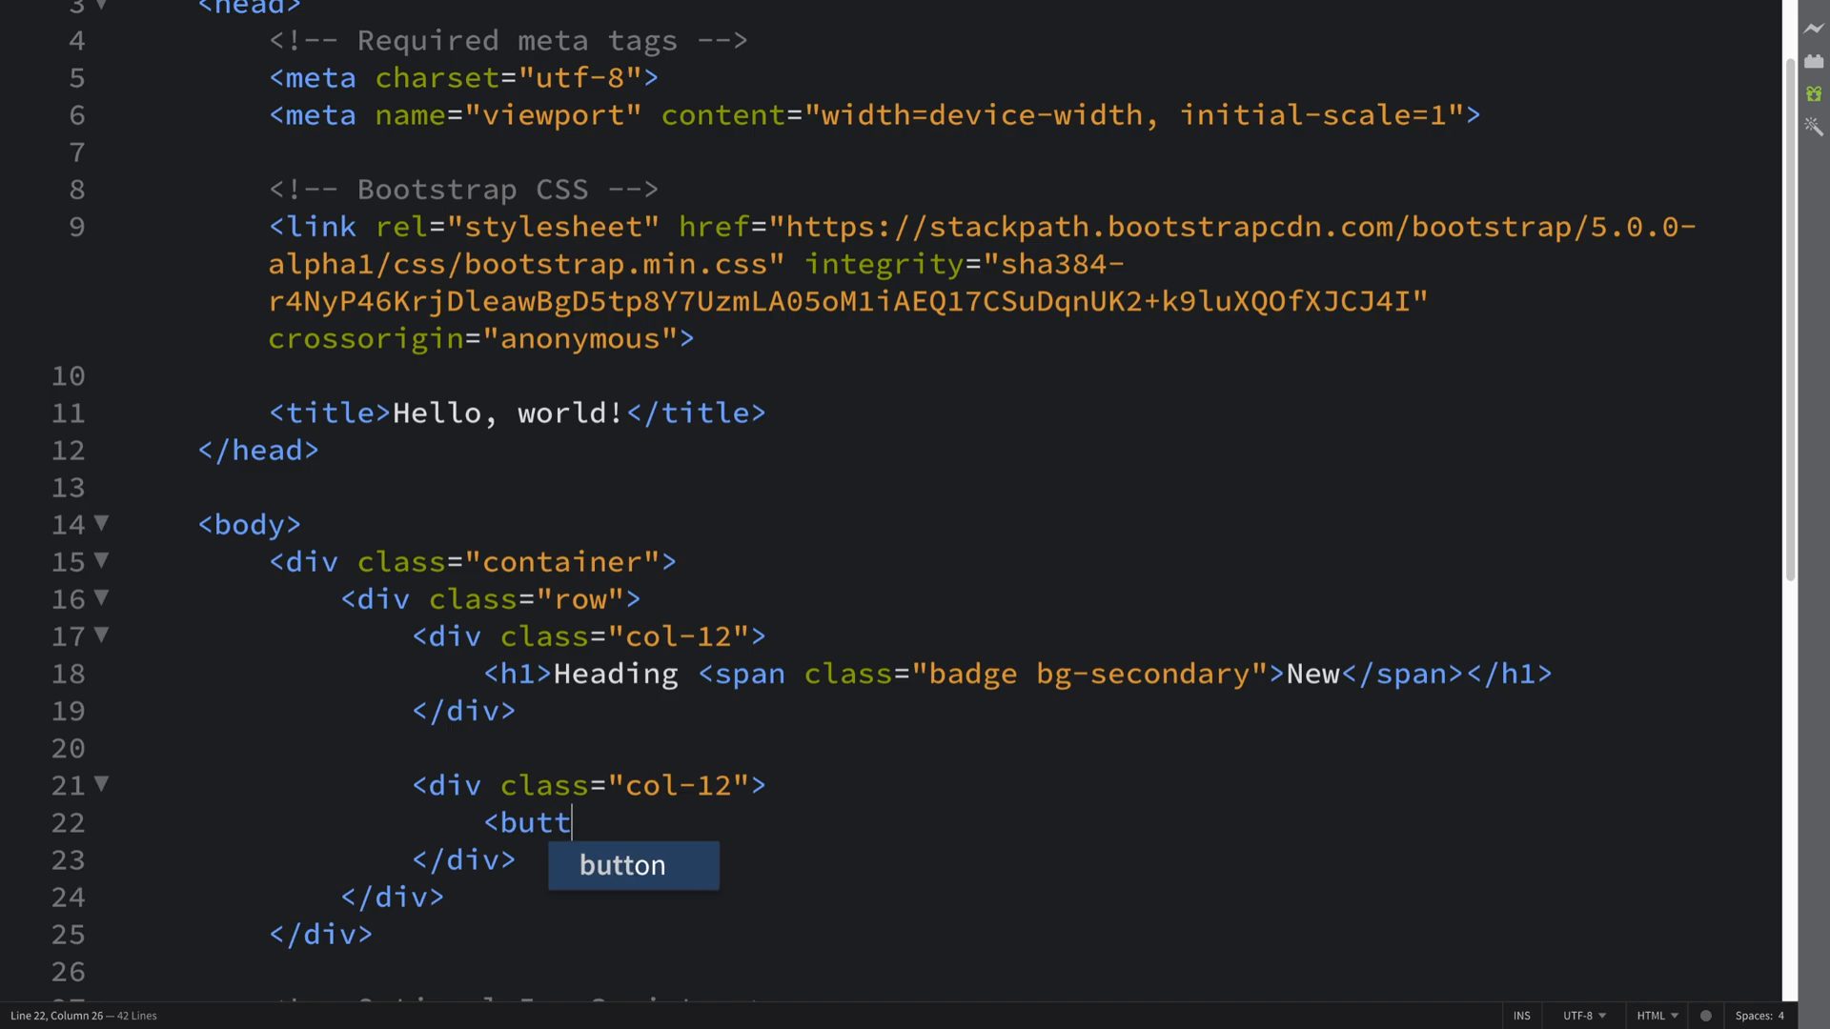
pyautogui.press('Tab')
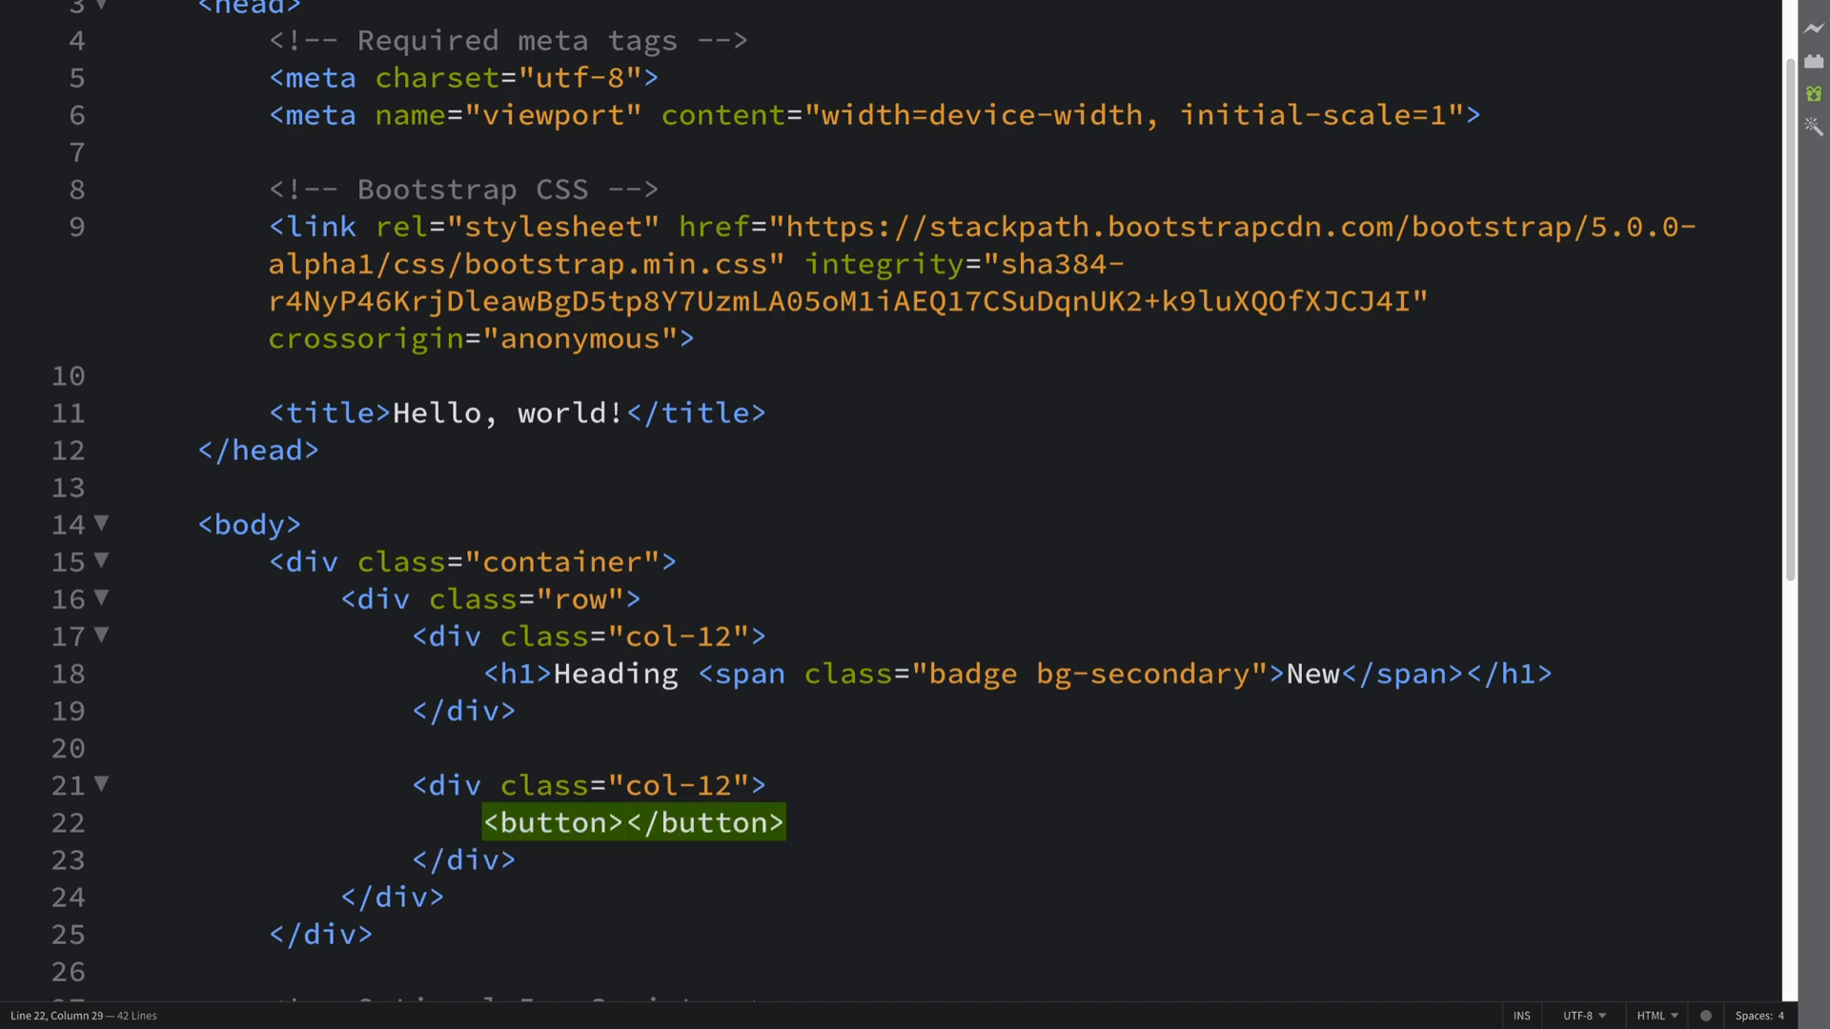
pyautogui.press('Enter')
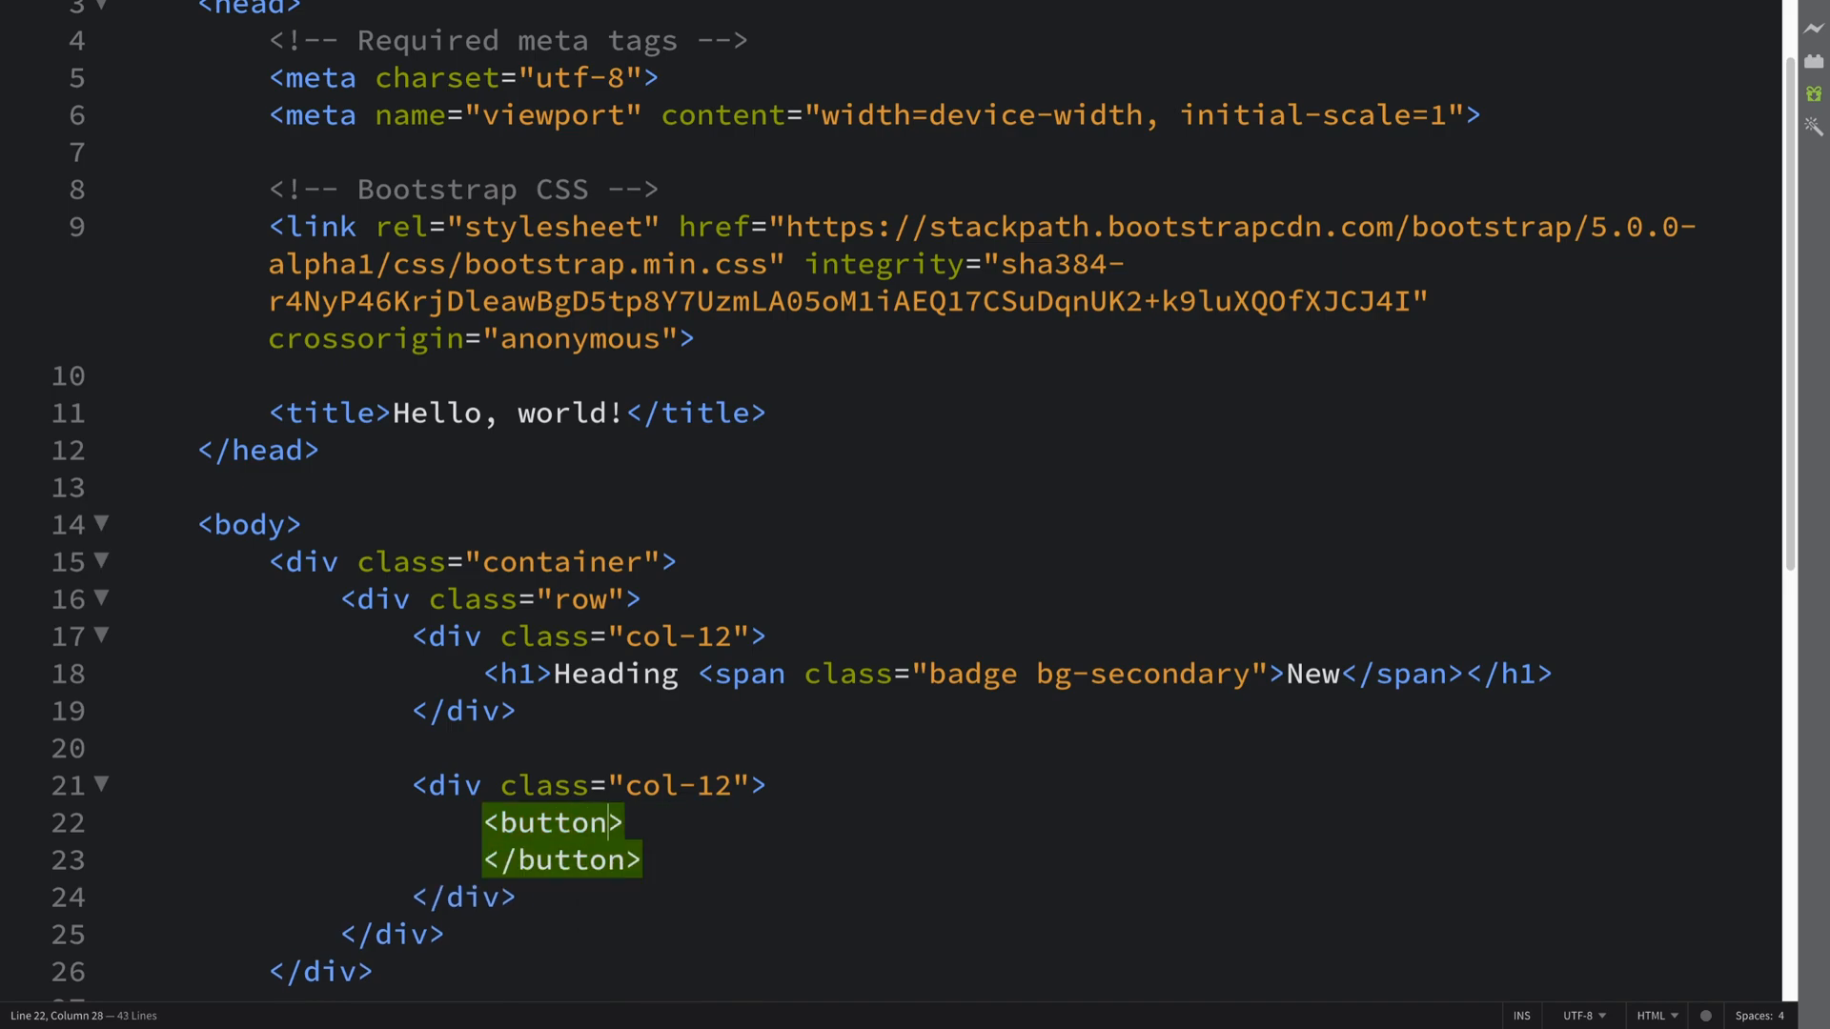
pyautogui.write('type=""')
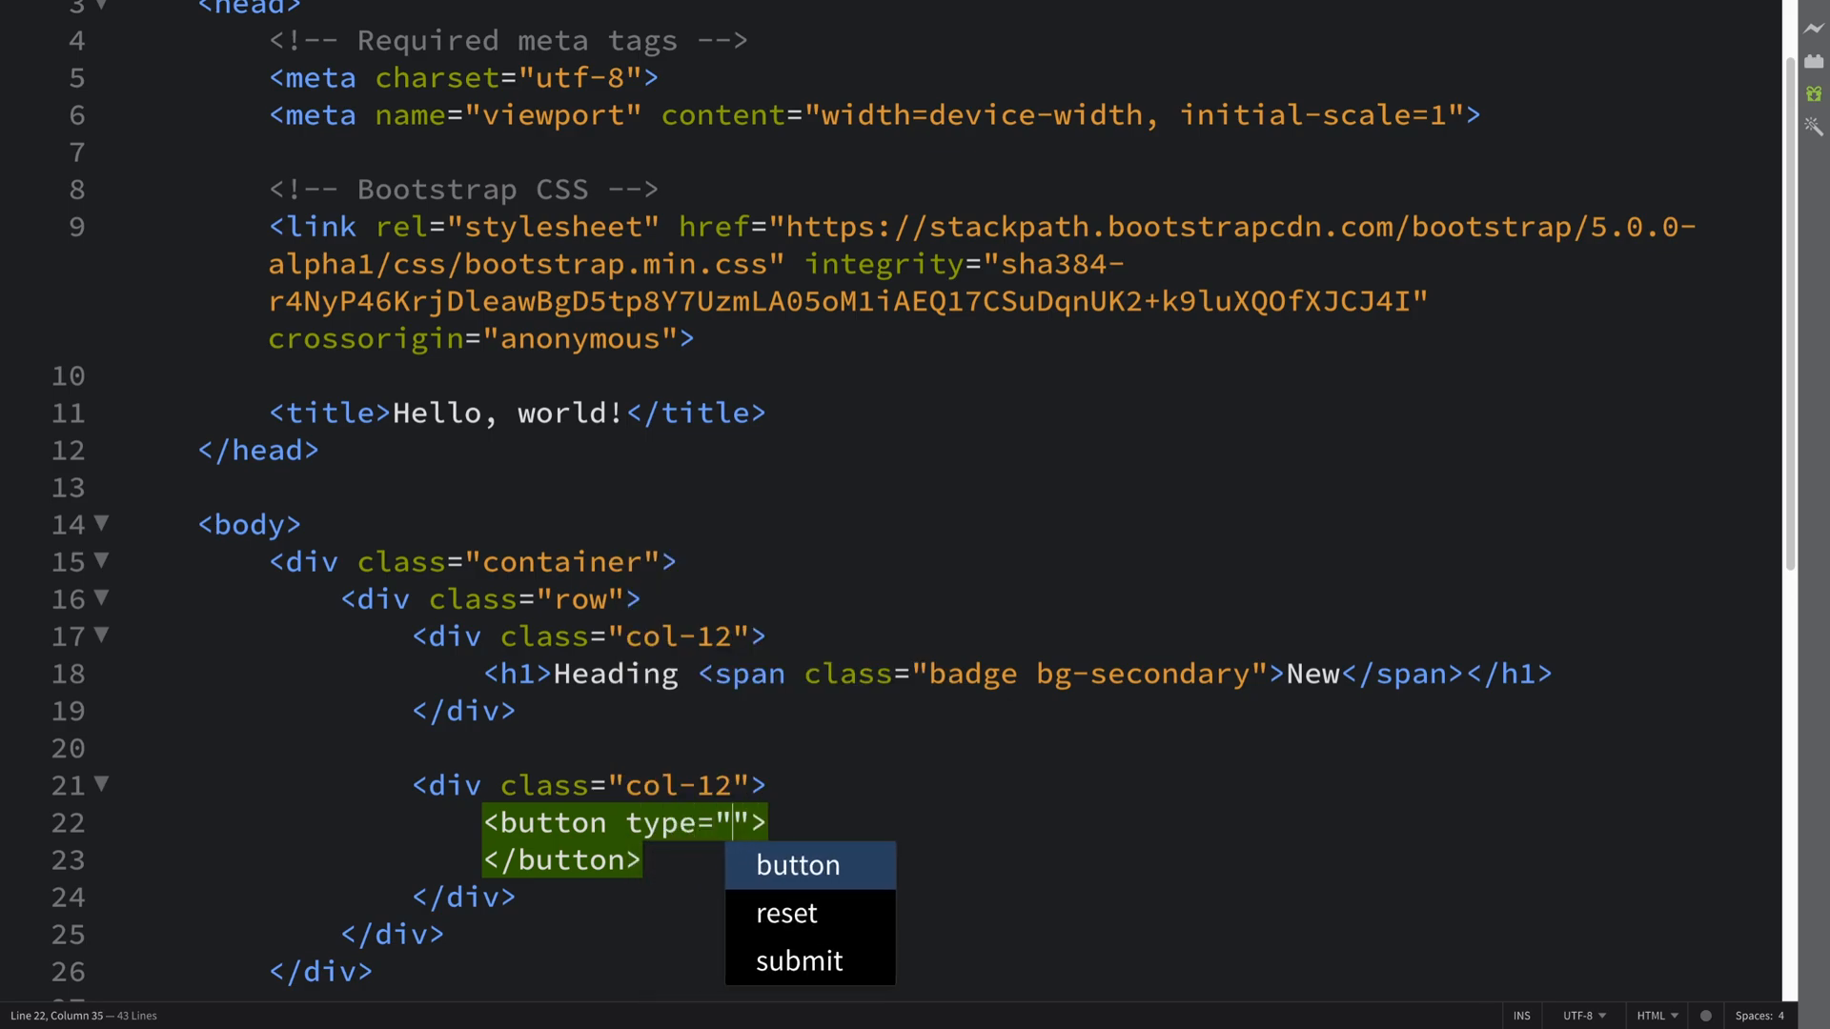
pyautogui.click(797, 866)
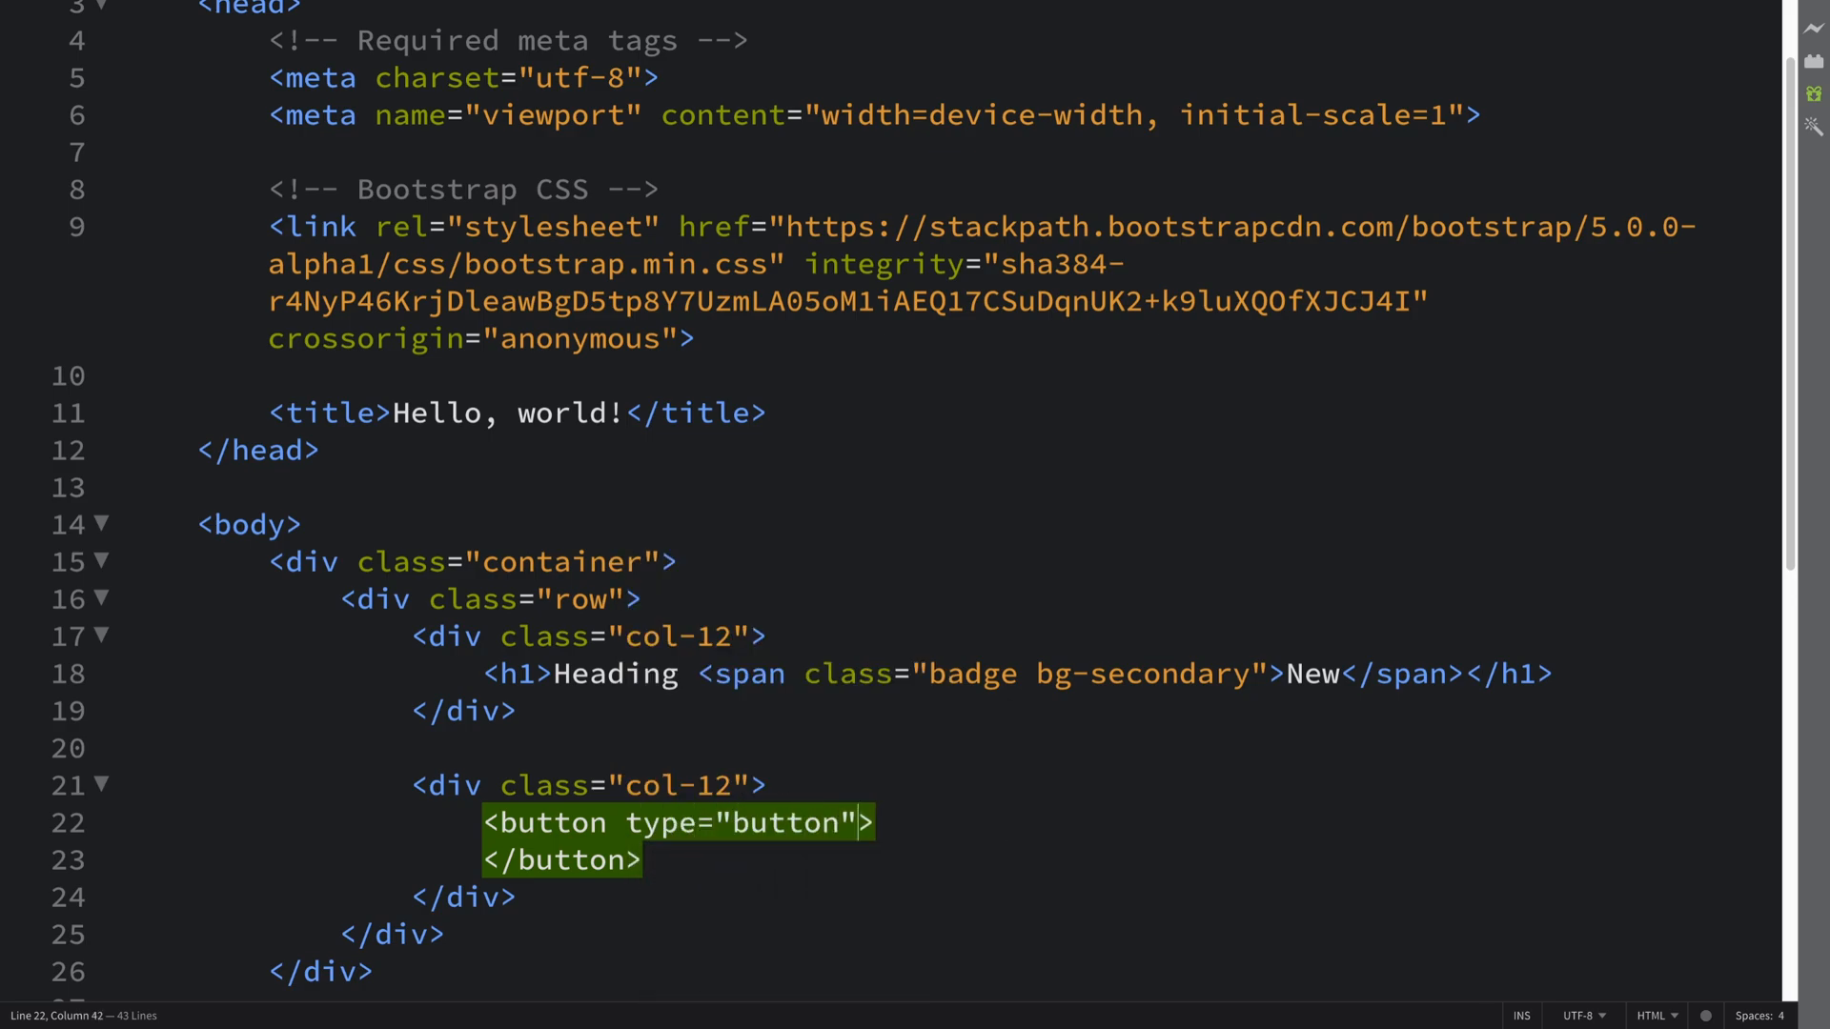
pyautogui.write('class="btn"')
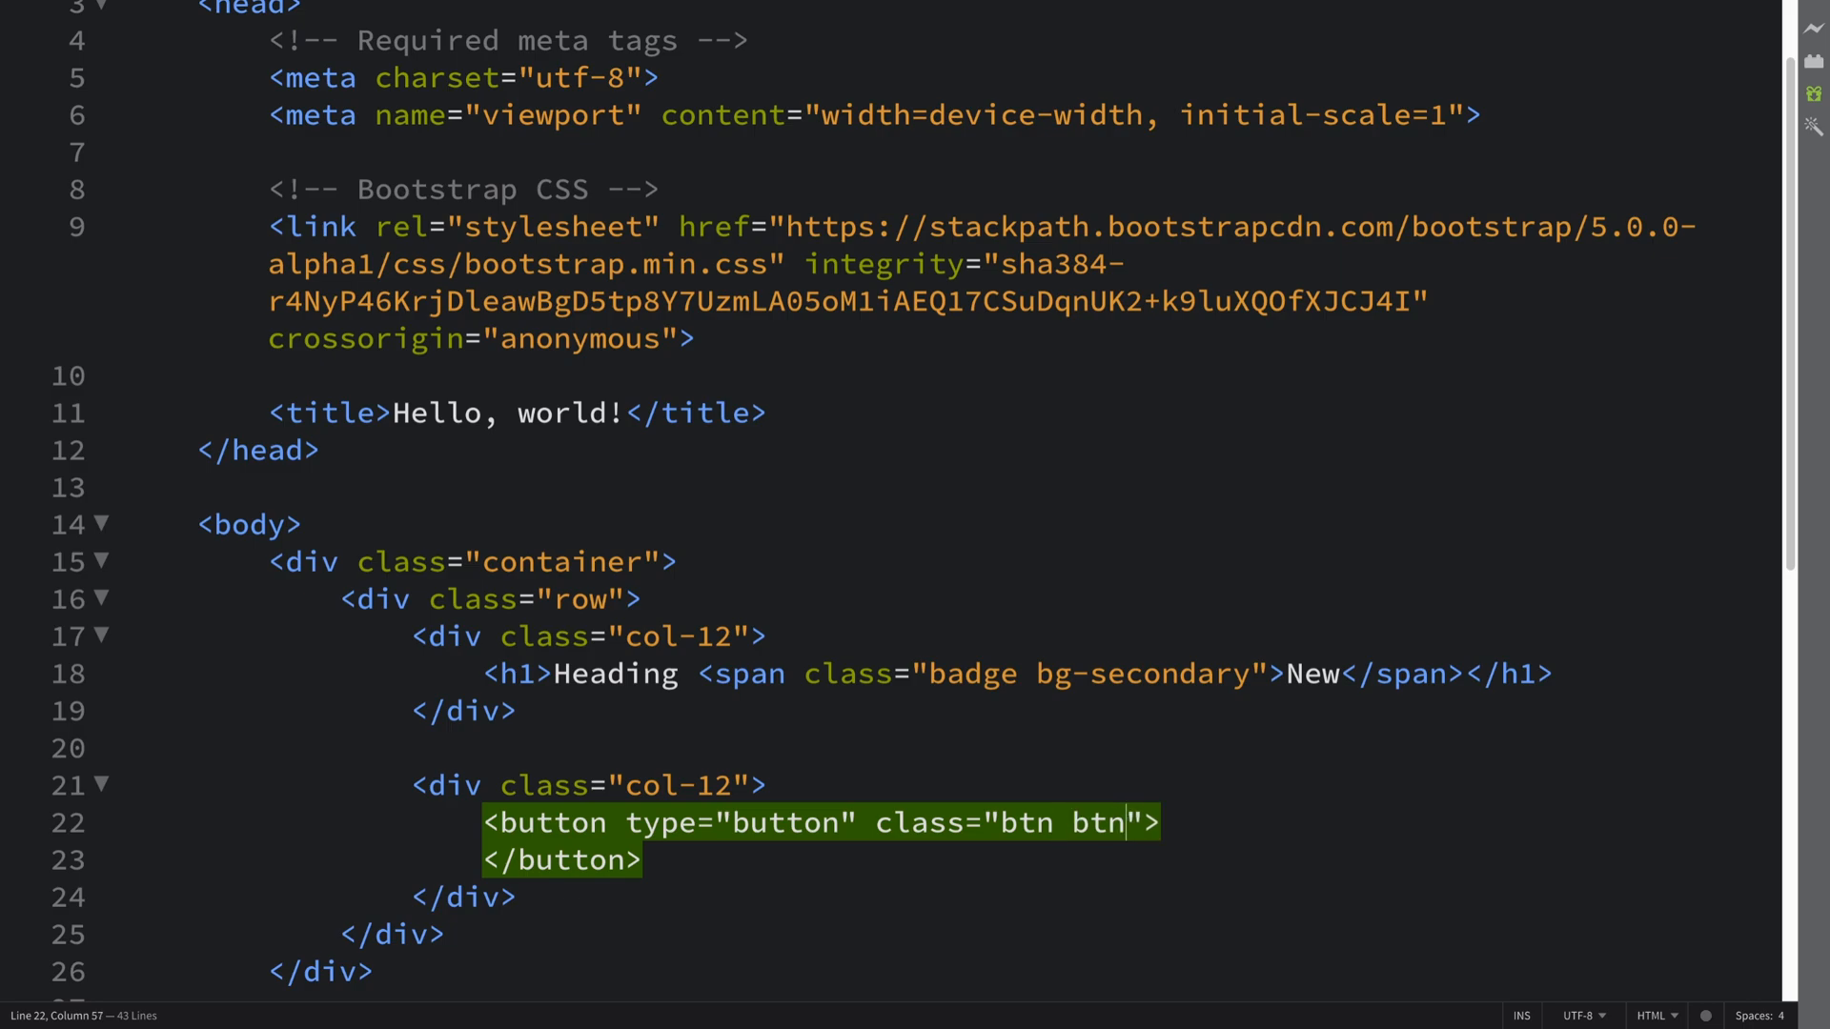
pyautogui.write('-')
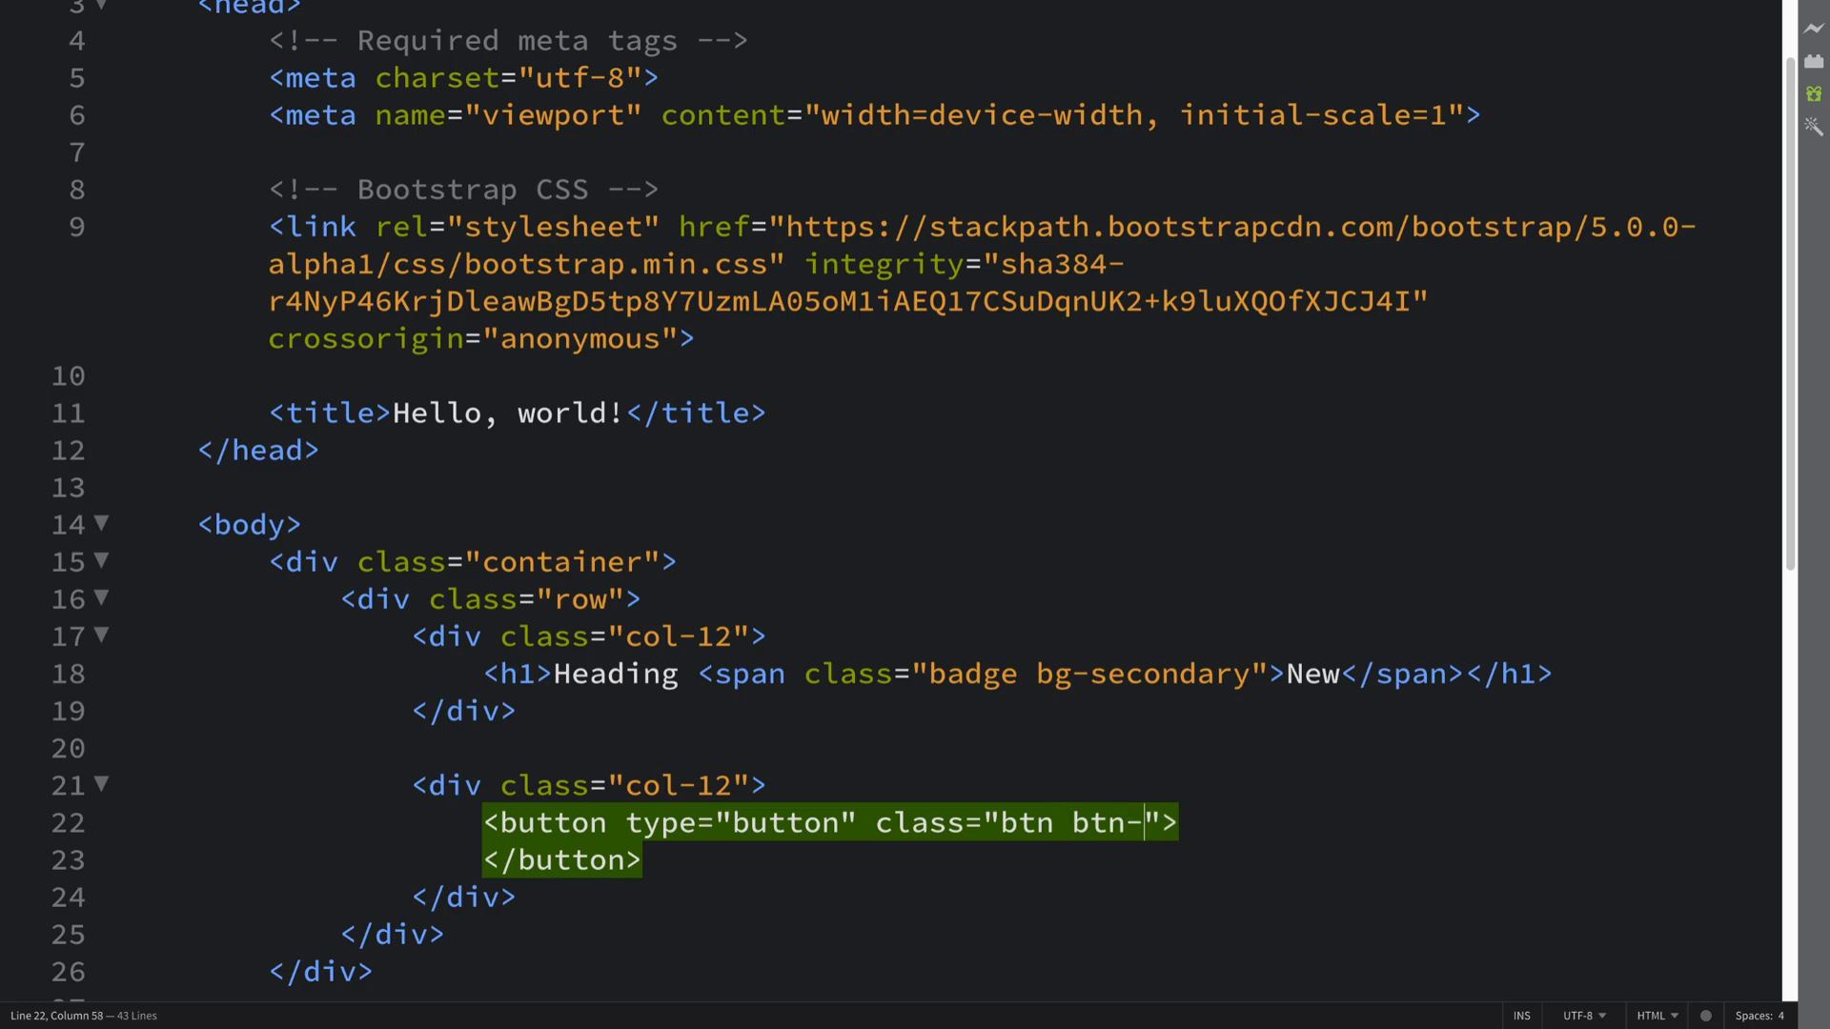
pyautogui.write('primary')
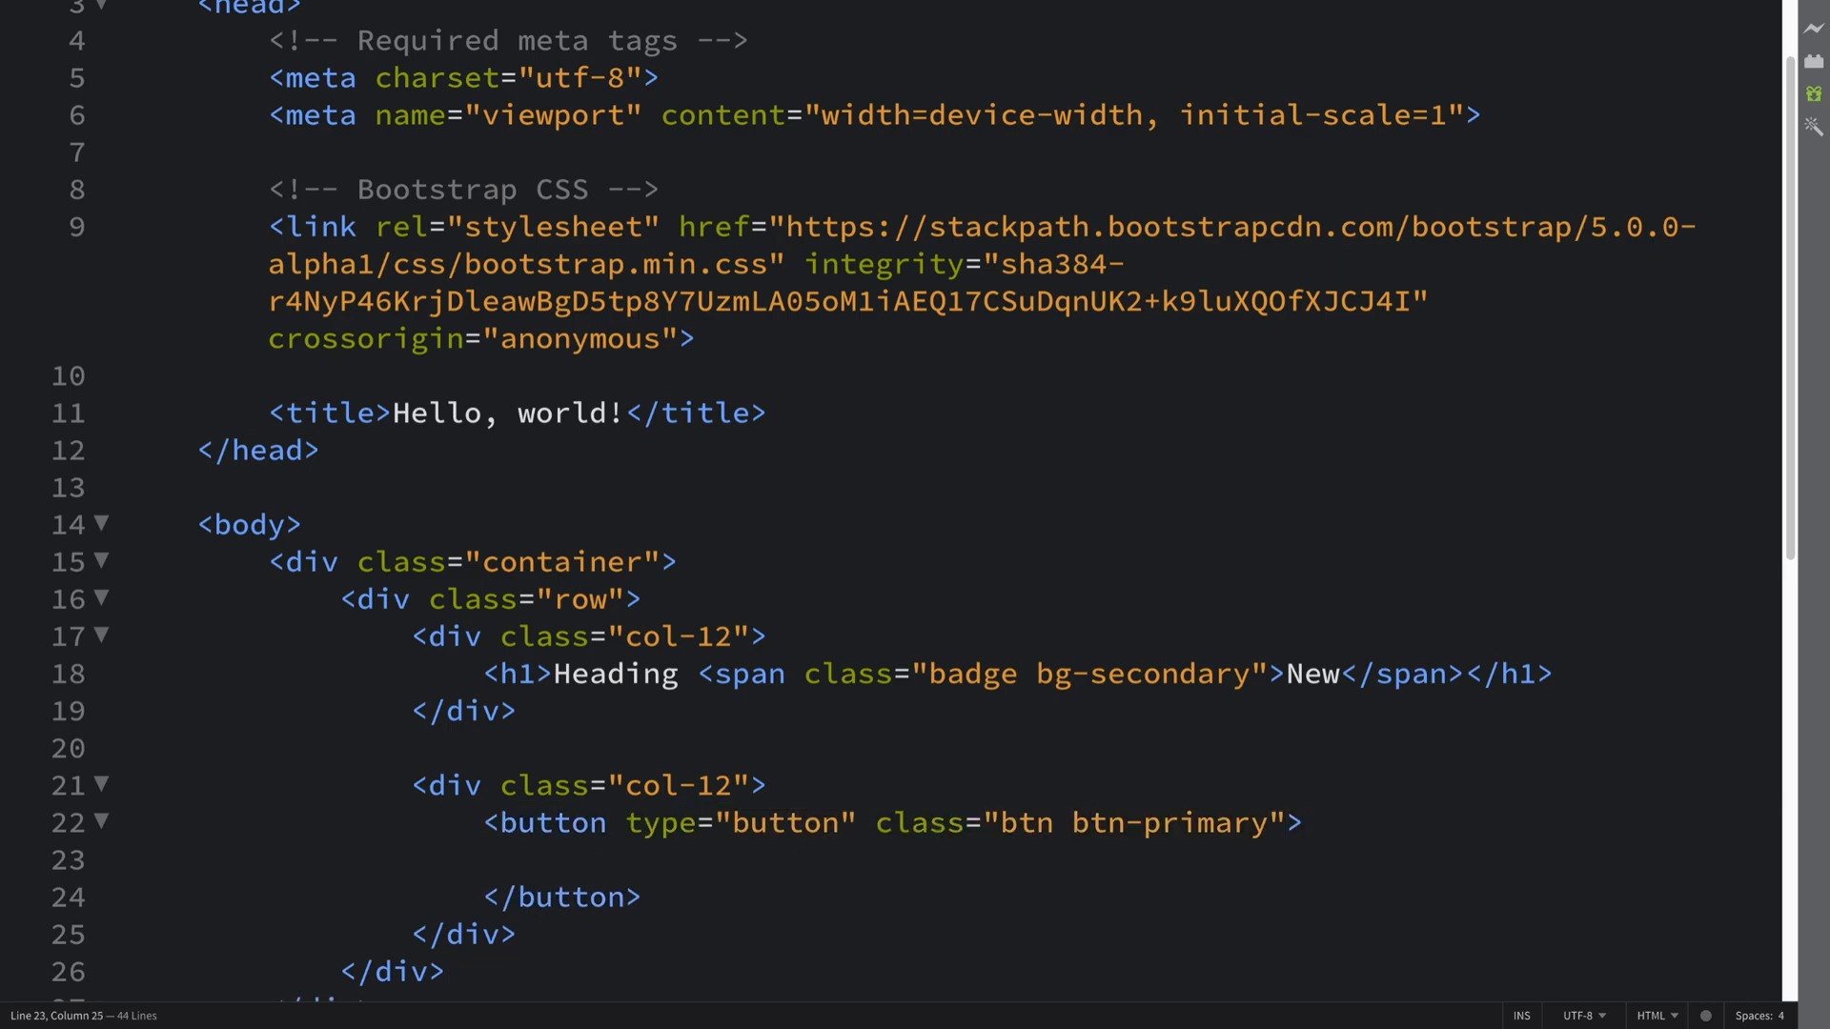
# Label the button 'Notifications'.
pyautogui.write('Notifca')
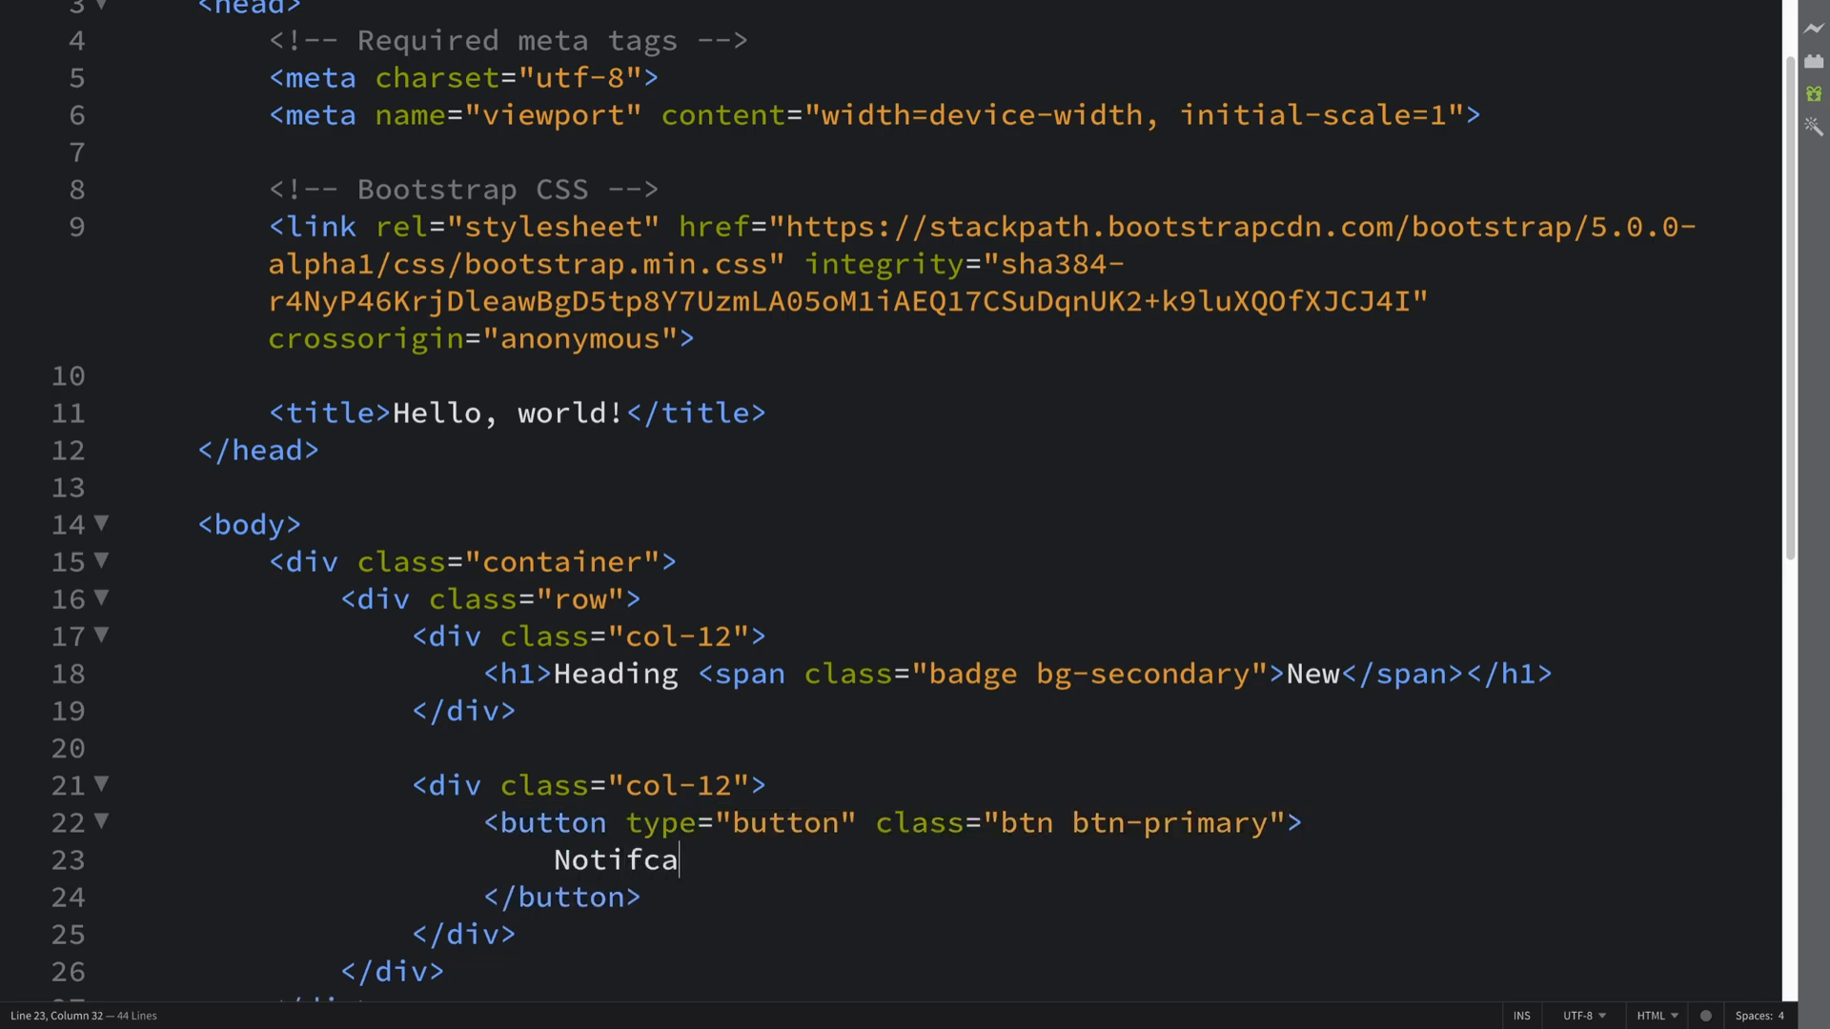
pyautogui.press('BackSpace')
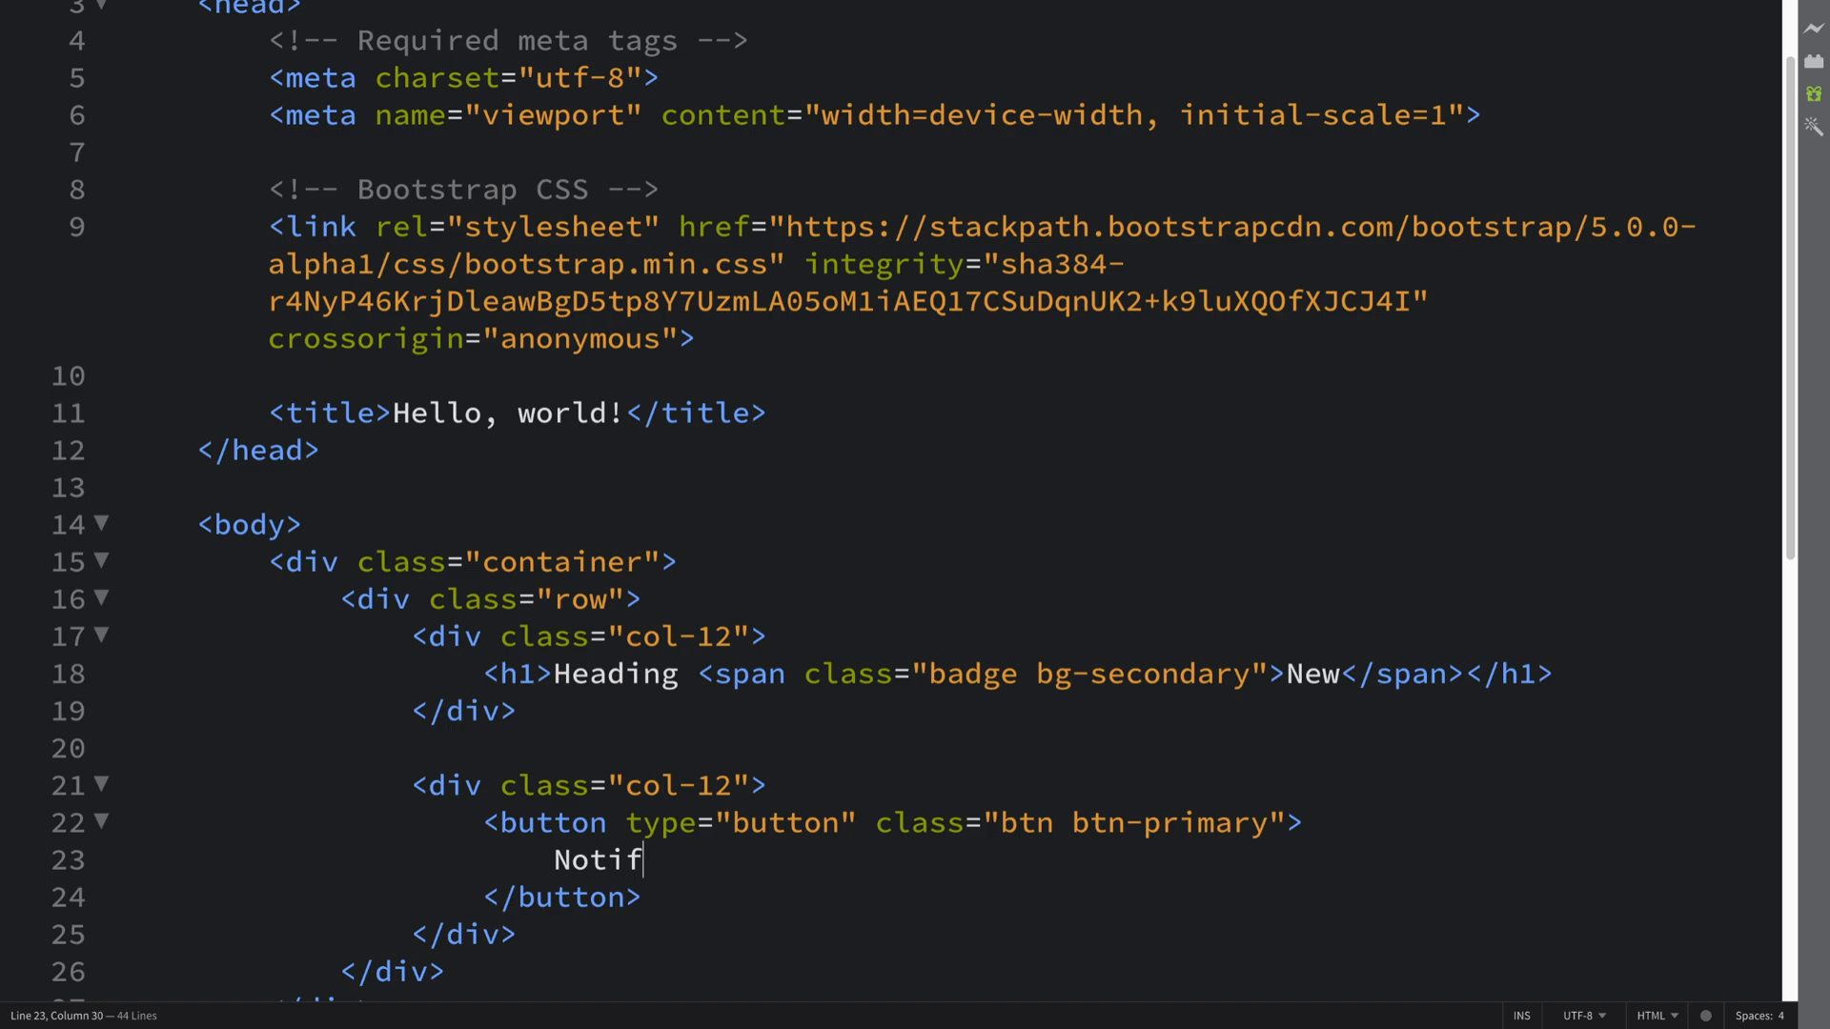
pyautogui.write('ications')
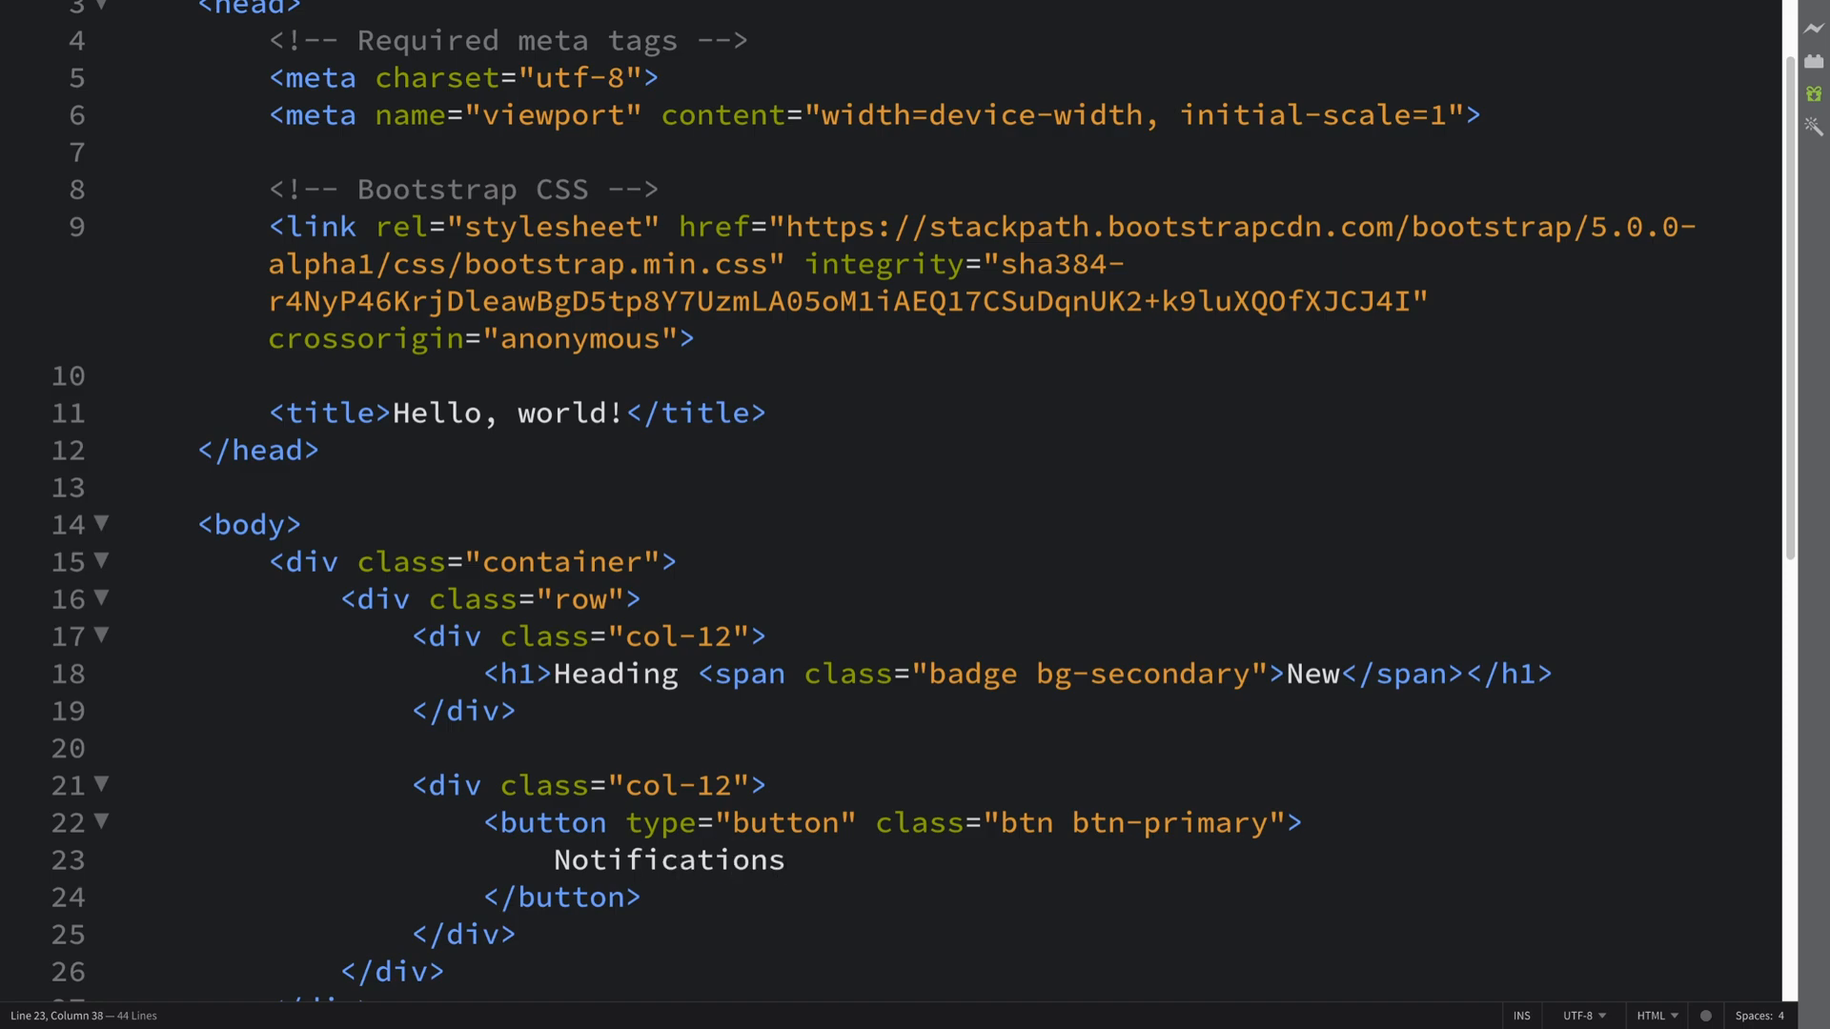
# Add a span with classes 'badge bg-danger' containing '4' after the button label.
pyautogui.write('<span></span>')
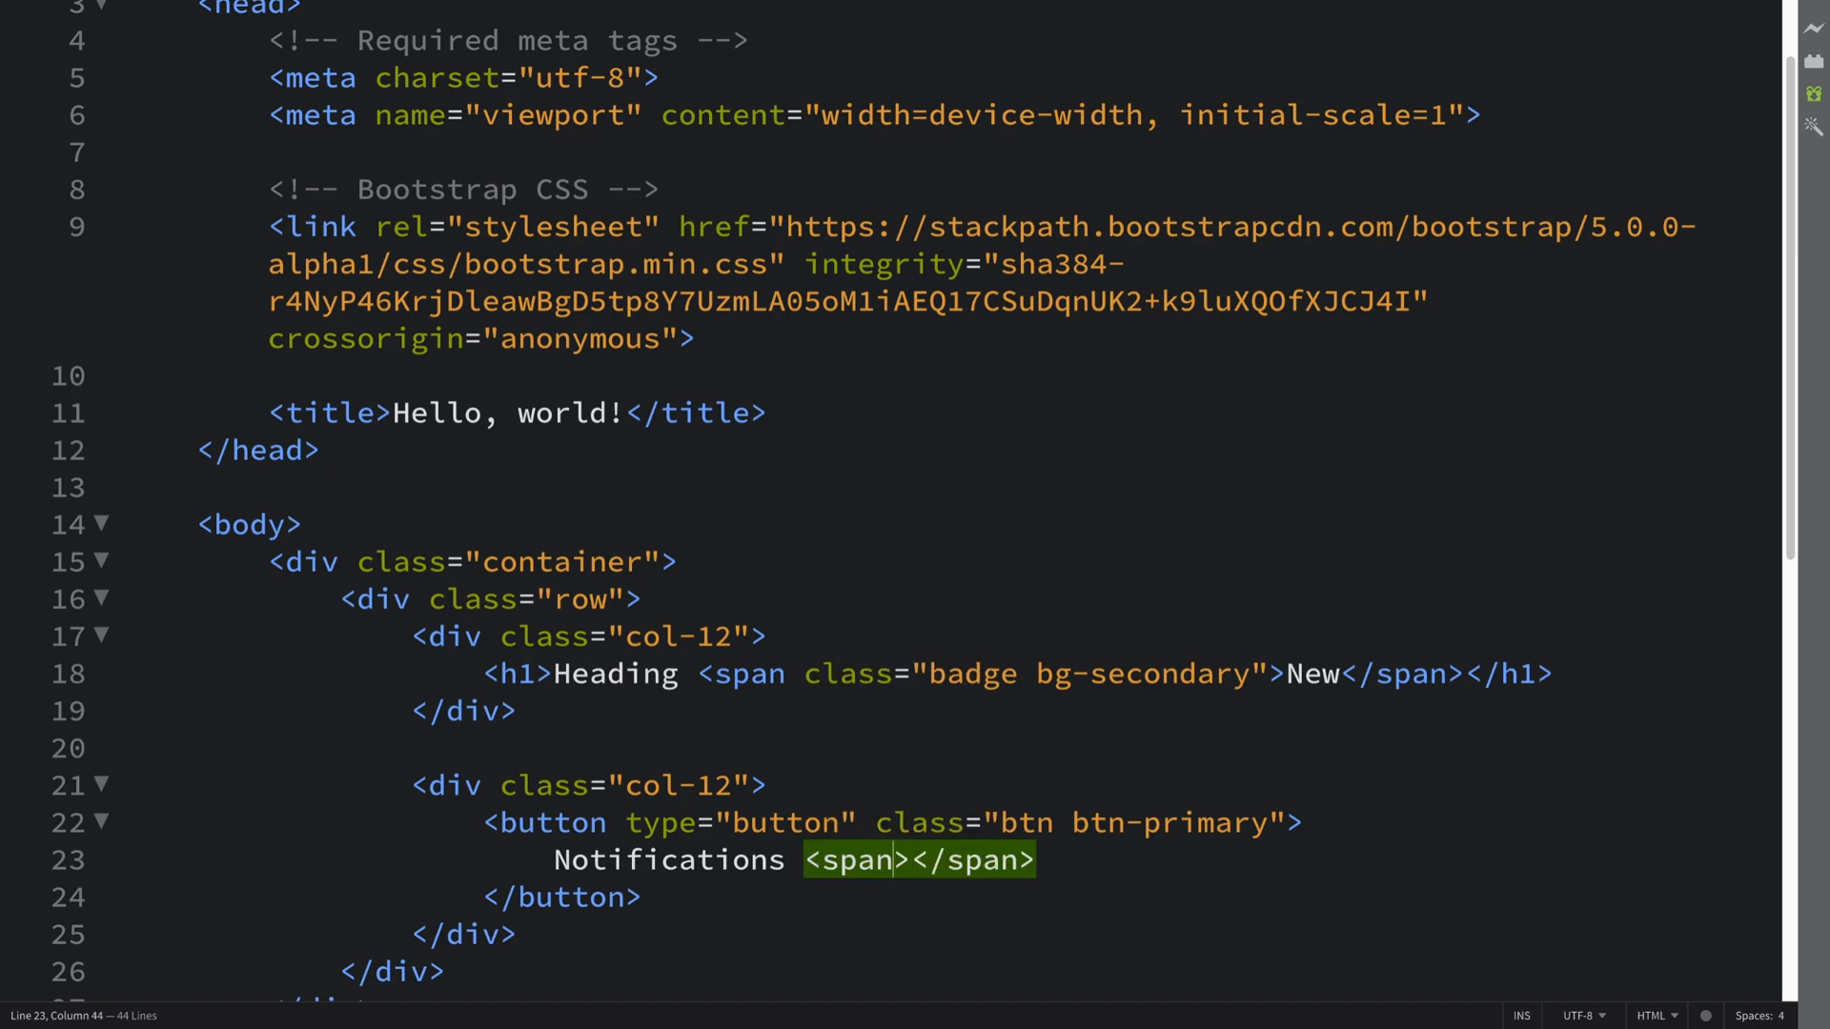
pyautogui.write('class=""')
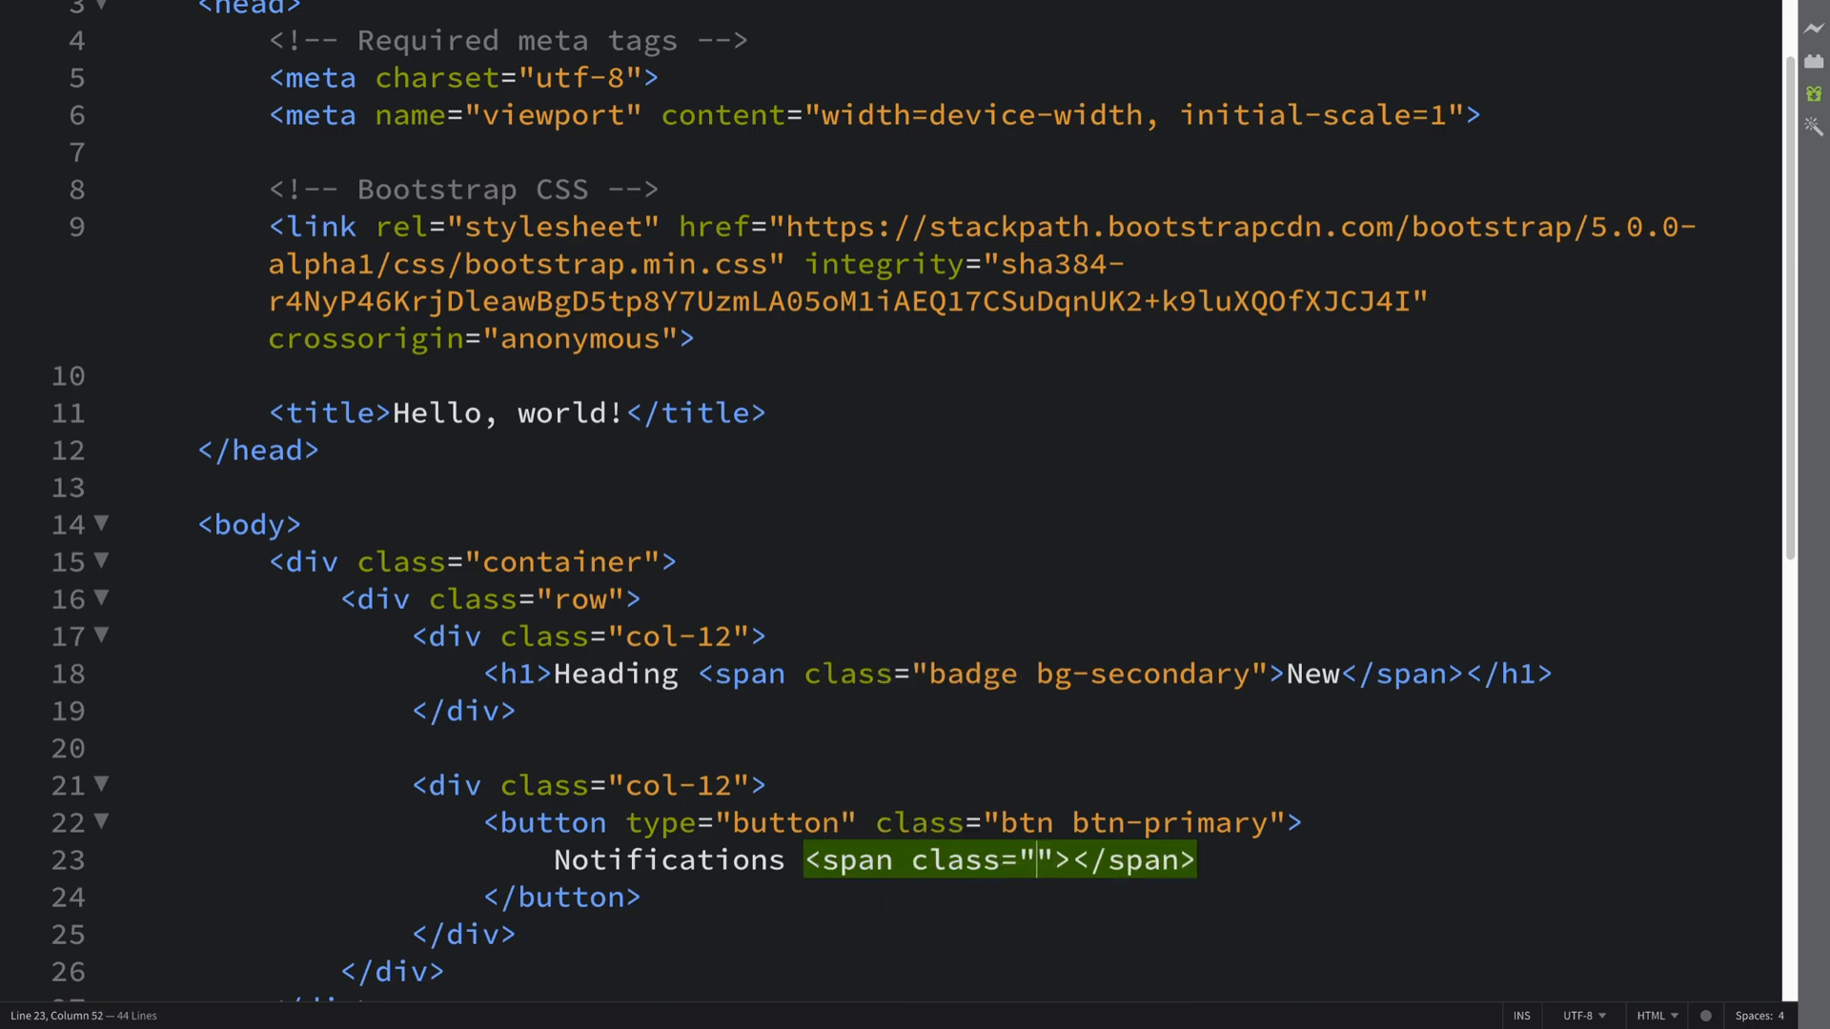
pyautogui.write('badge')
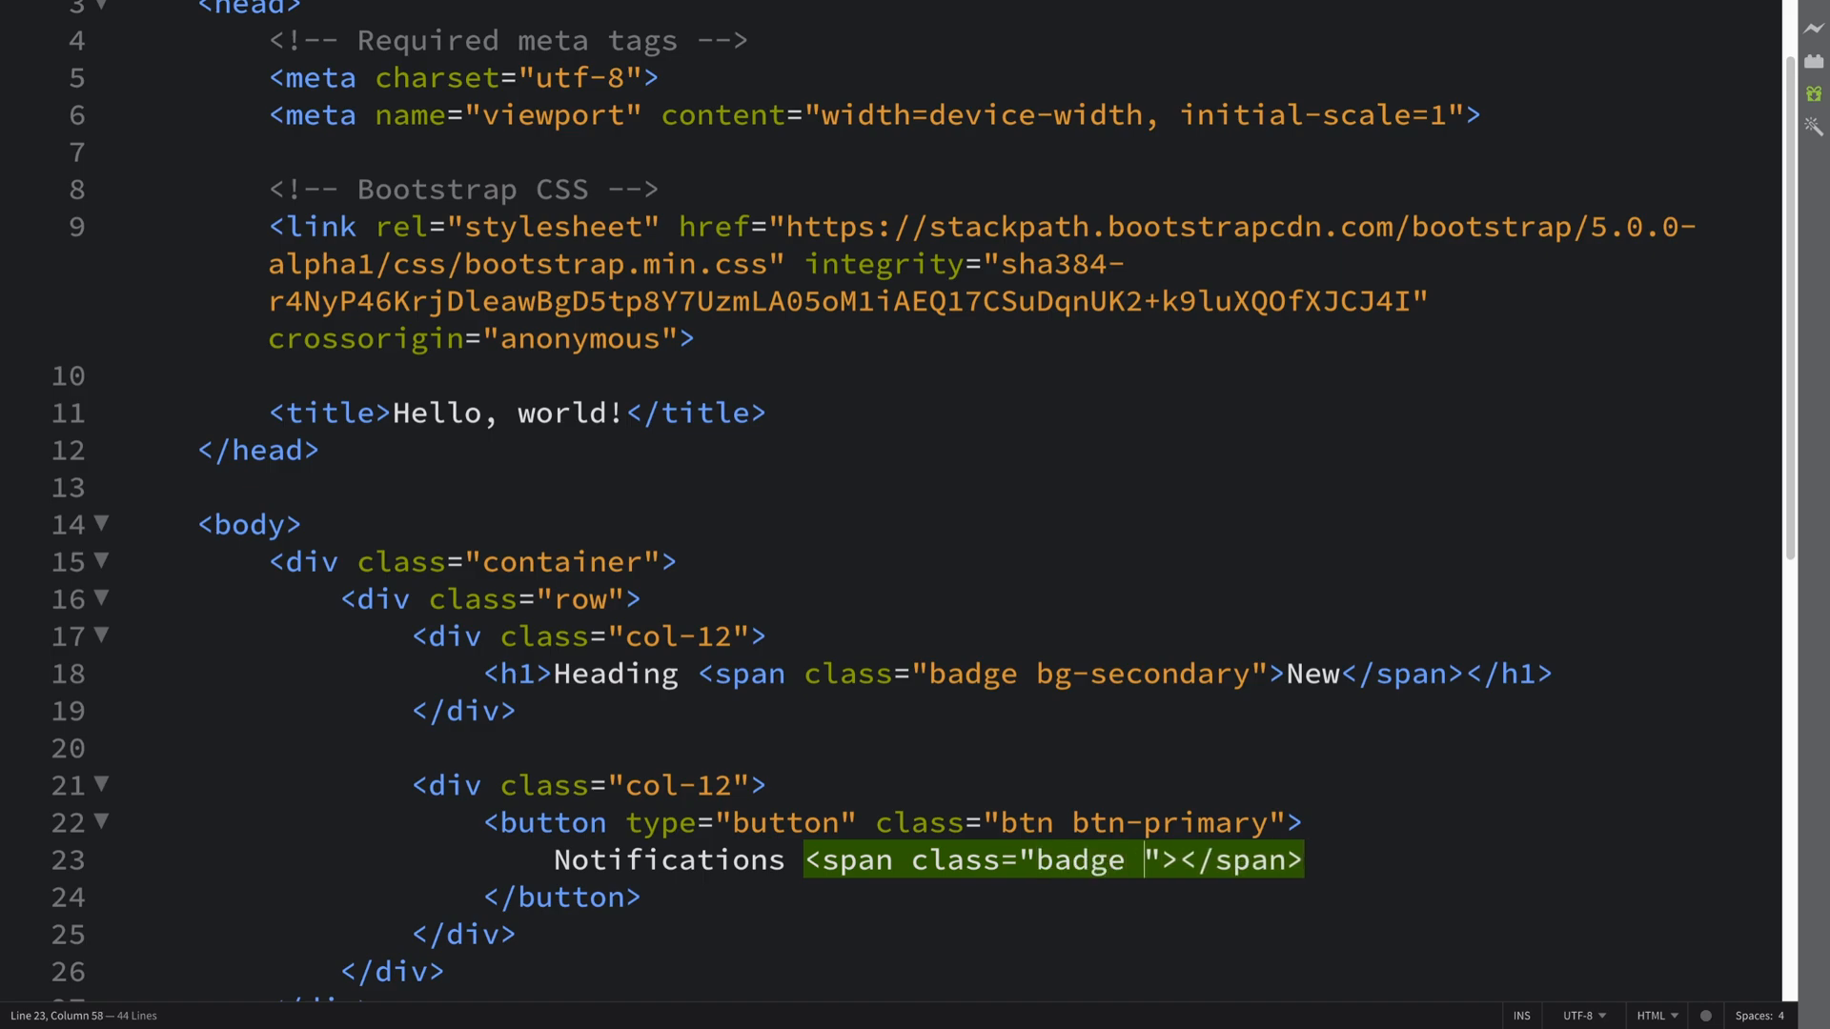
pyautogui.write('bg-da')
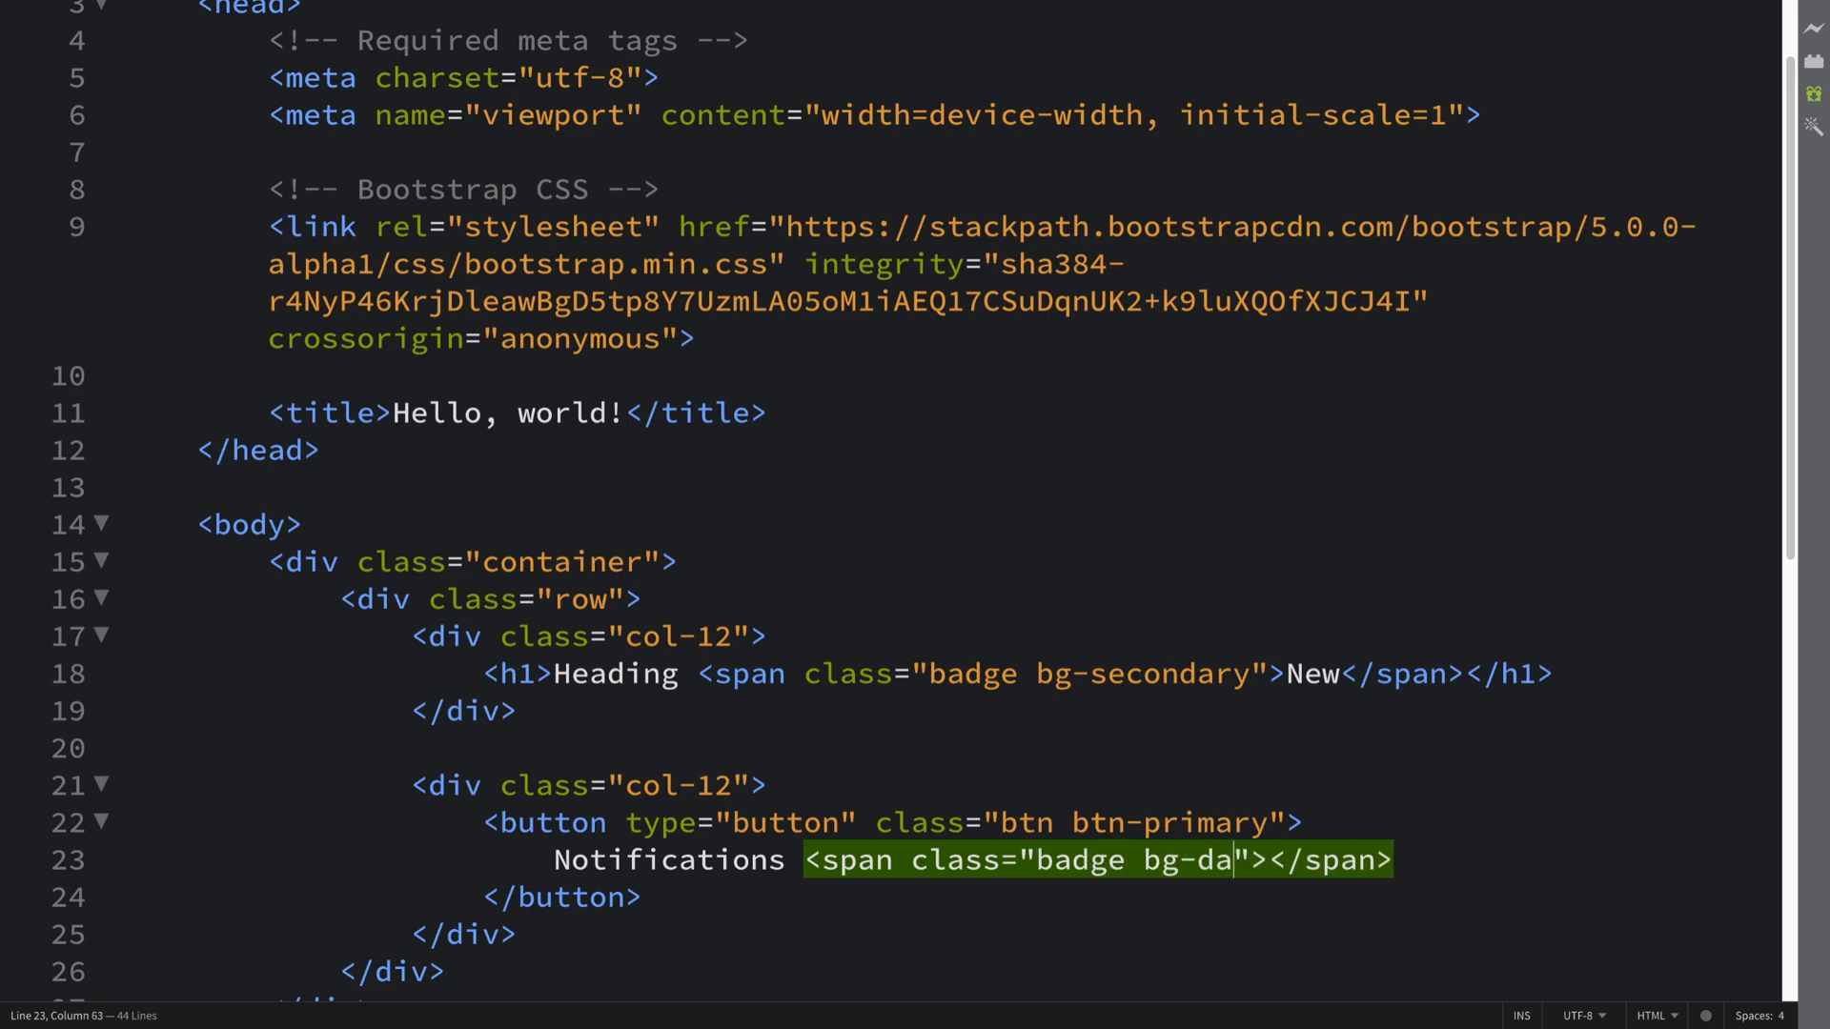
pyautogui.write('nger')
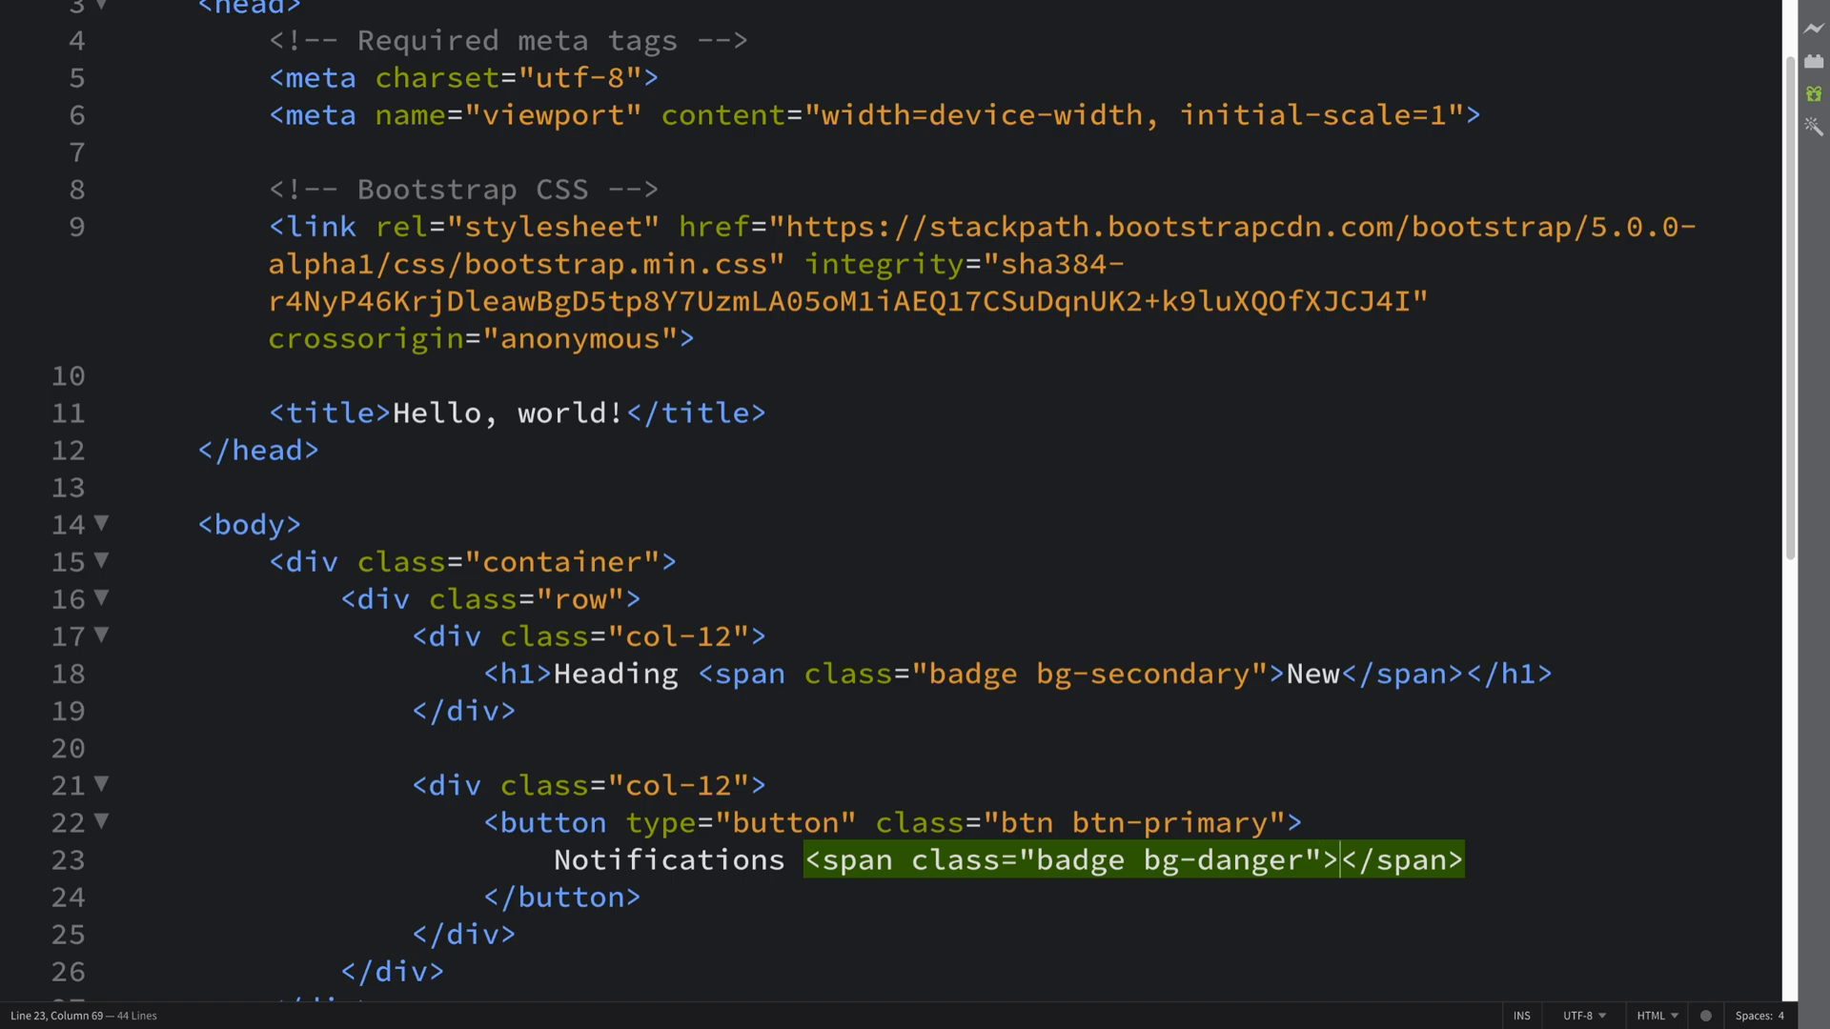
pyautogui.write('4')
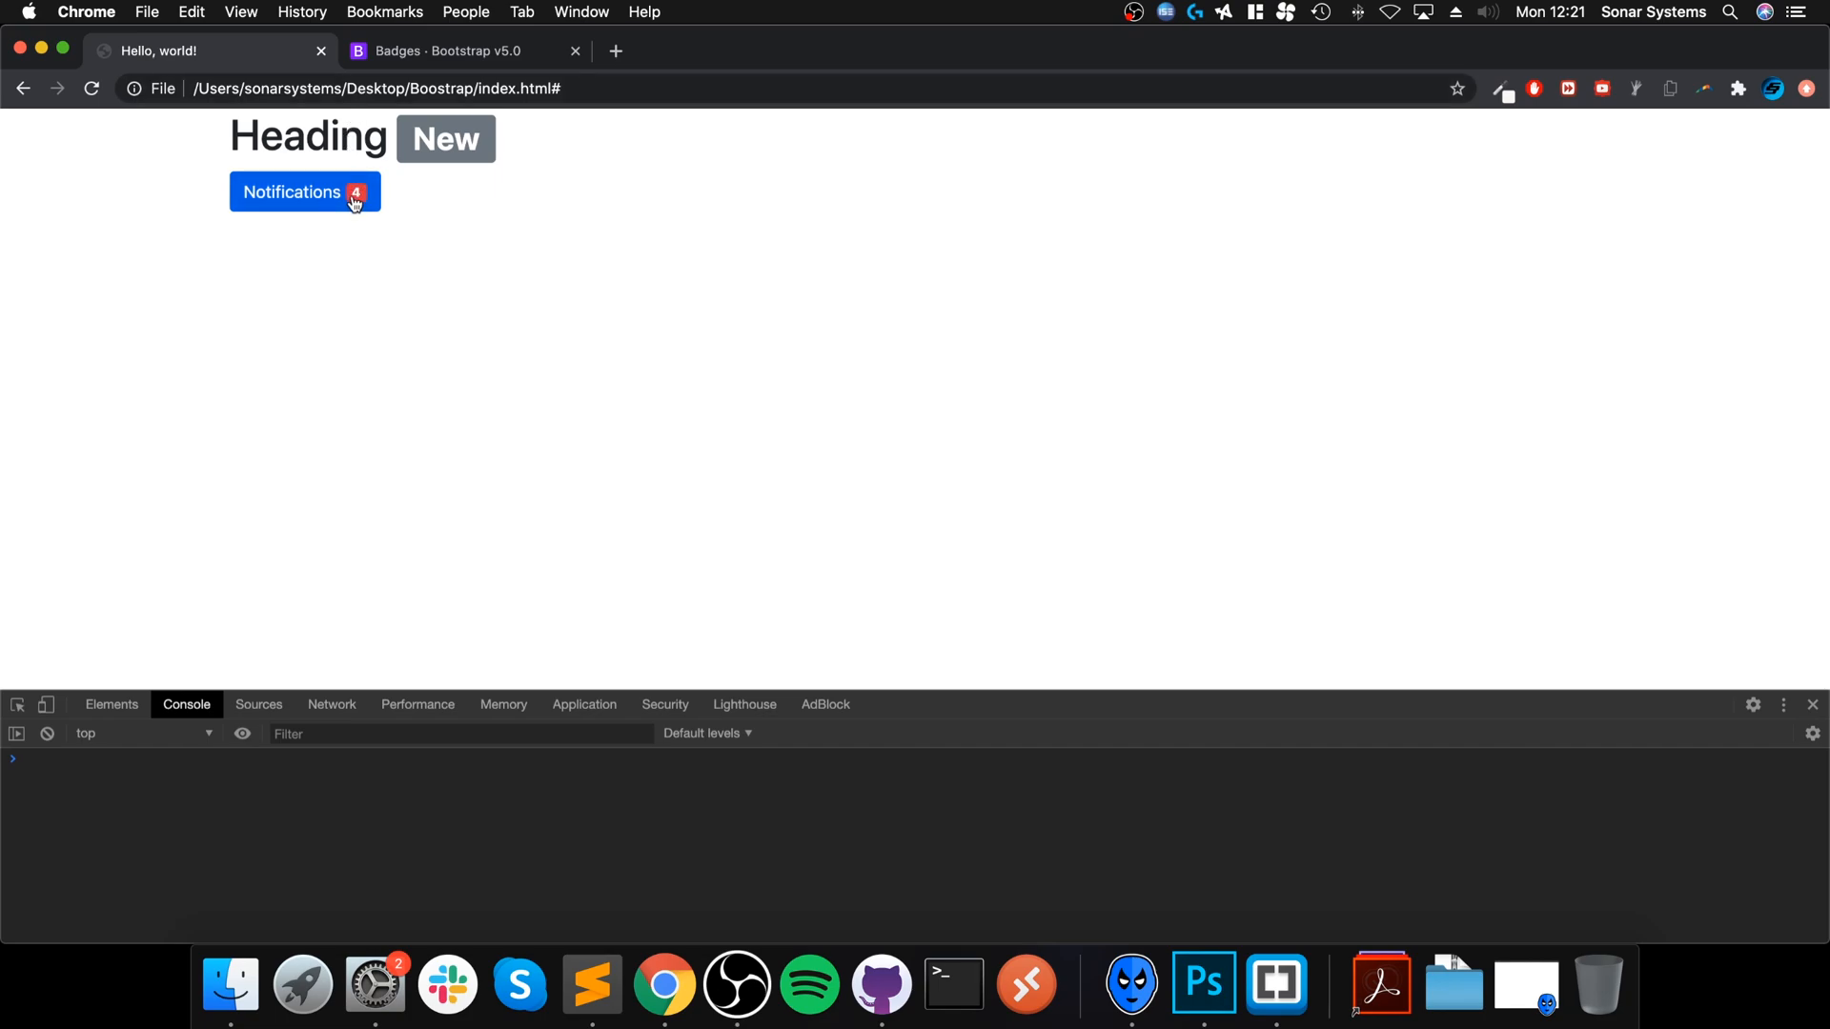
pyautogui.moveTo(378, 225)
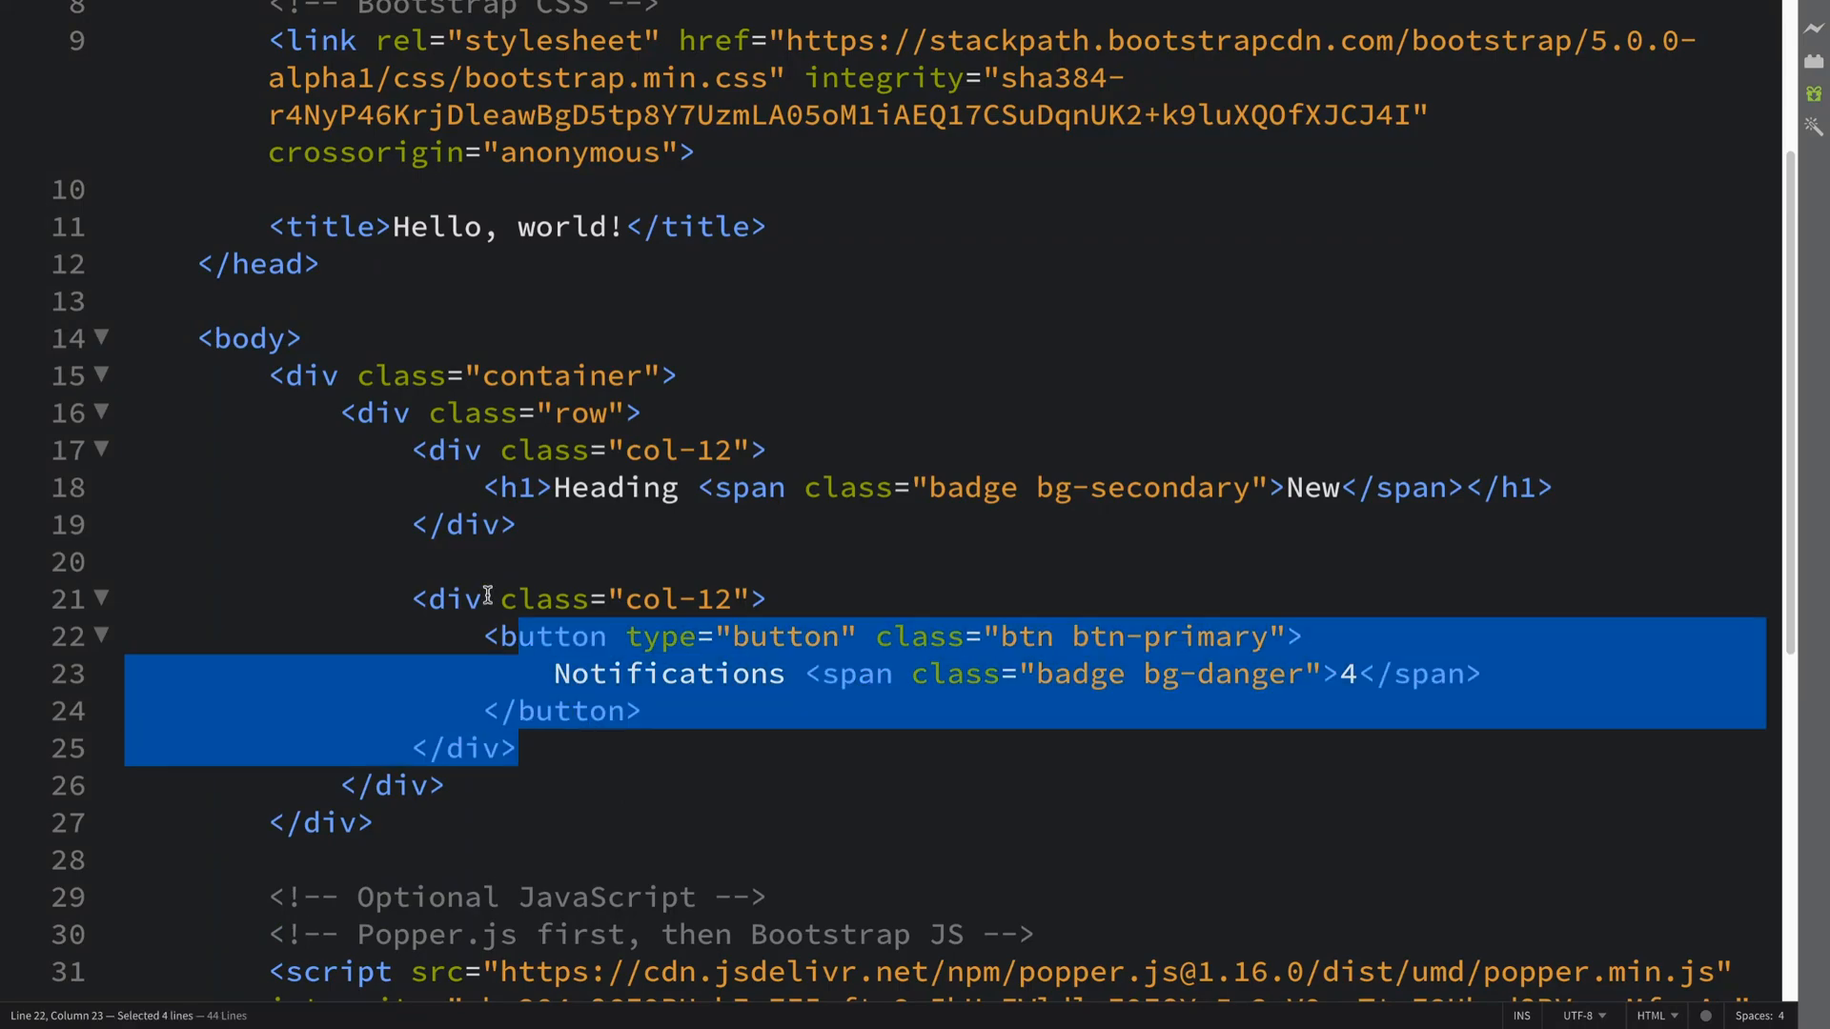
# Duplicate the button column and start a span in place of the button.
pyautogui.click(414, 598)
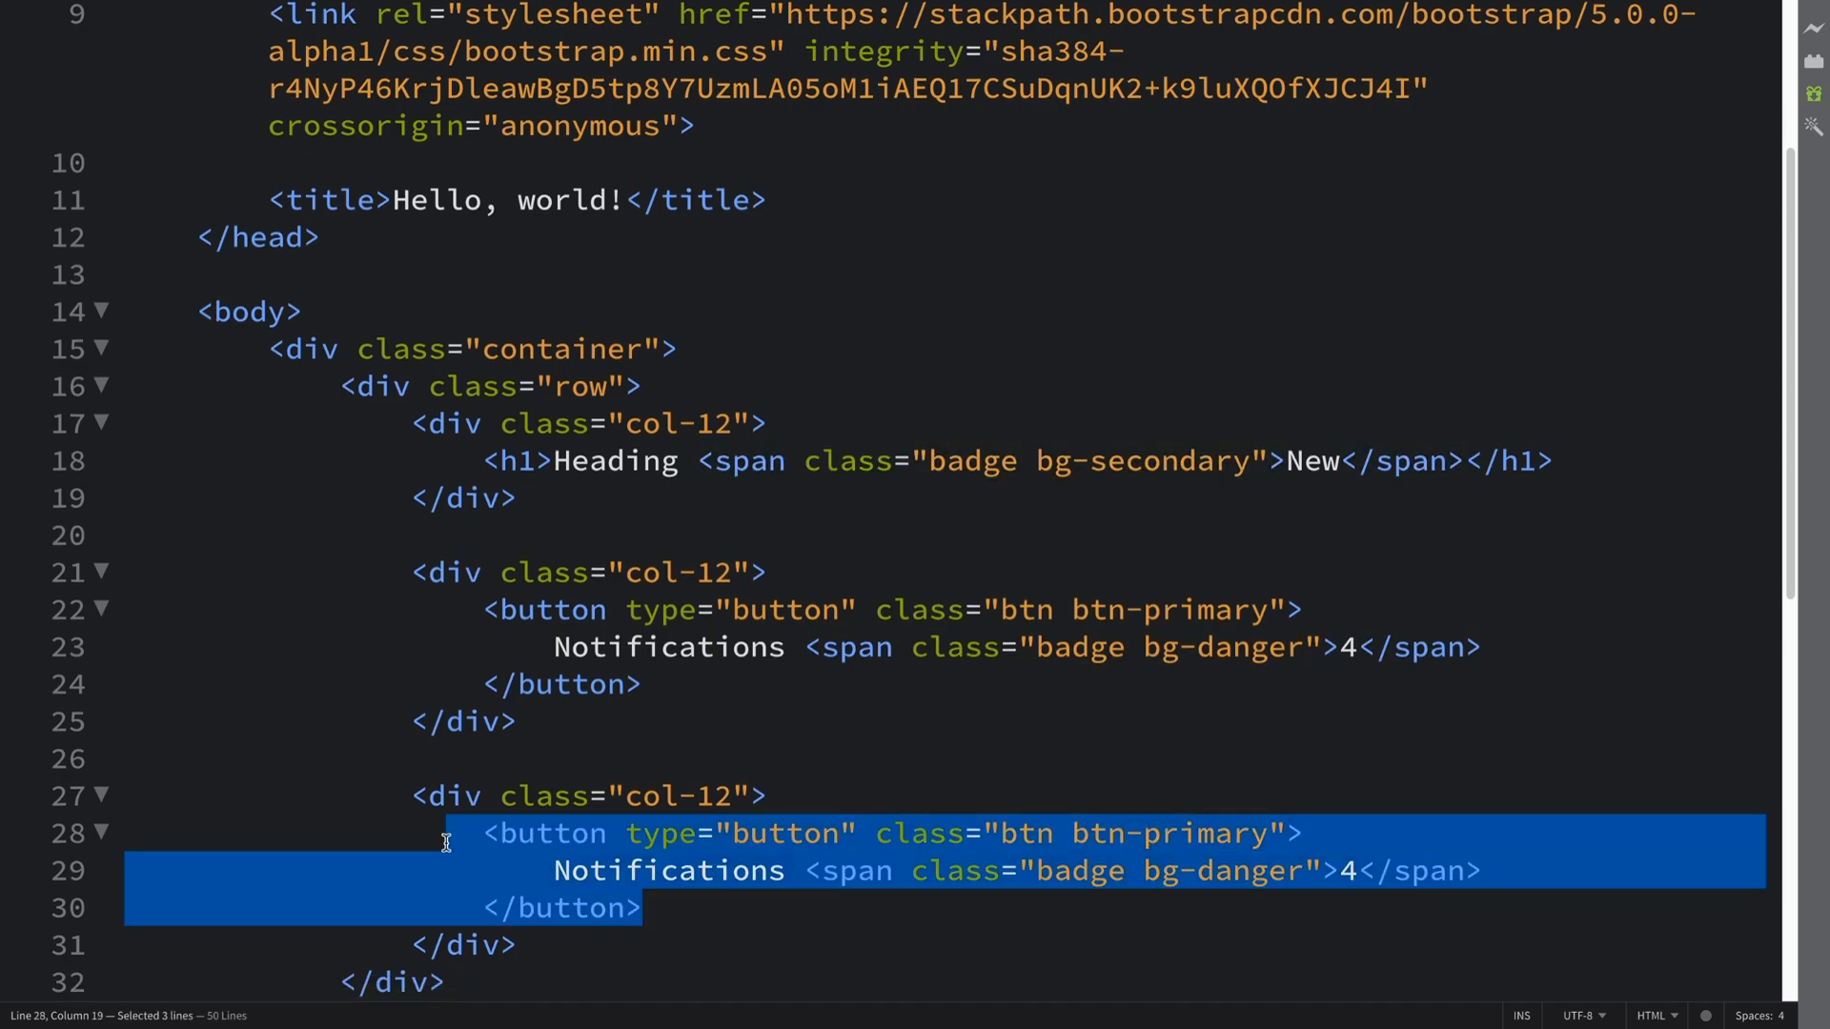
pyautogui.write('<sp')
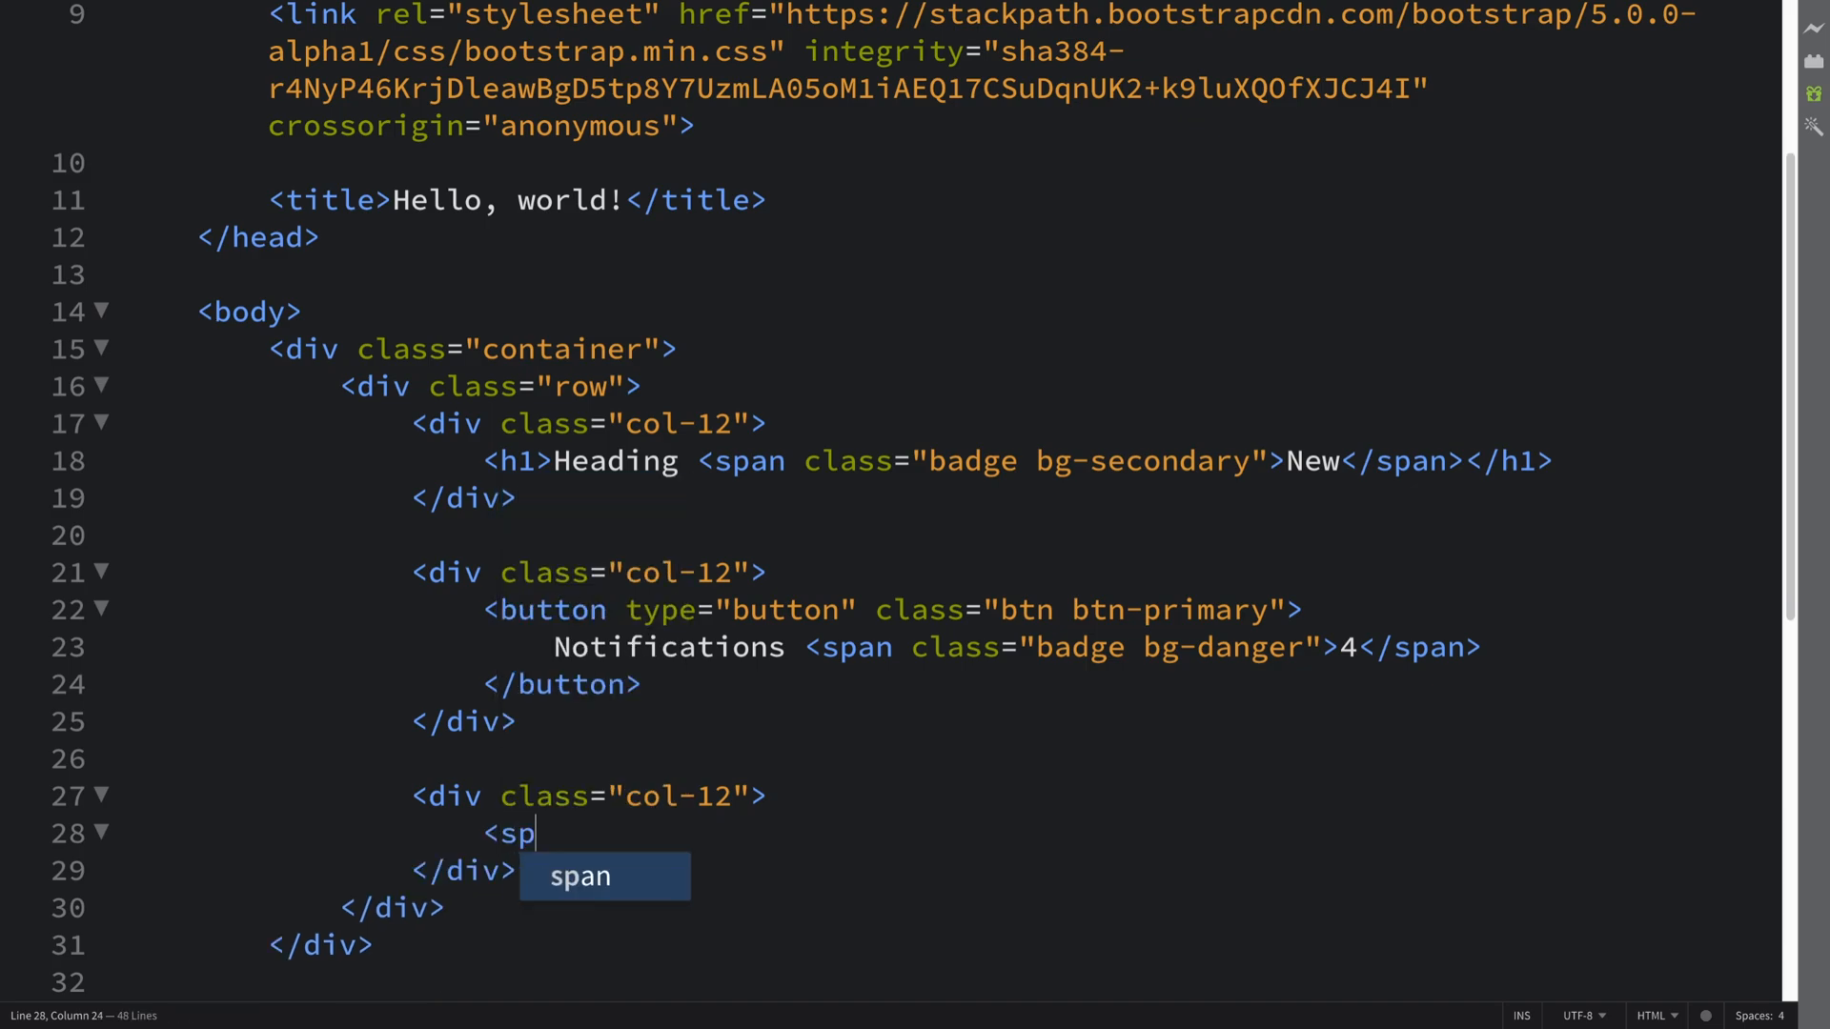
pyautogui.press('Tab')
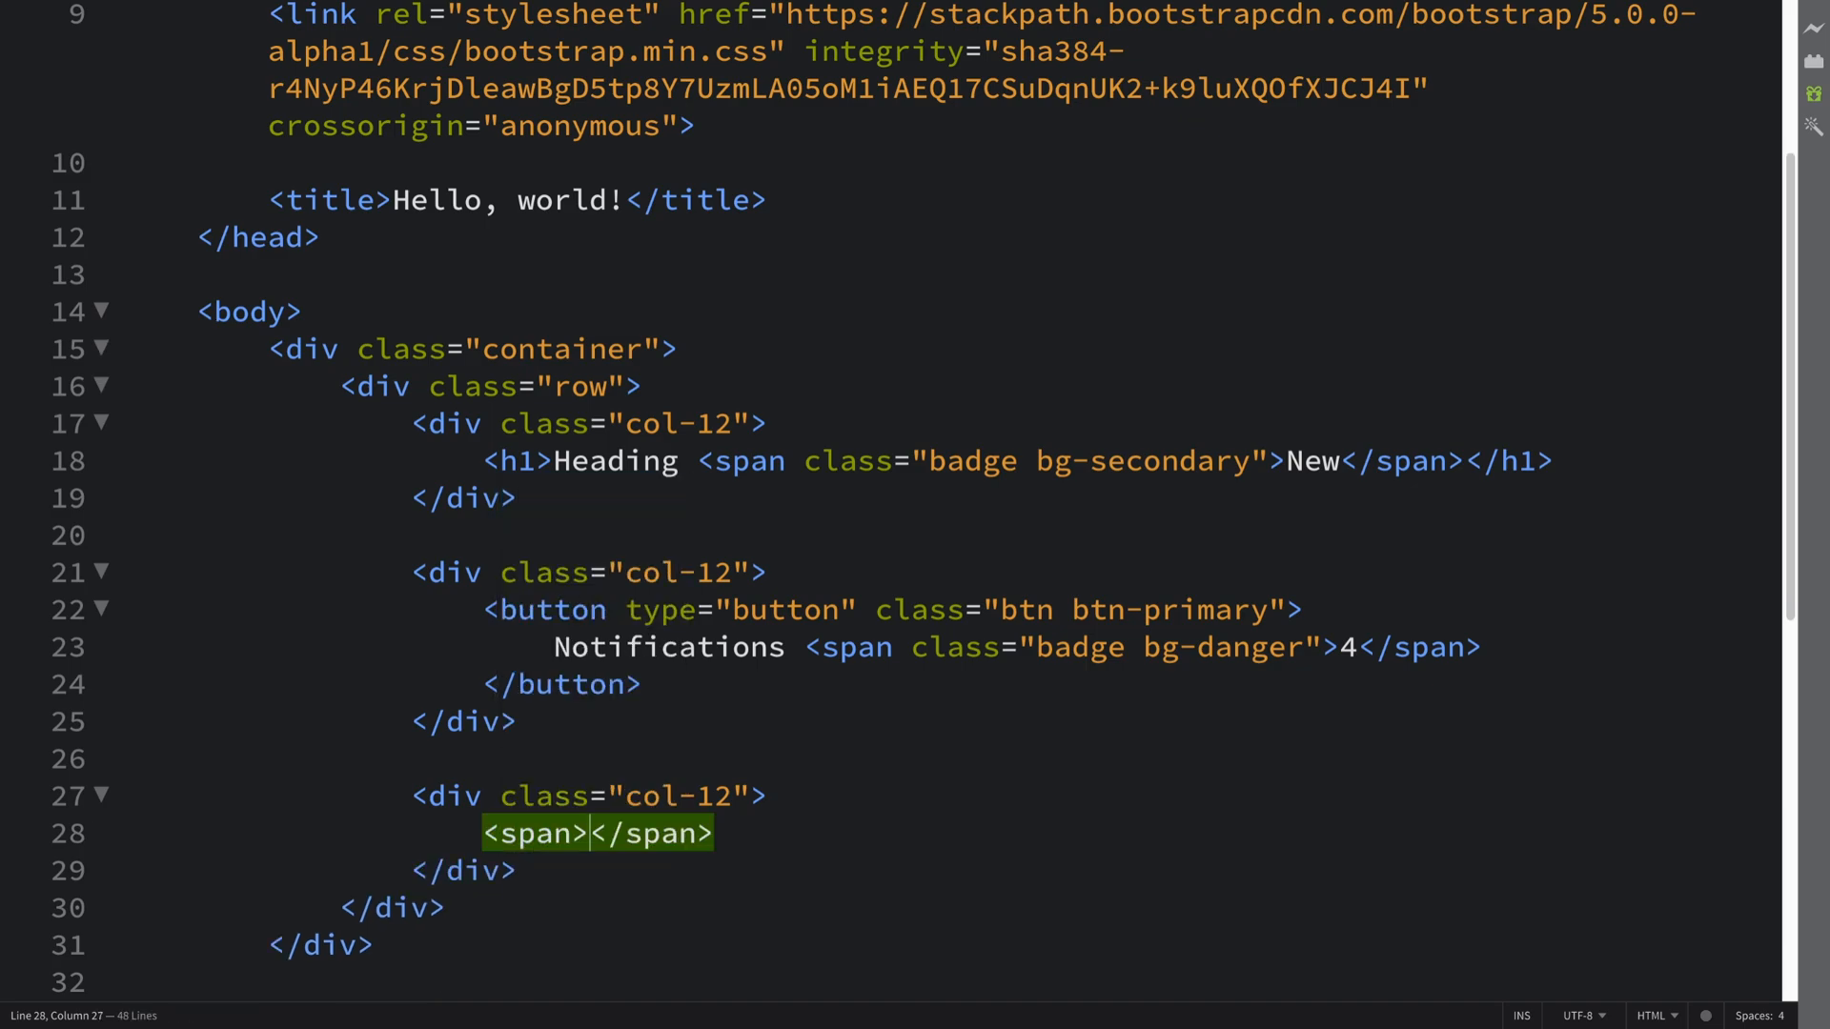
pyautogui.moveTo(549, 675)
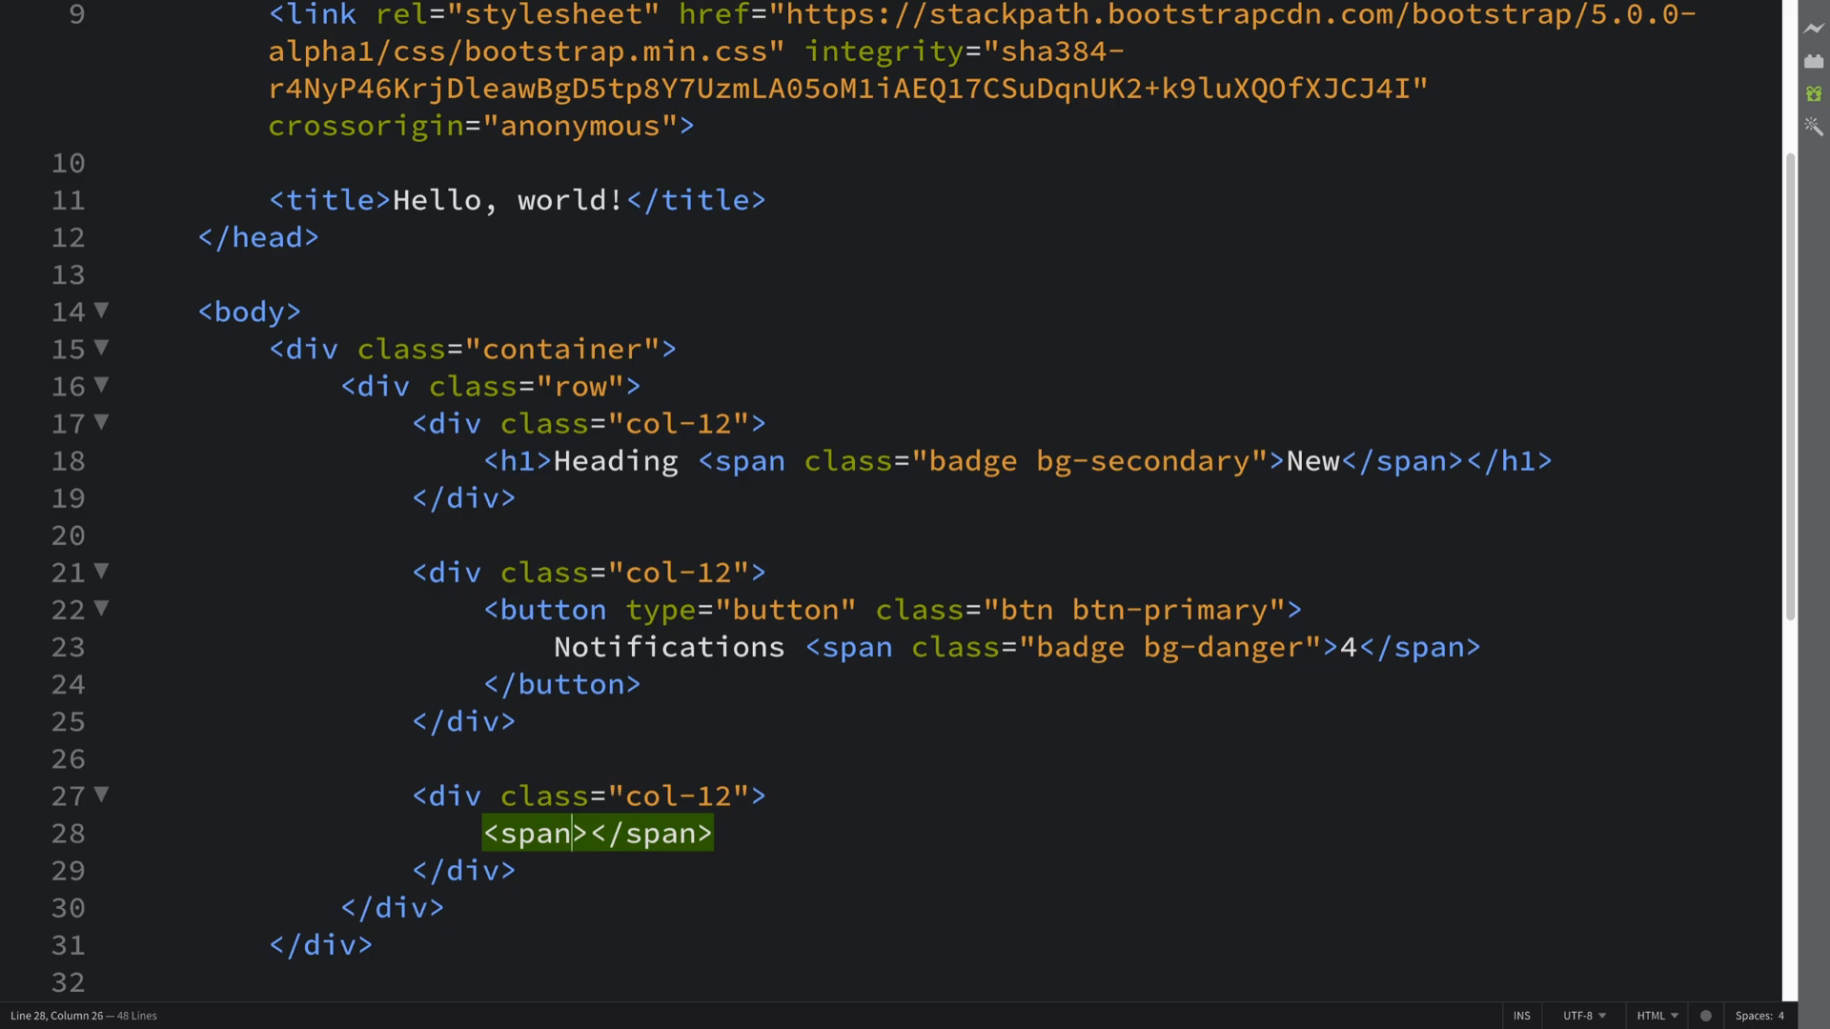
# Give the span classes 'badge rounded-pill bg-info' and the text 'Information'.
pyautogui.write('class="ba"')
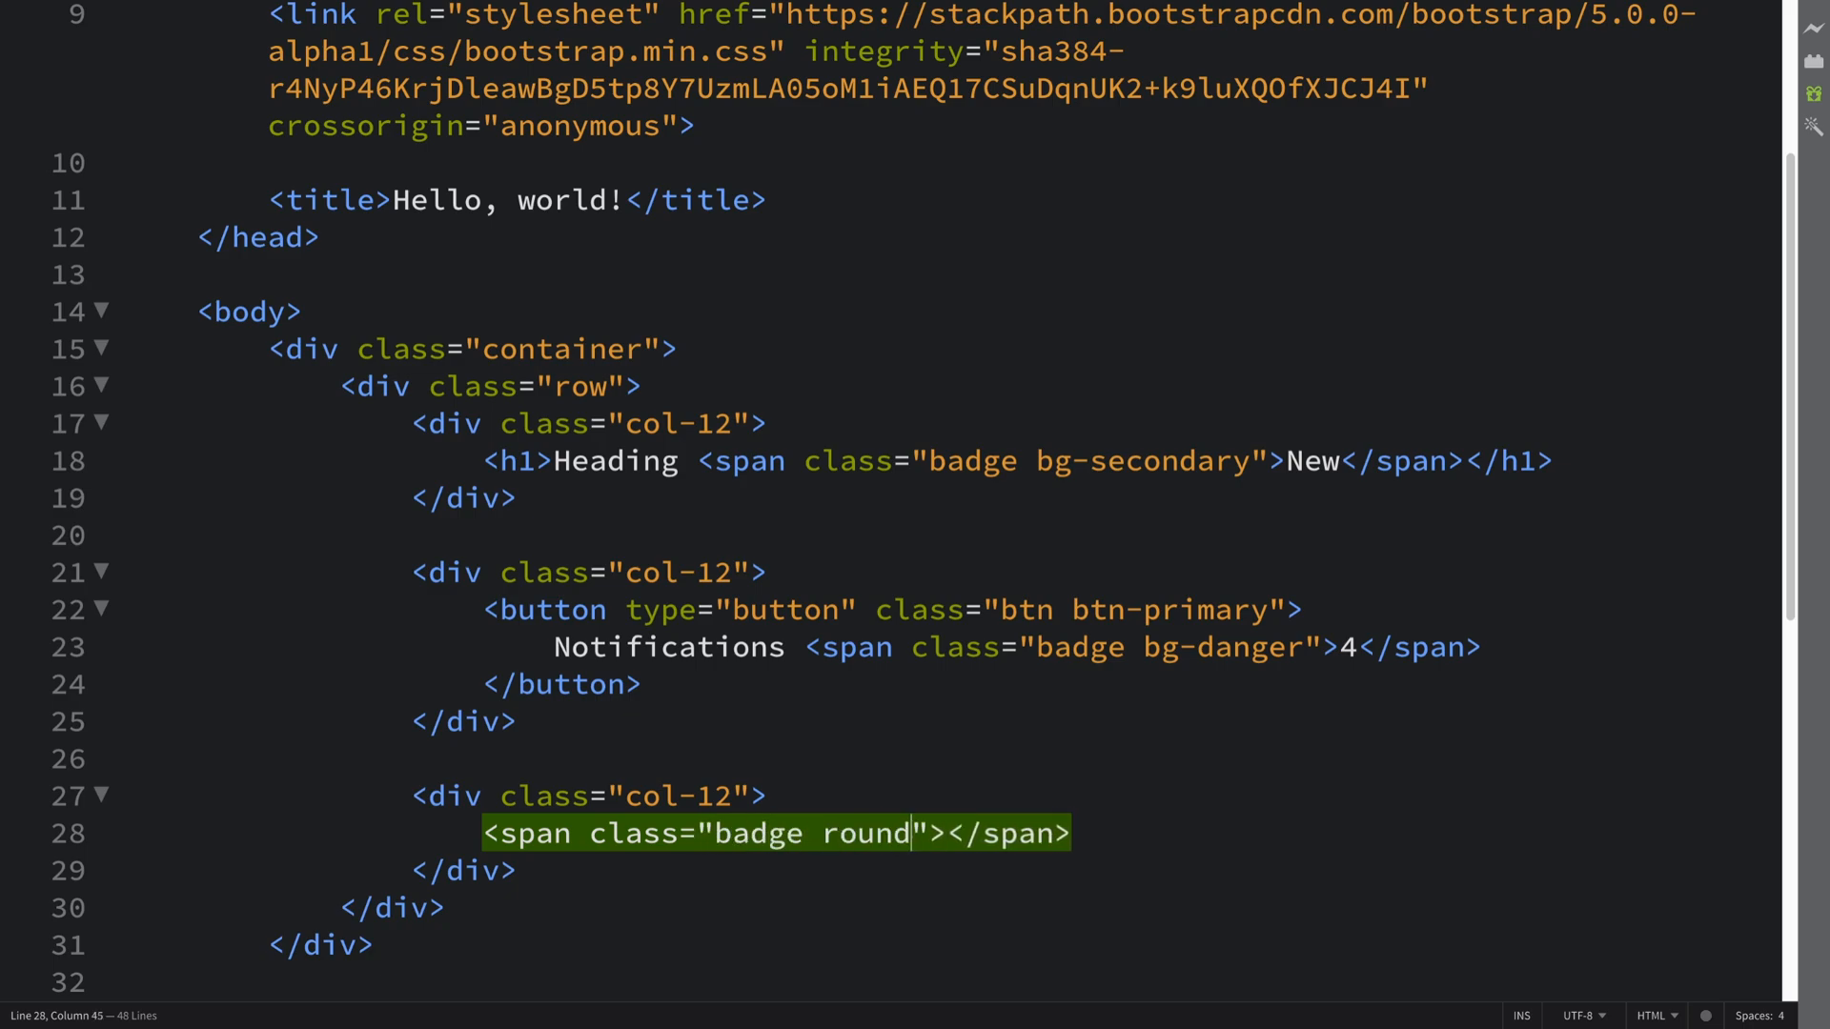
pyautogui.write('ed-ill')
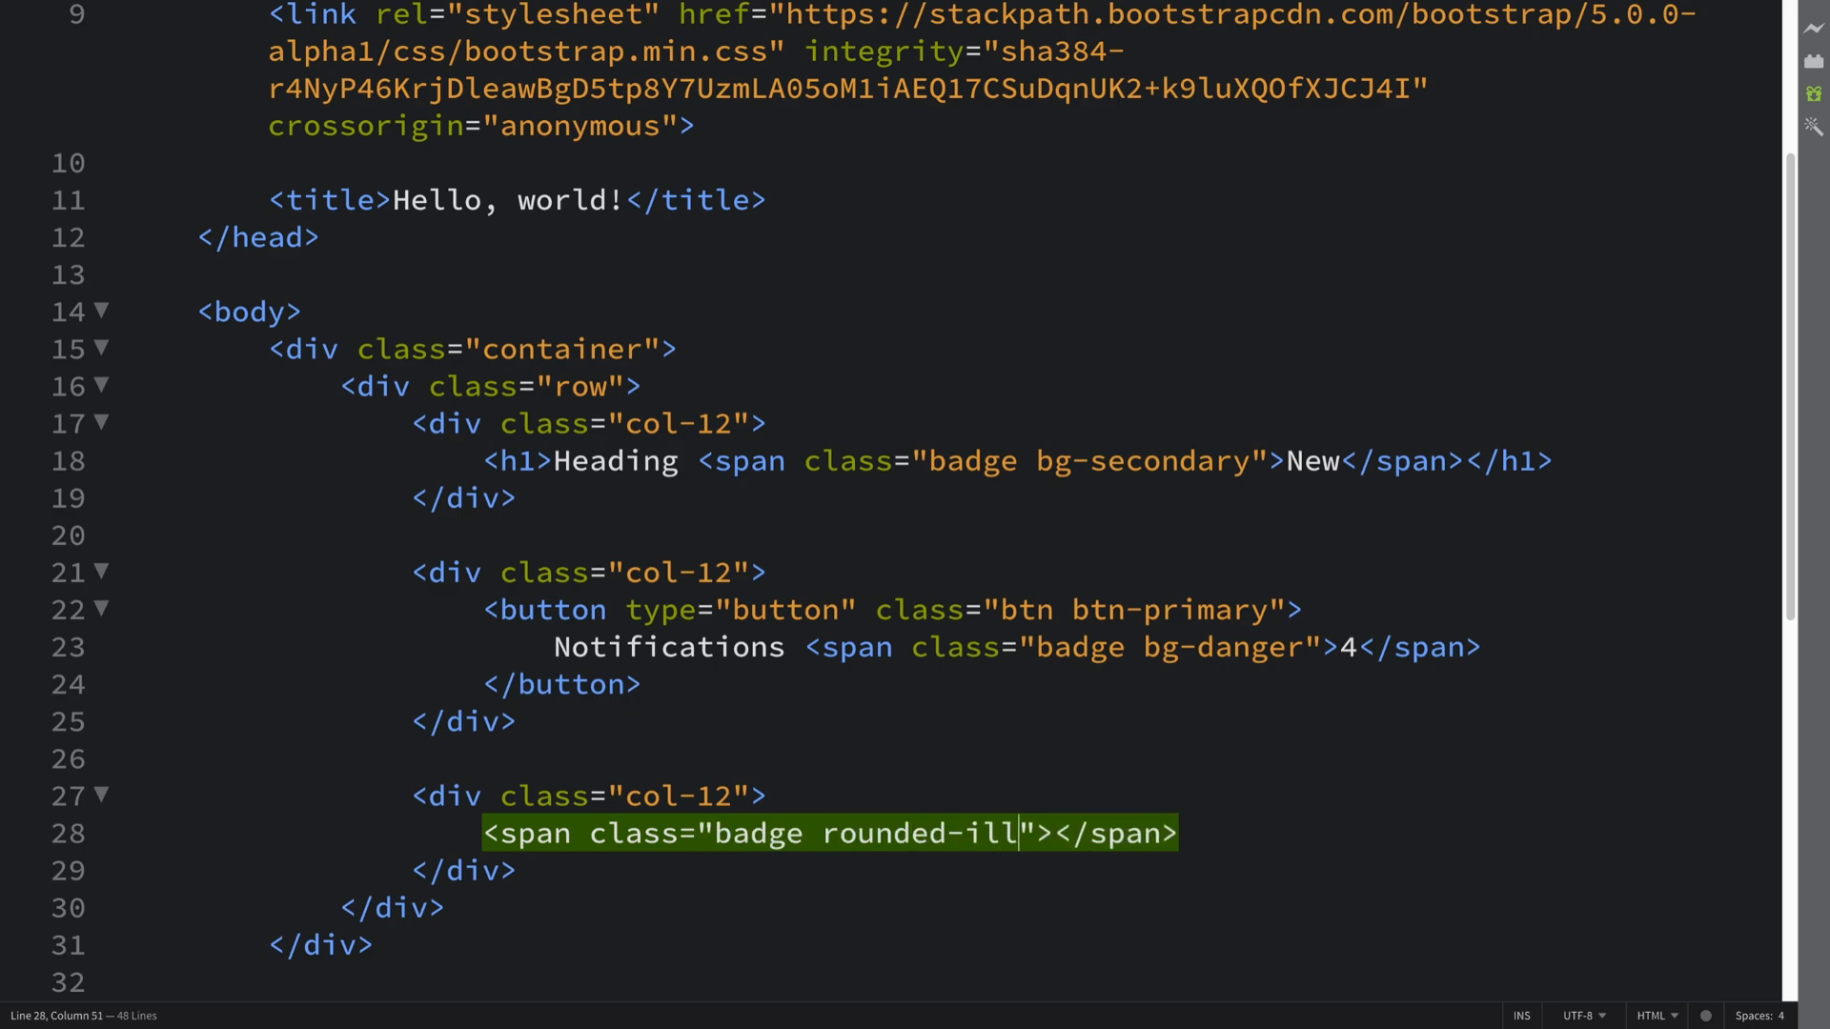
pyautogui.write('p')
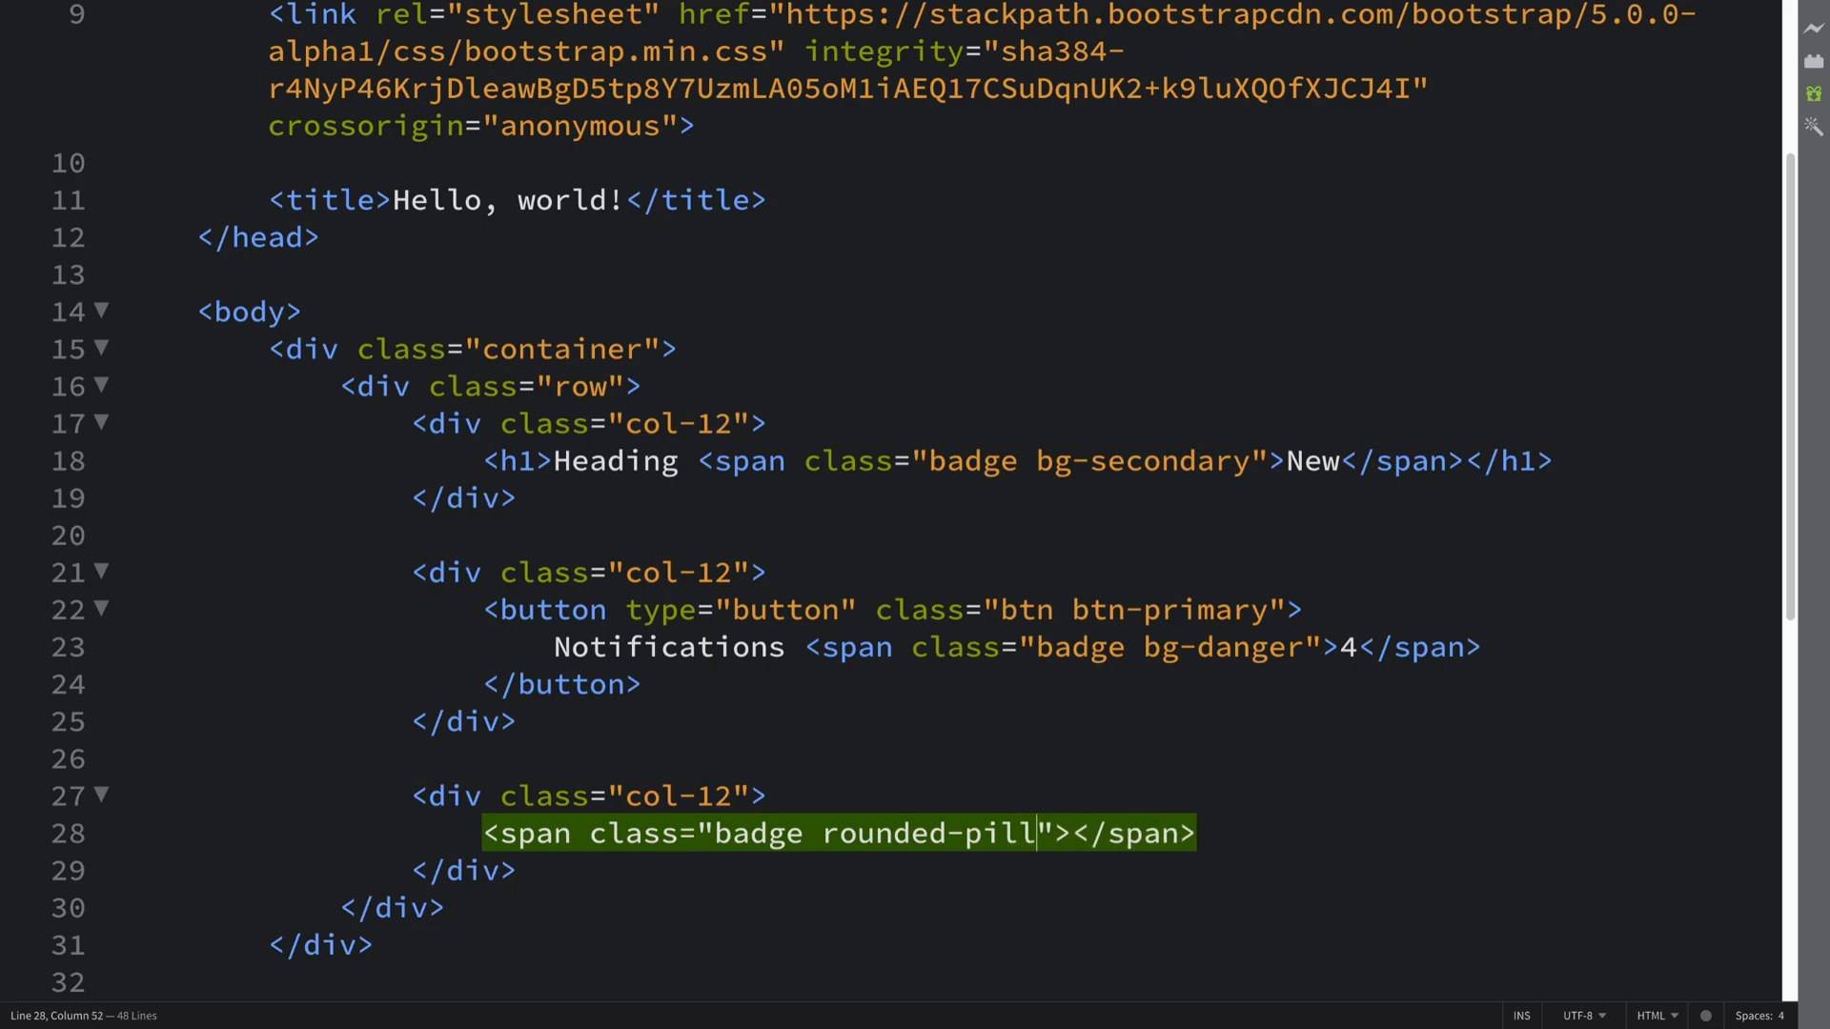
pyautogui.write('bg-info')
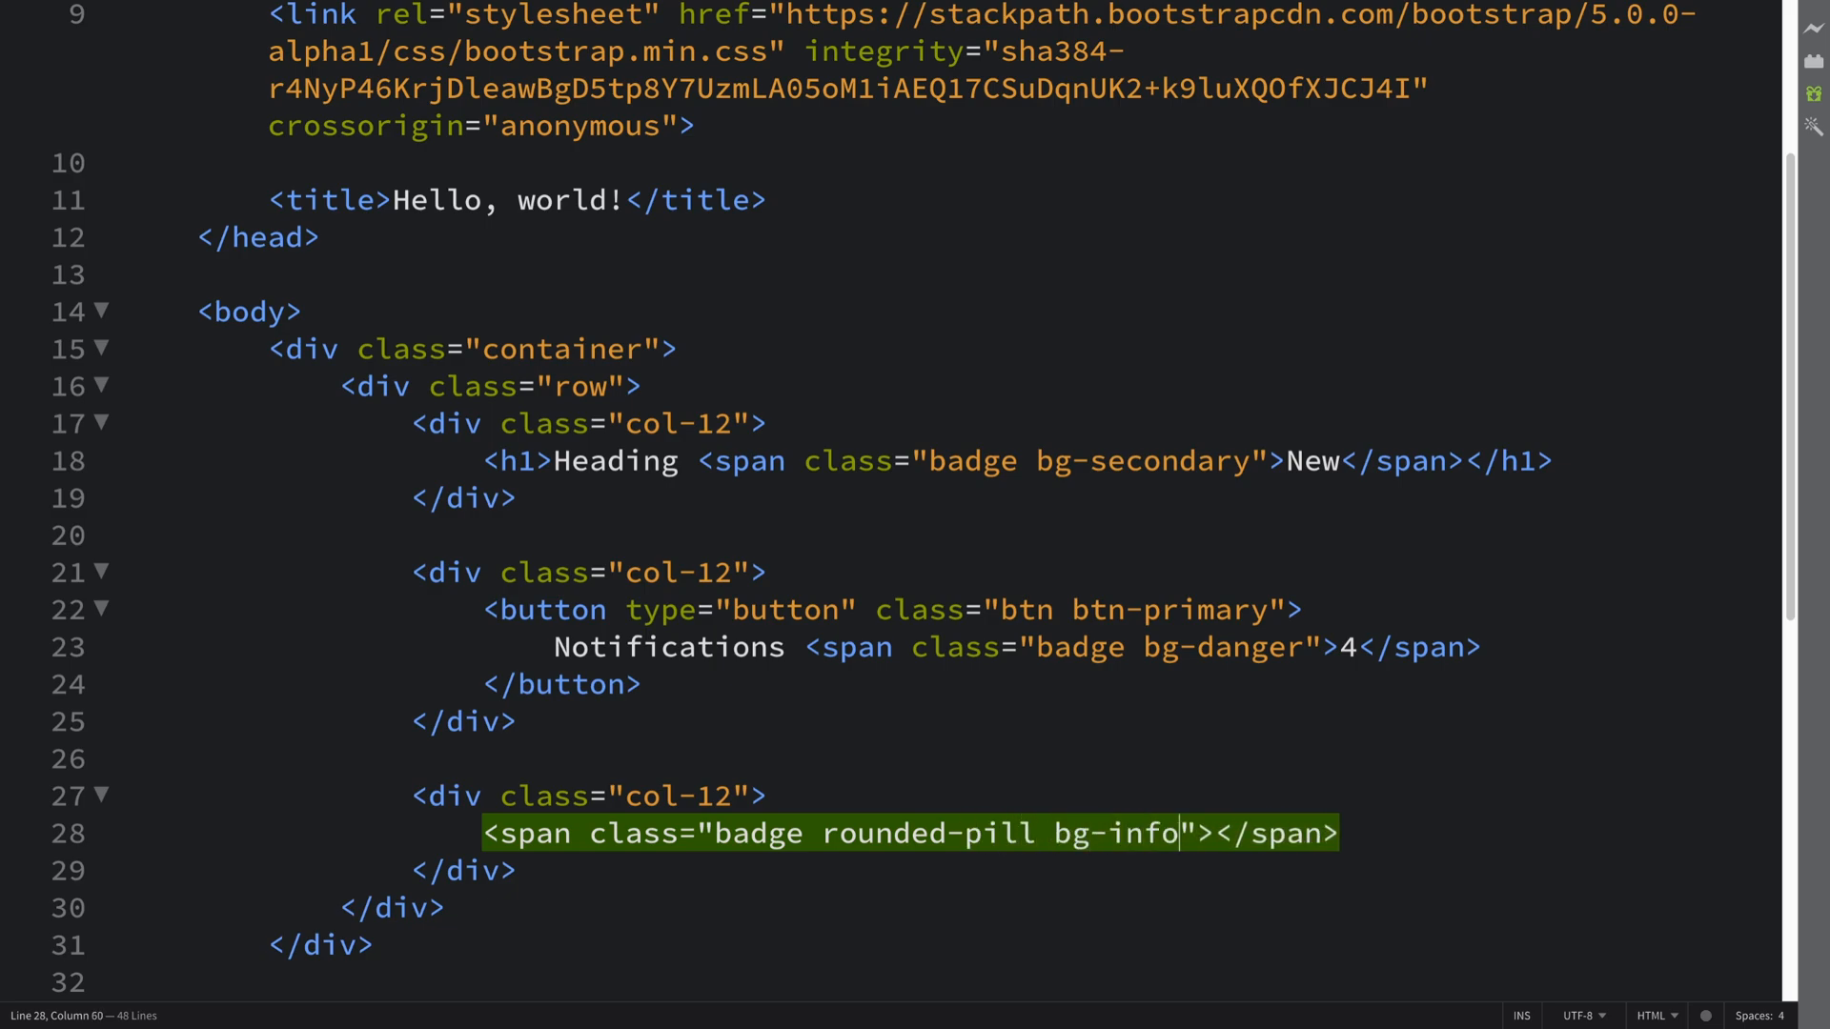
pyautogui.write('I')
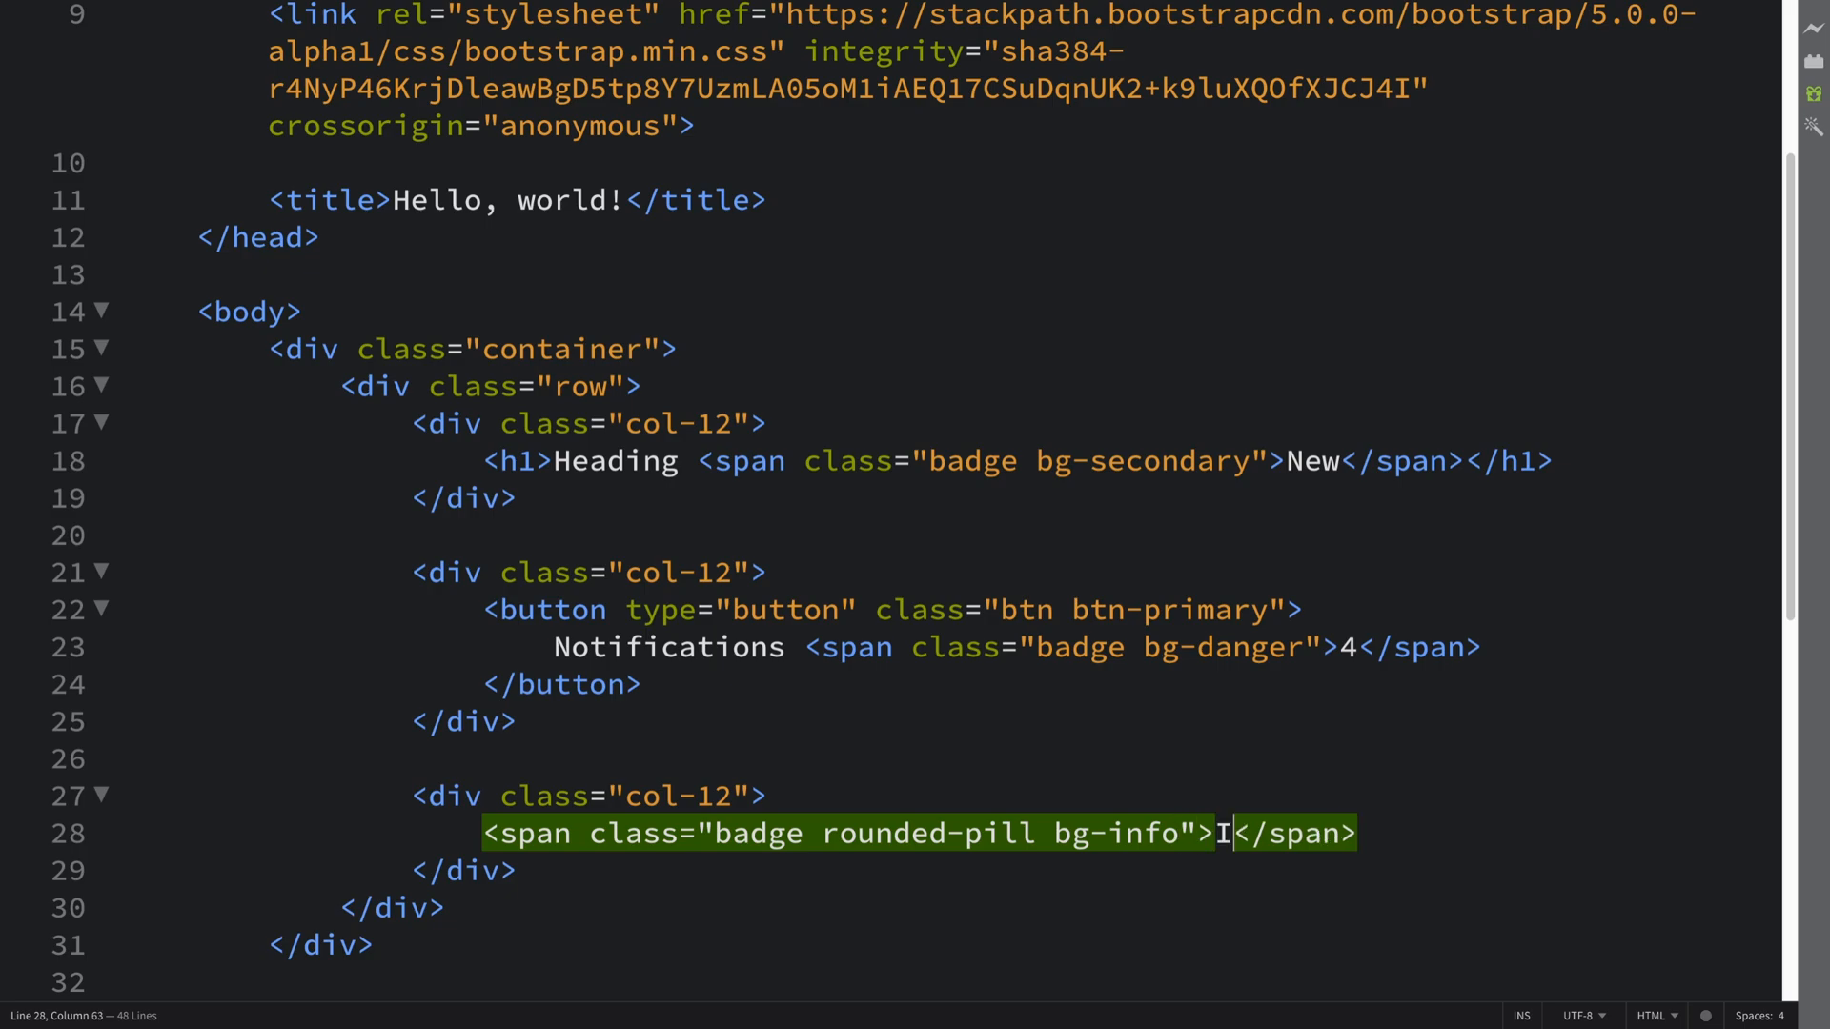
pyautogui.write('nformation')
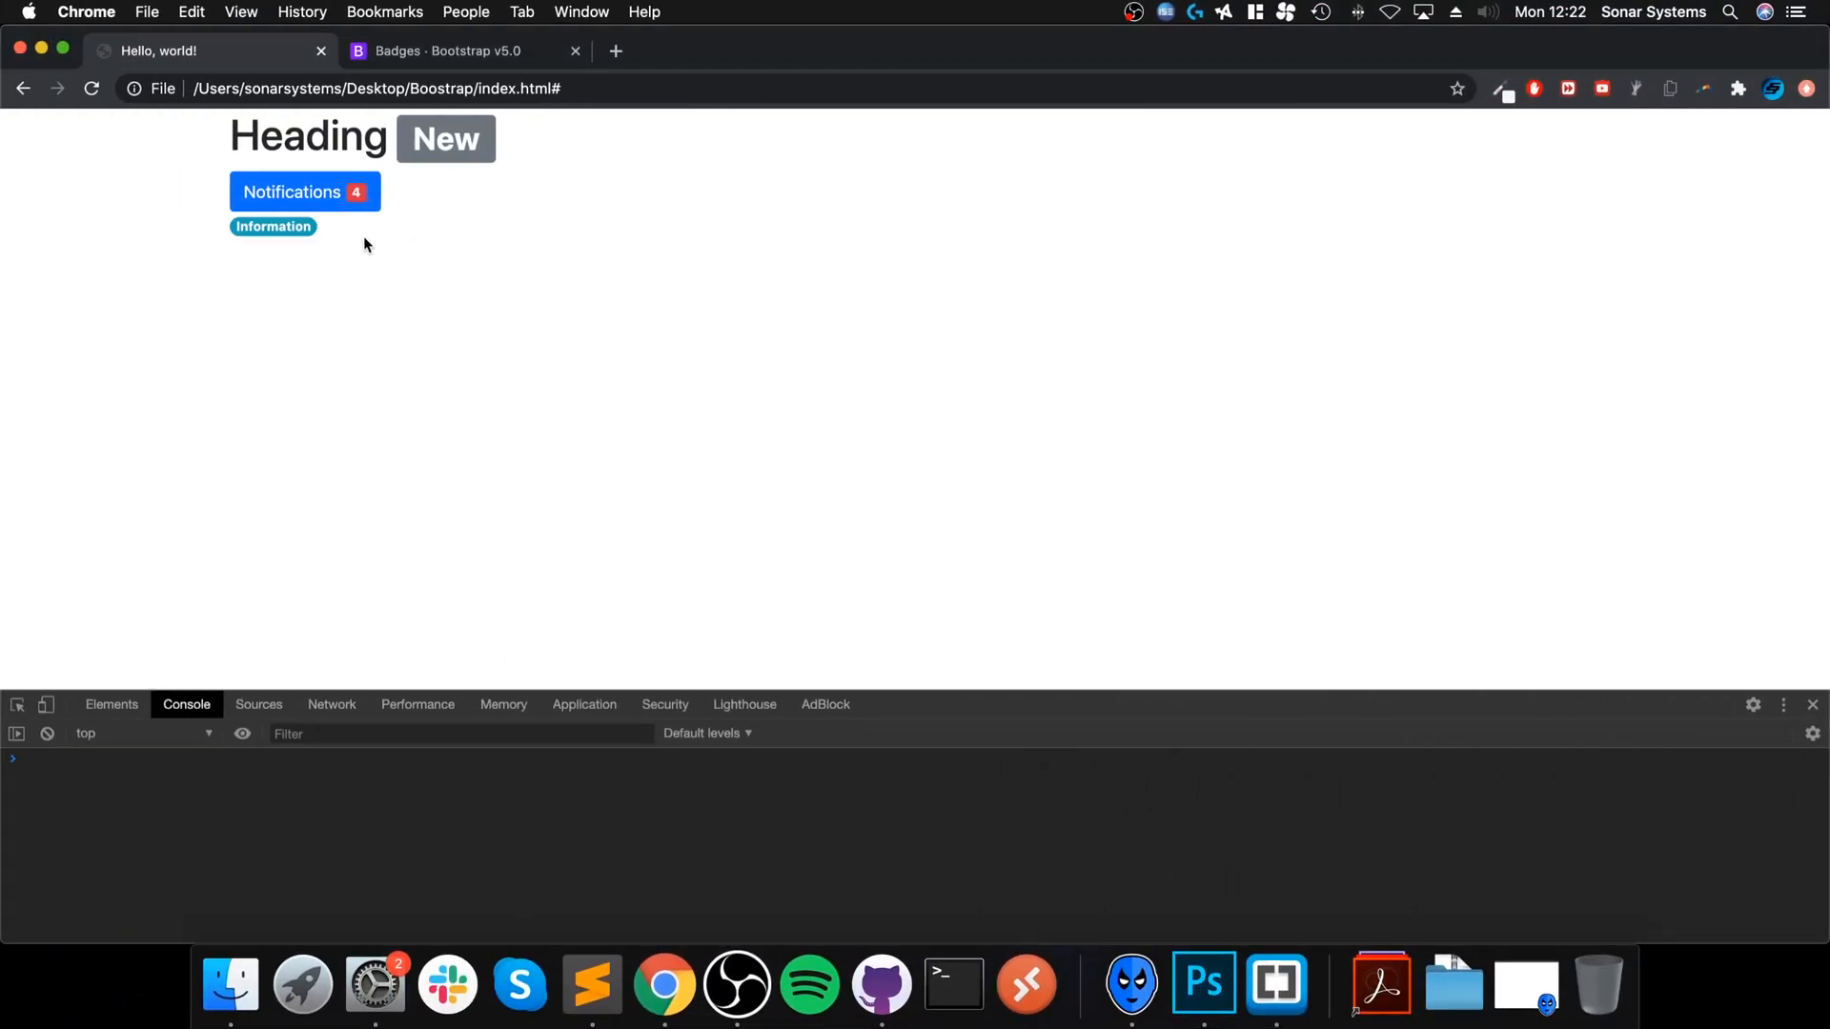
pyautogui.moveTo(238, 242)
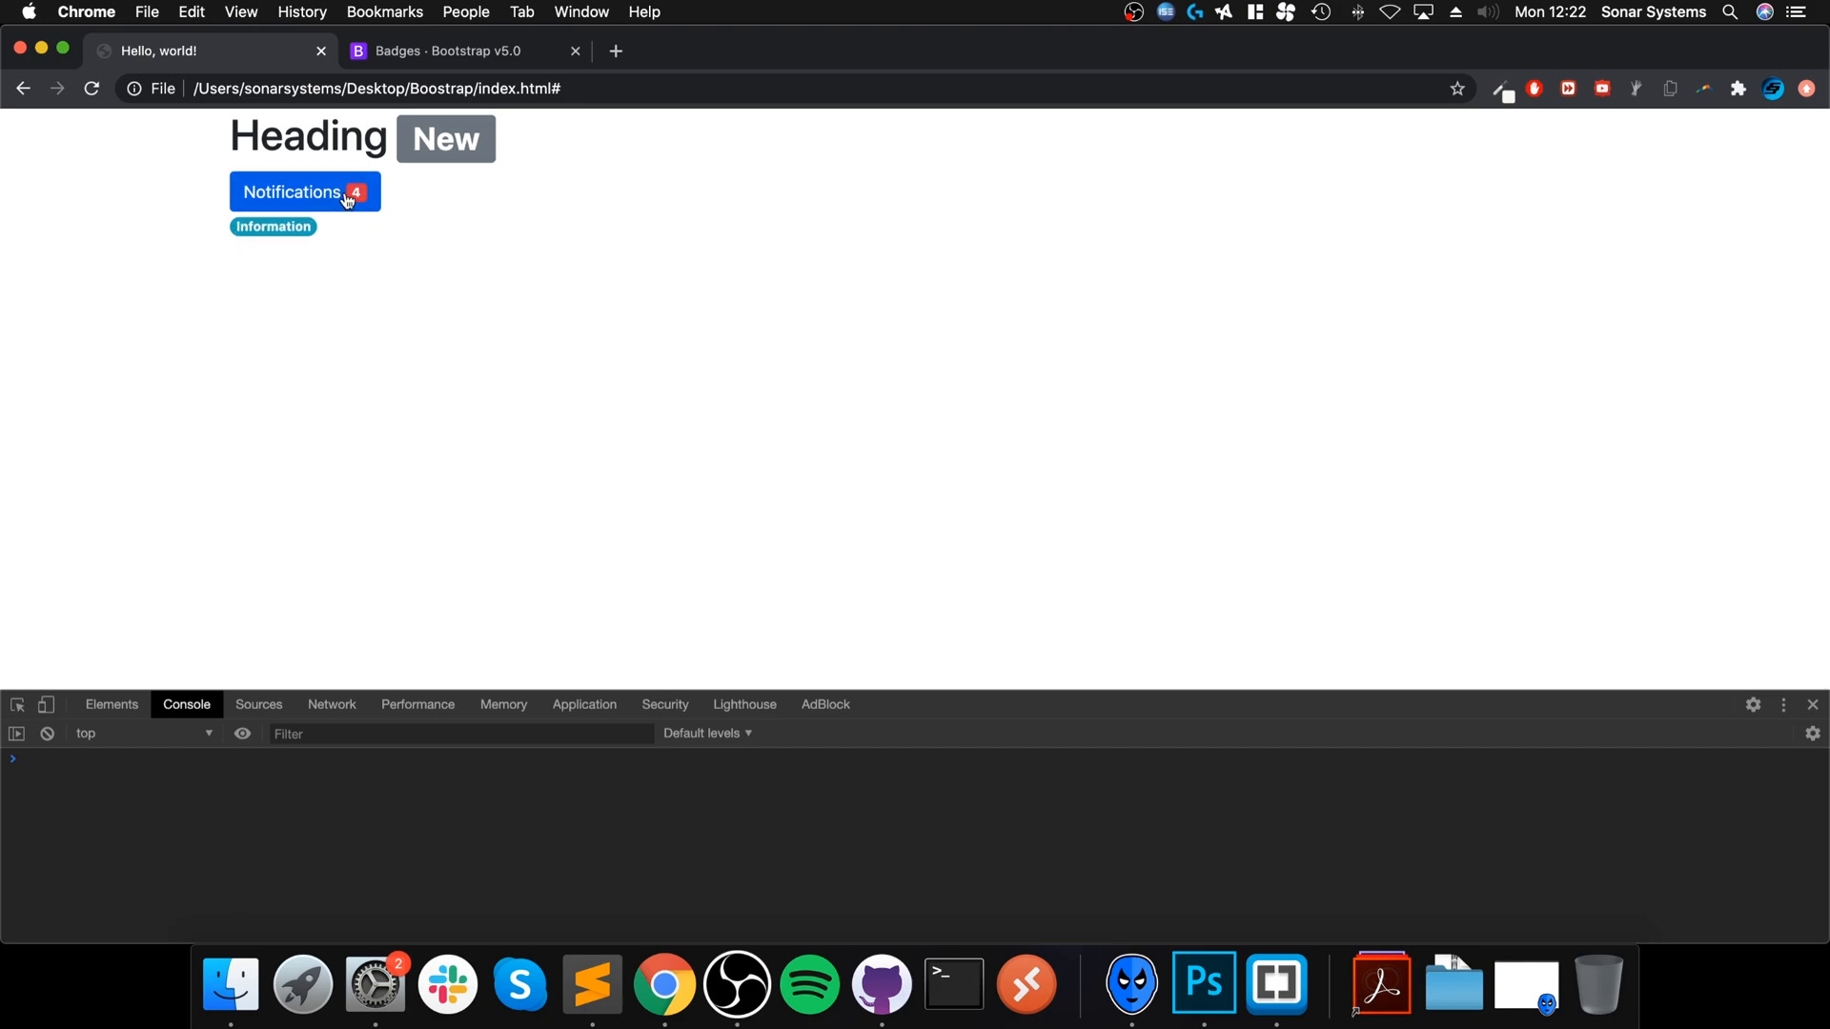
pyautogui.moveTo(454, 355)
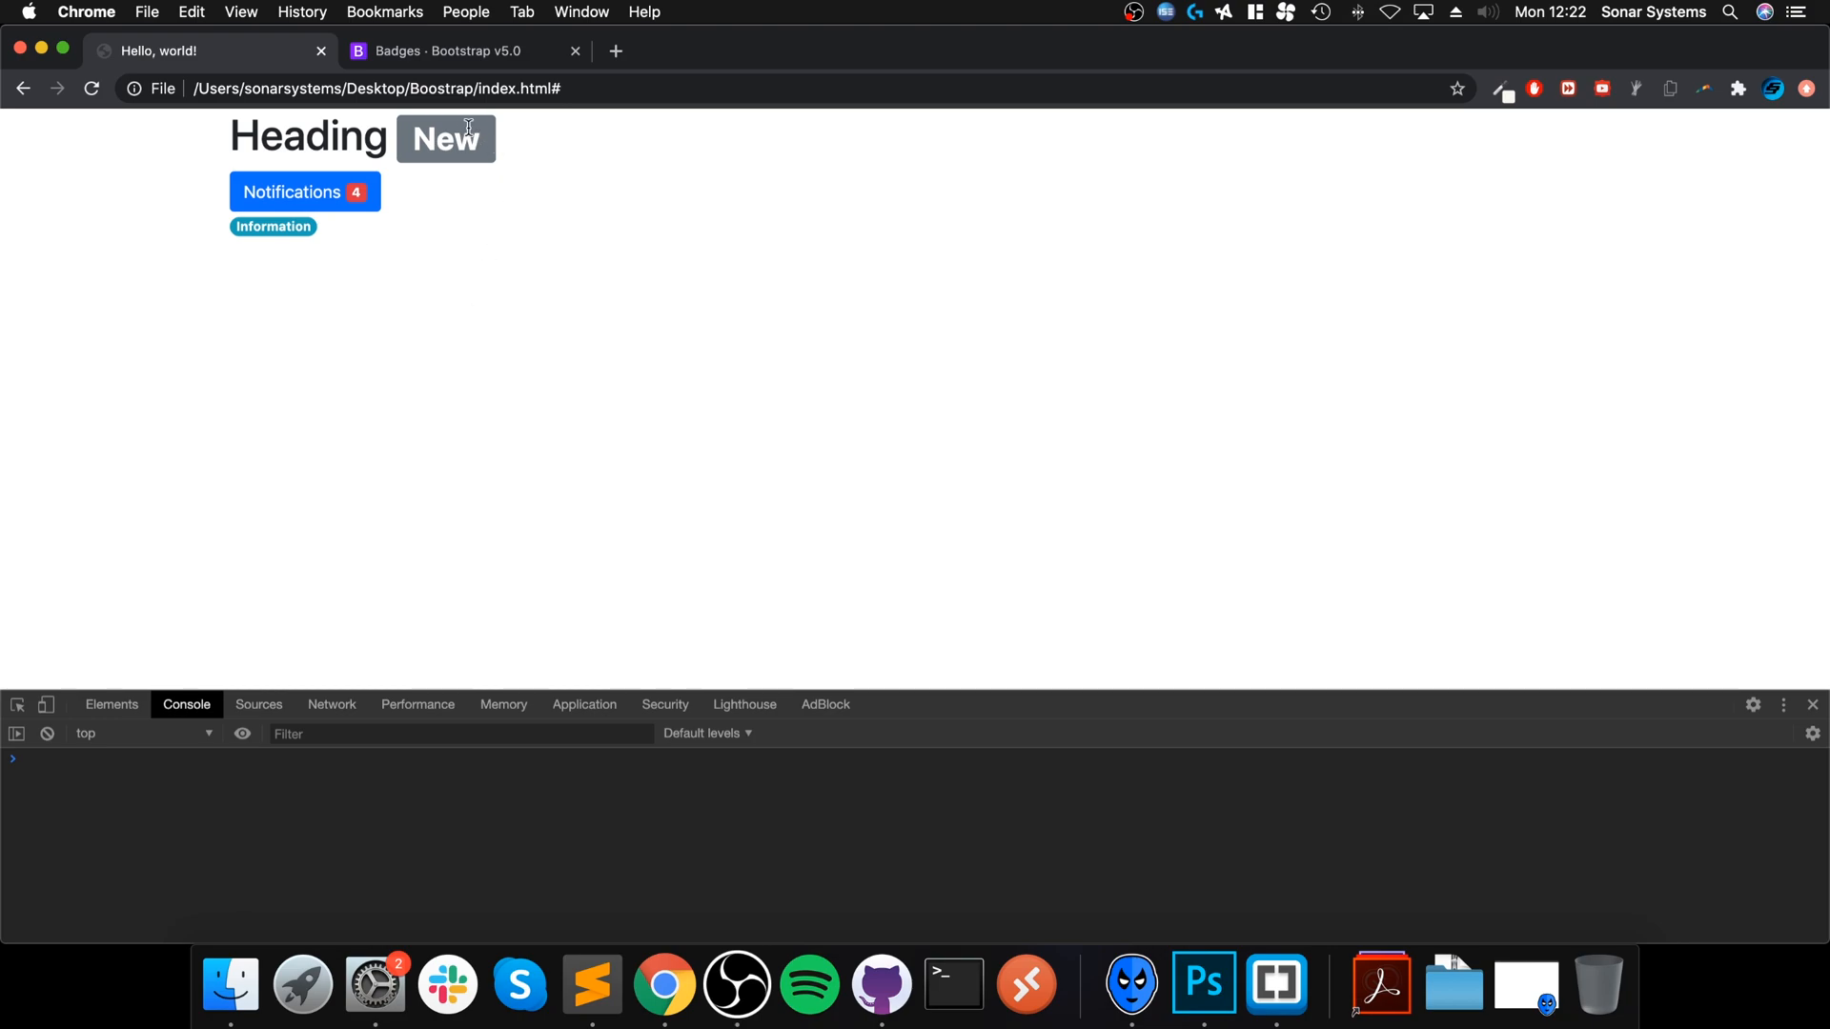
# Refresh the Chrome page to show the teal Information pill beneath the Notifications button.
pyautogui.doubleClick(309, 137)
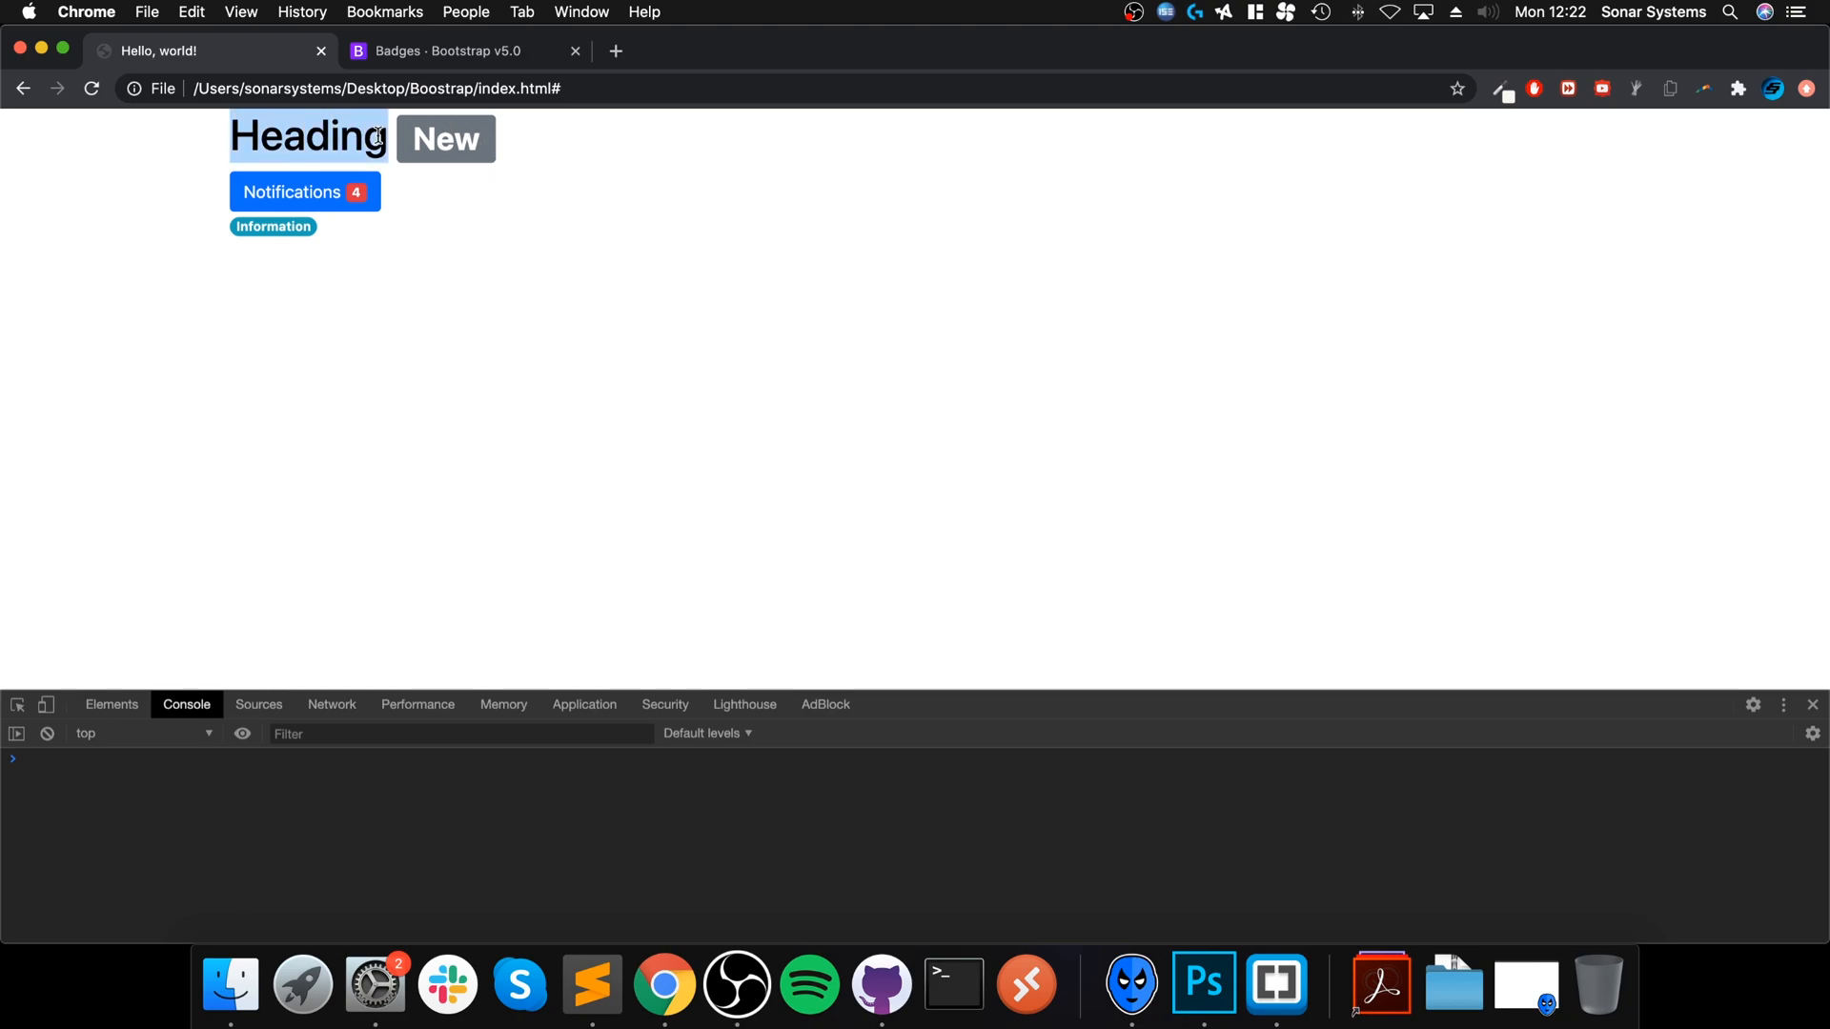